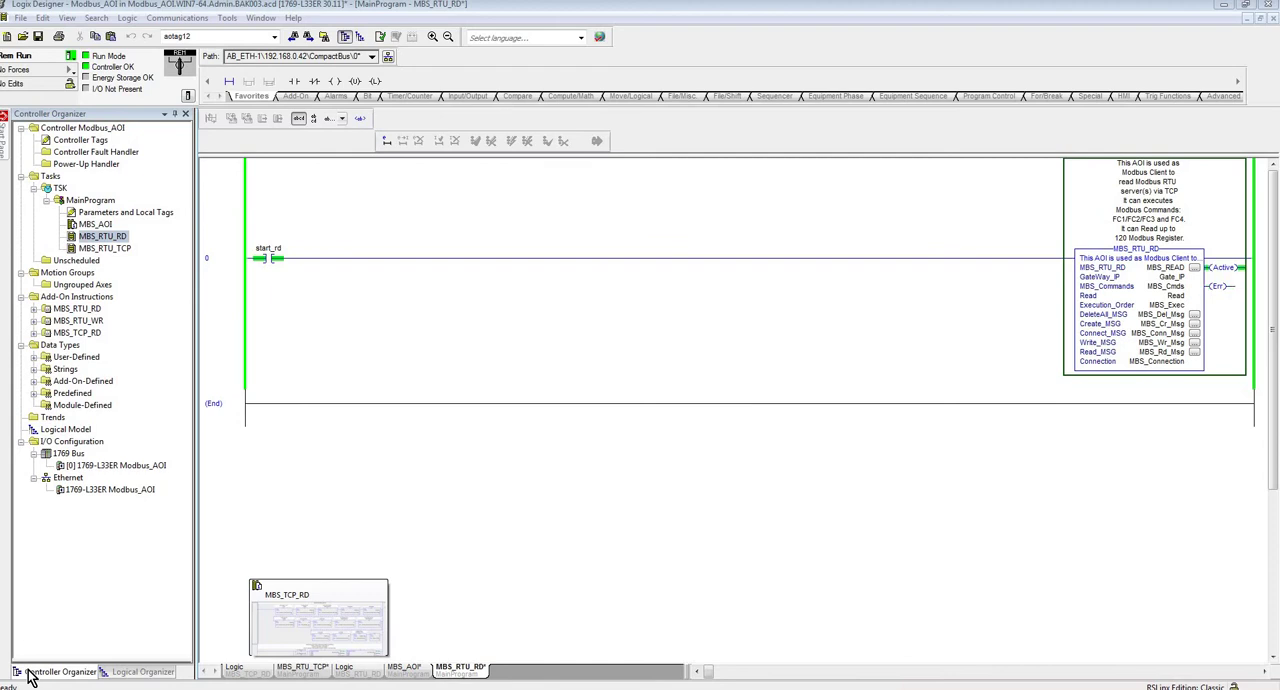
mouse_move(112, 252)
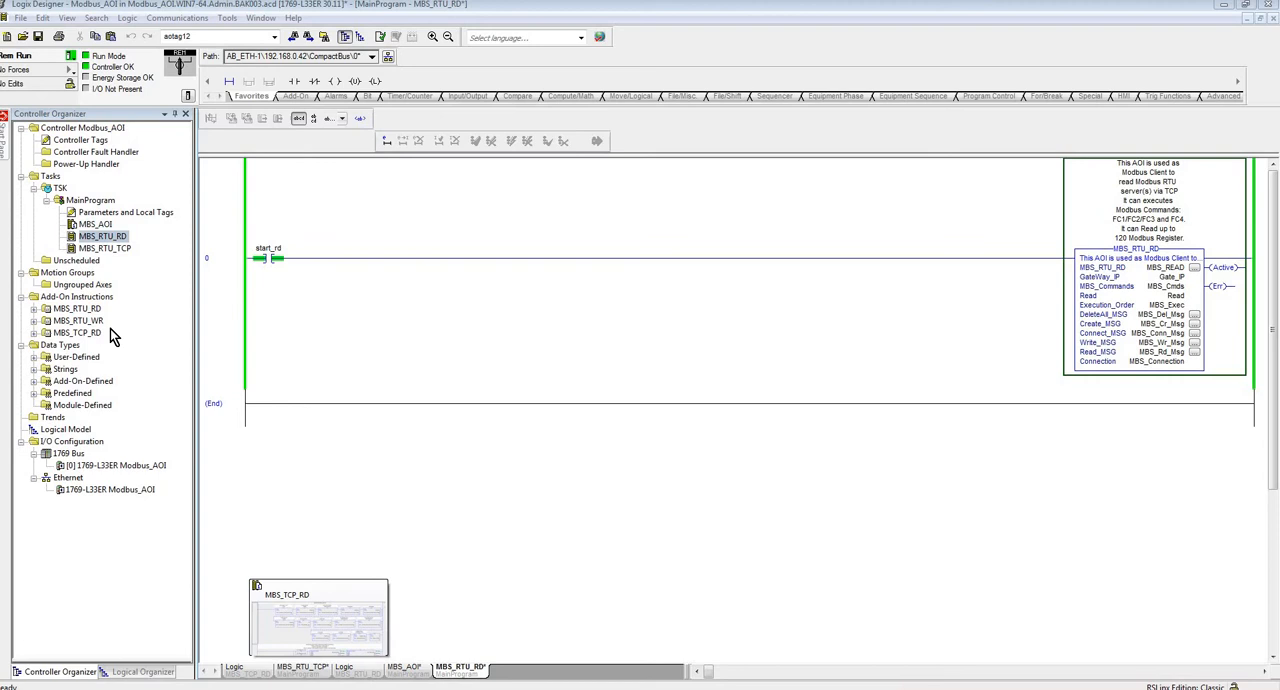
mouse_move(104, 324)
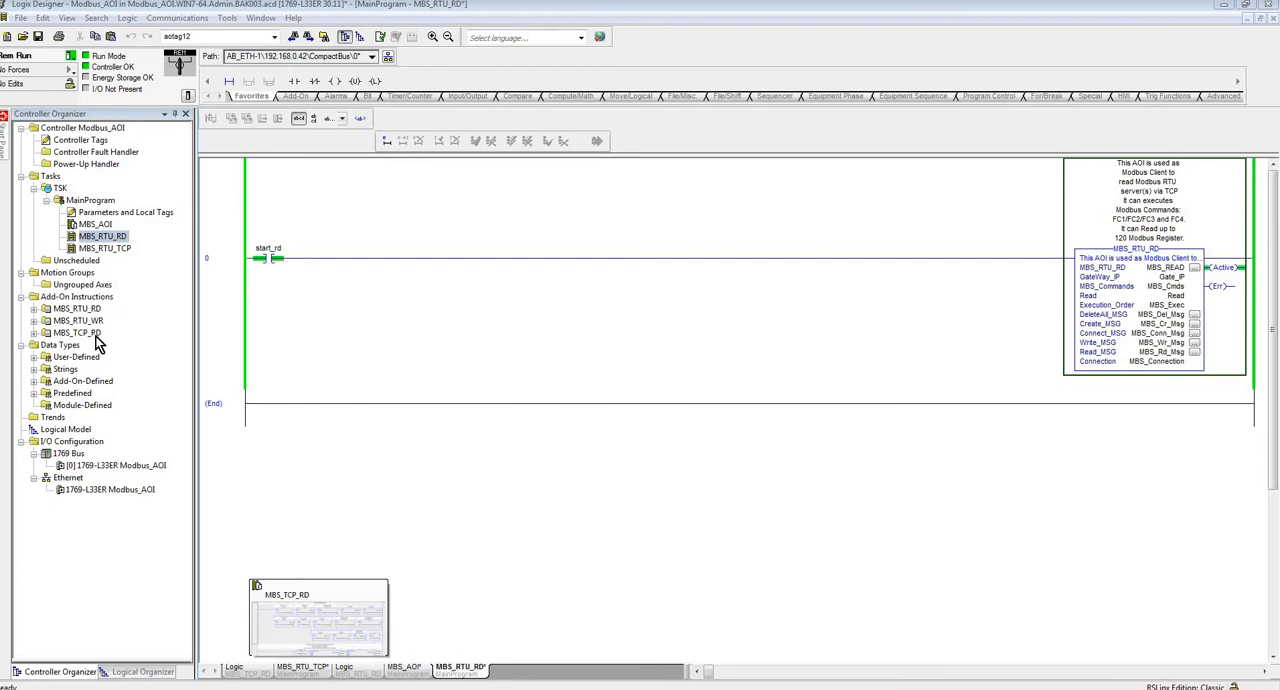
mouse_move(98, 336)
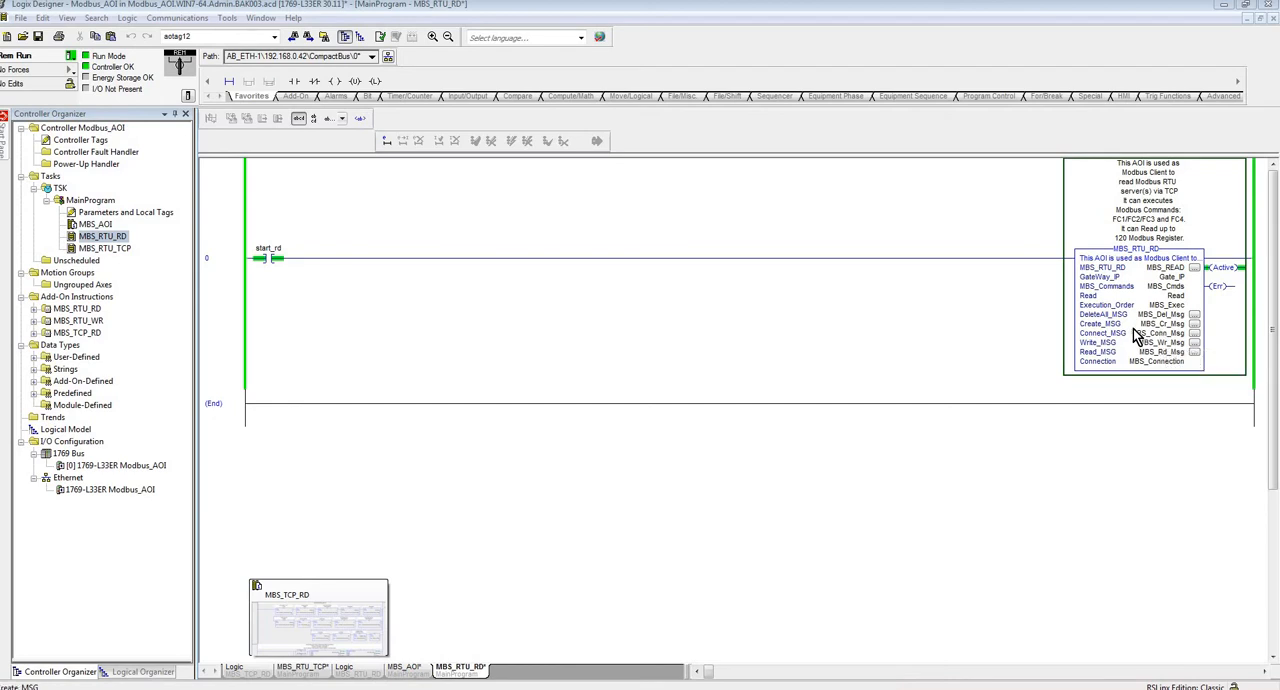
mouse_move(1036, 324)
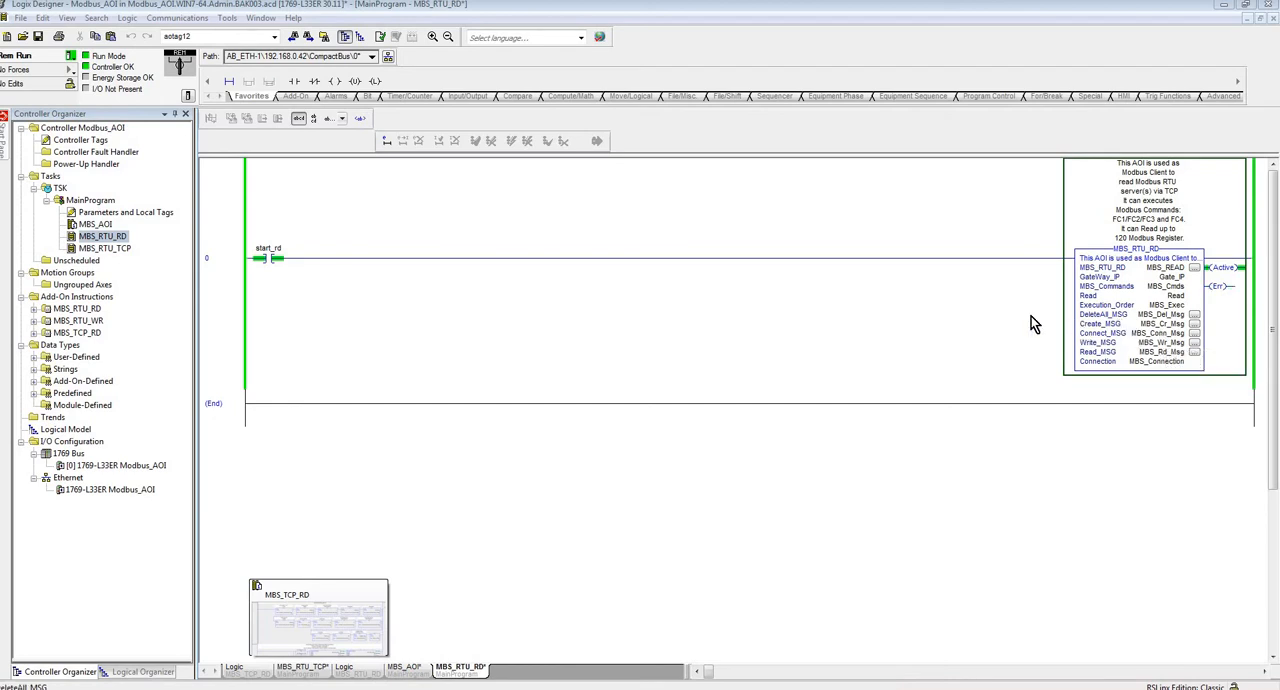
mouse_move(1012, 324)
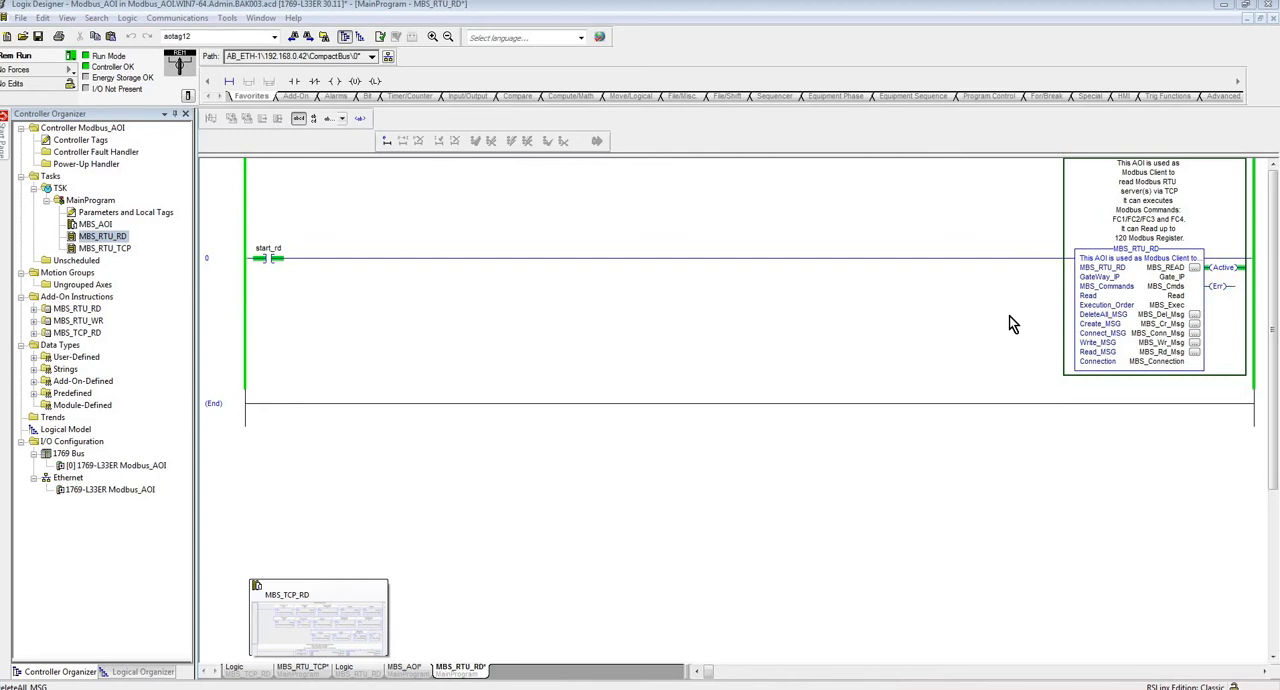
mouse_move(1144, 228)
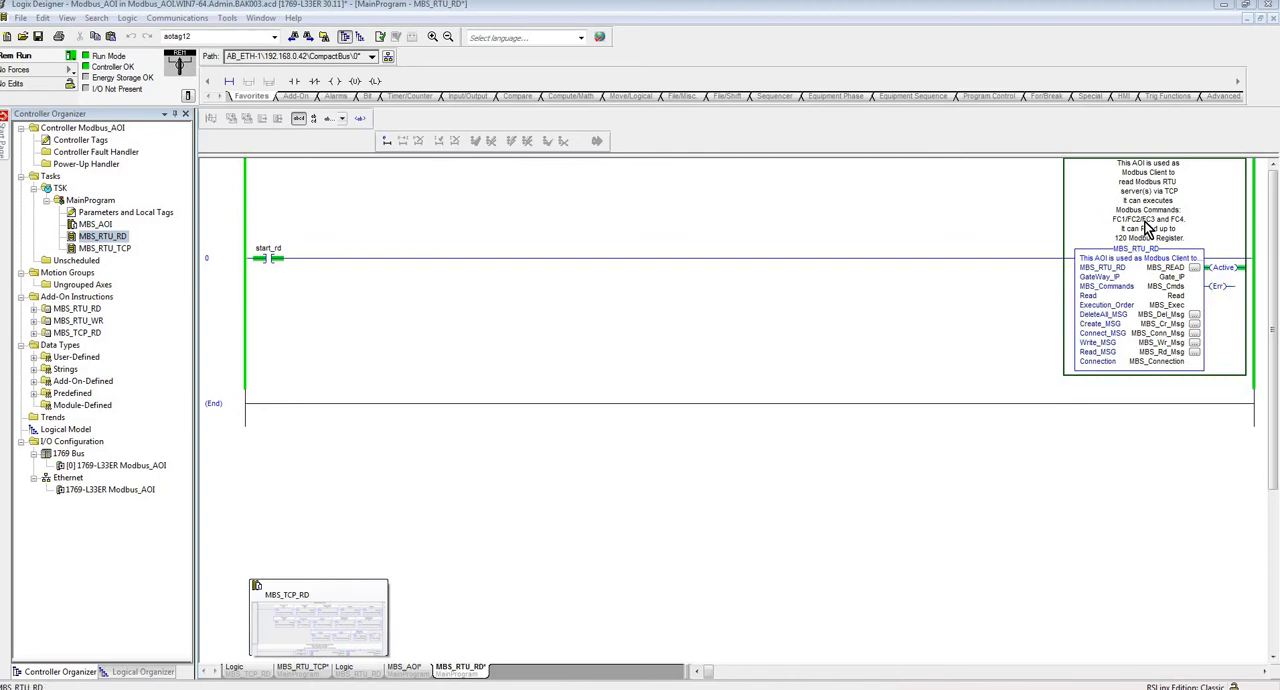
mouse_move(1144, 330)
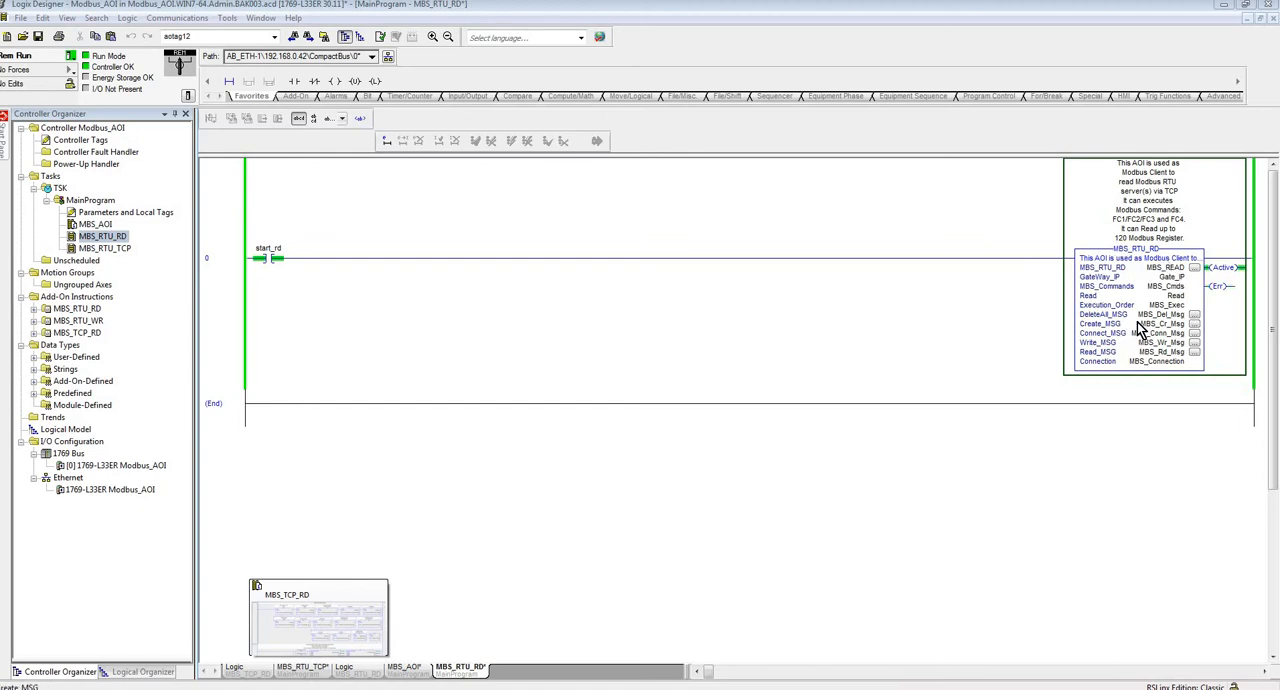
mouse_move(1200, 390)
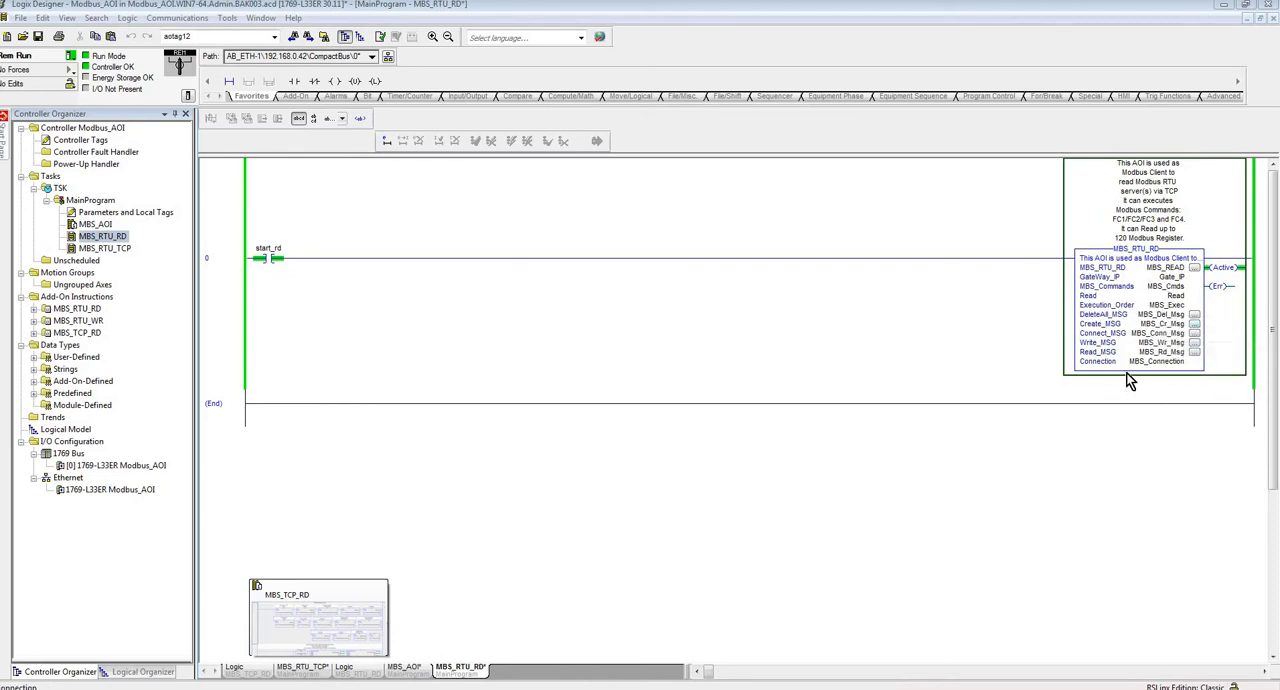
mouse_move(1178, 352)
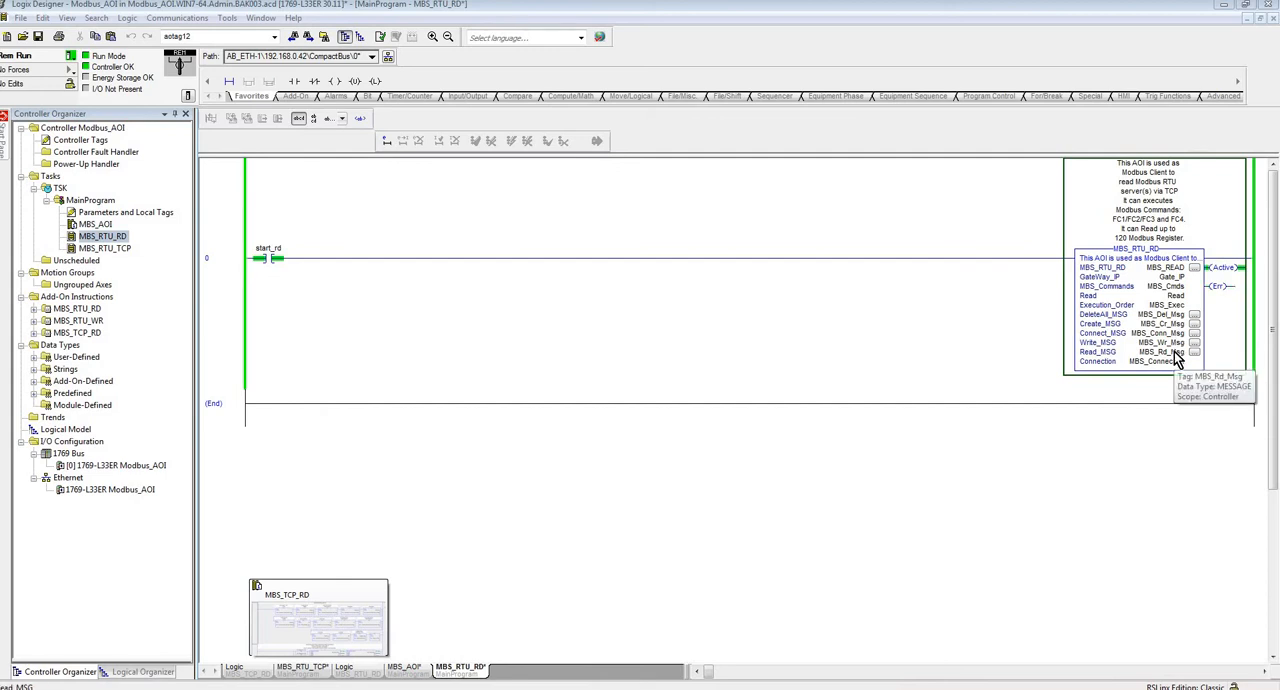
mouse_move(1132, 334)
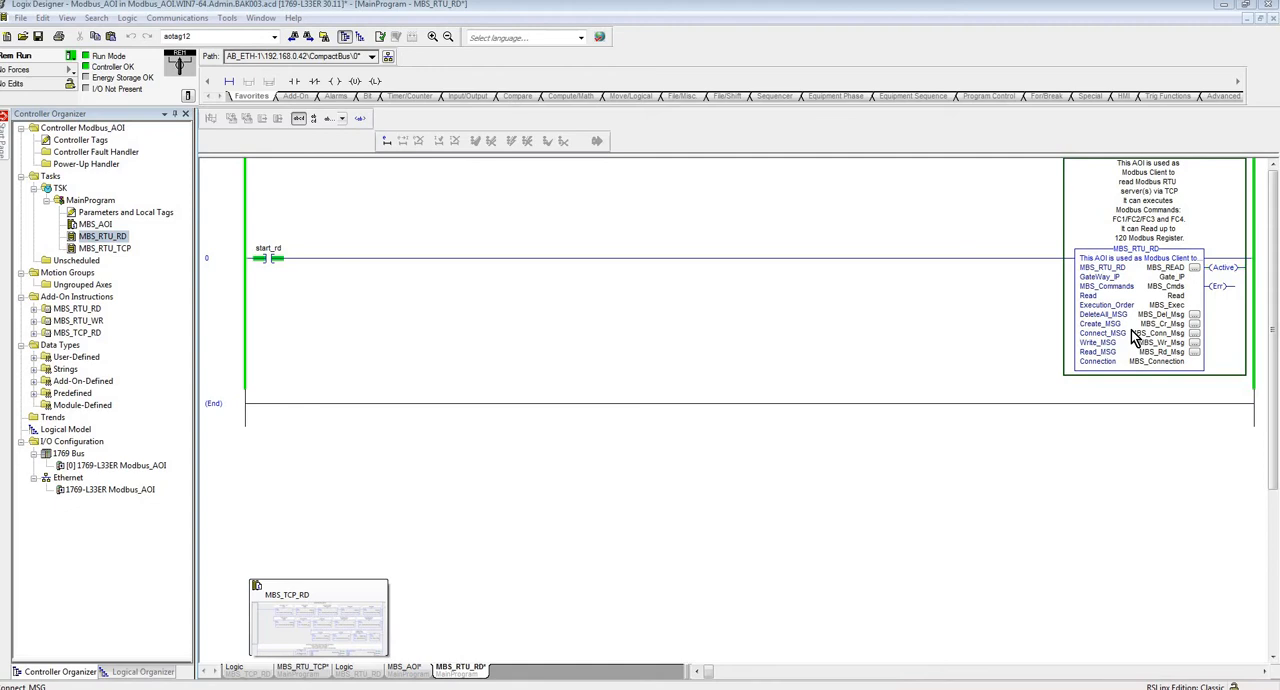
mouse_move(1110, 348)
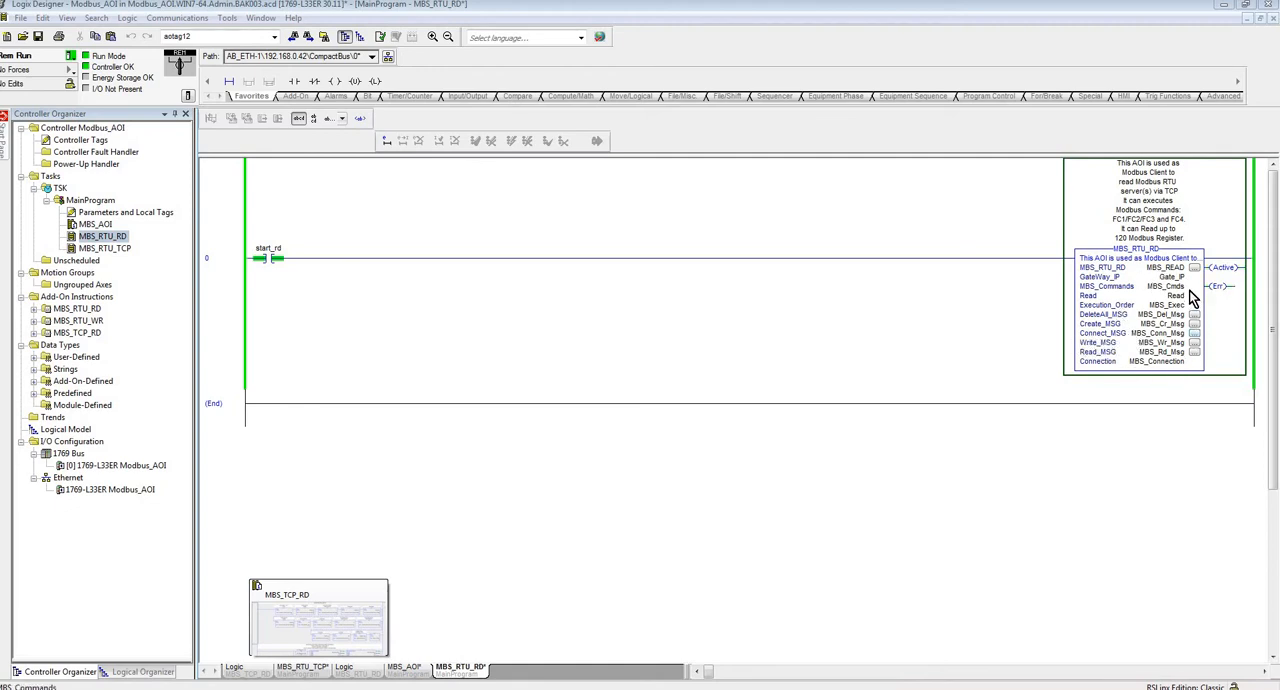
mouse_move(1048, 354)
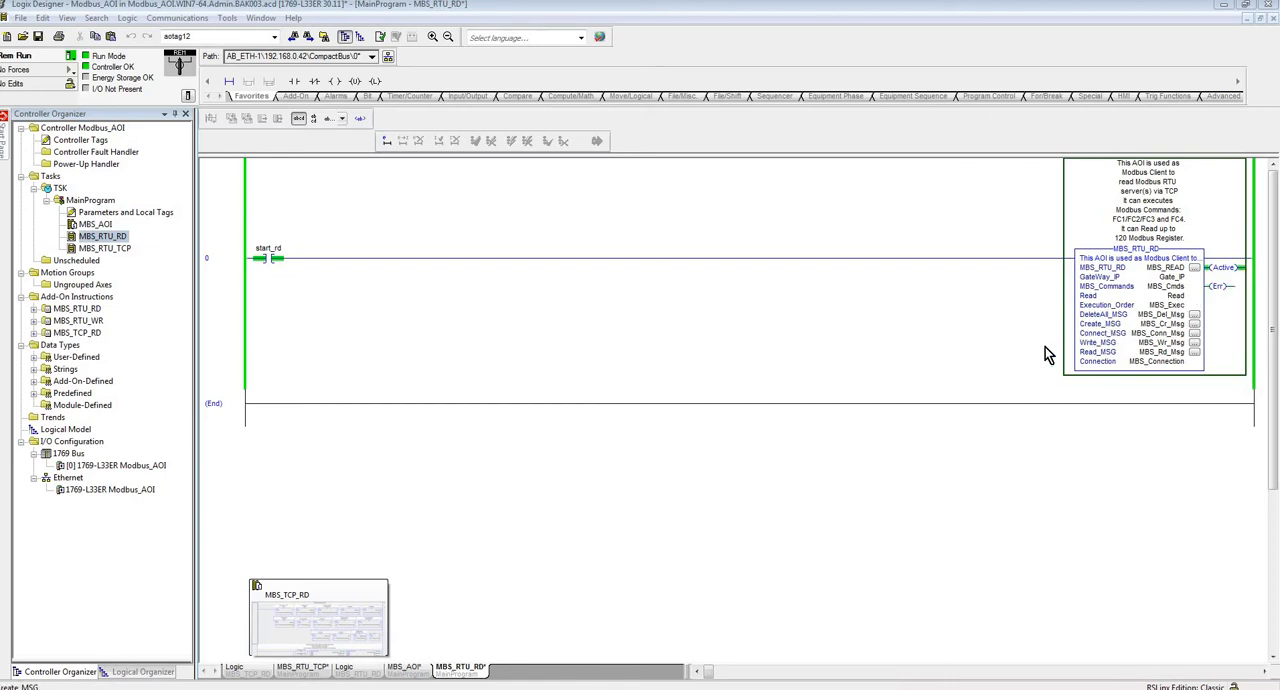
mouse_move(1088, 332)
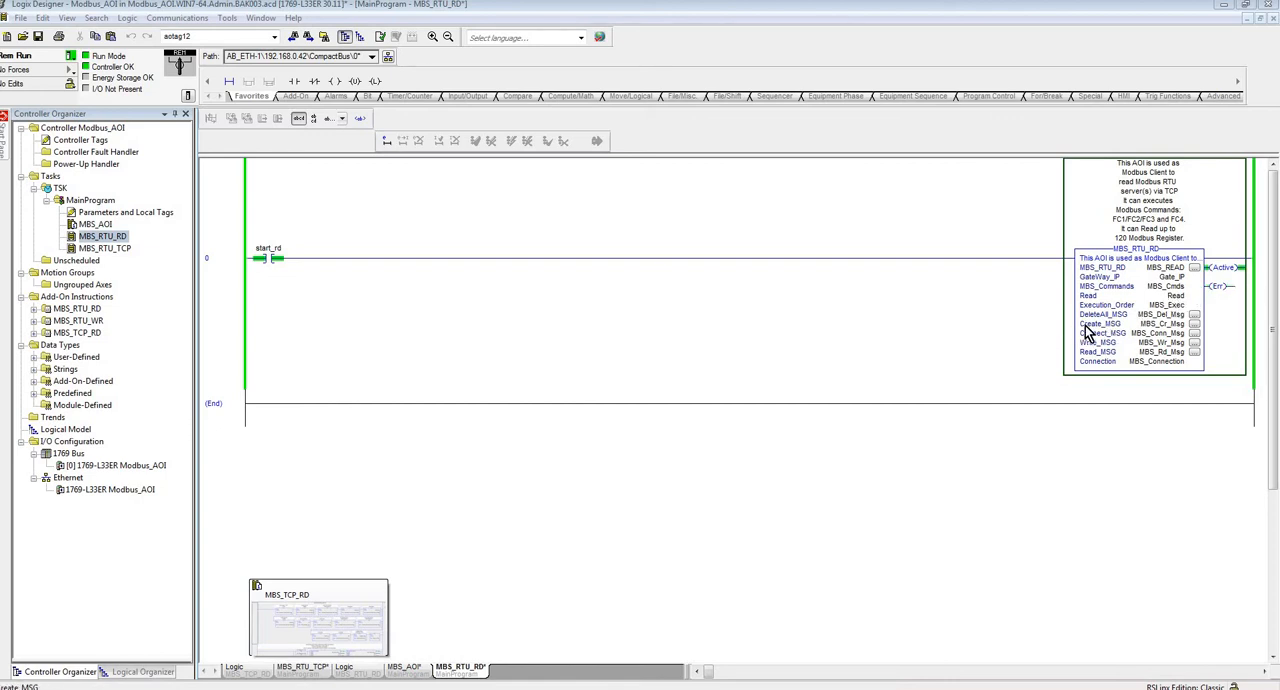
mouse_move(1104, 324)
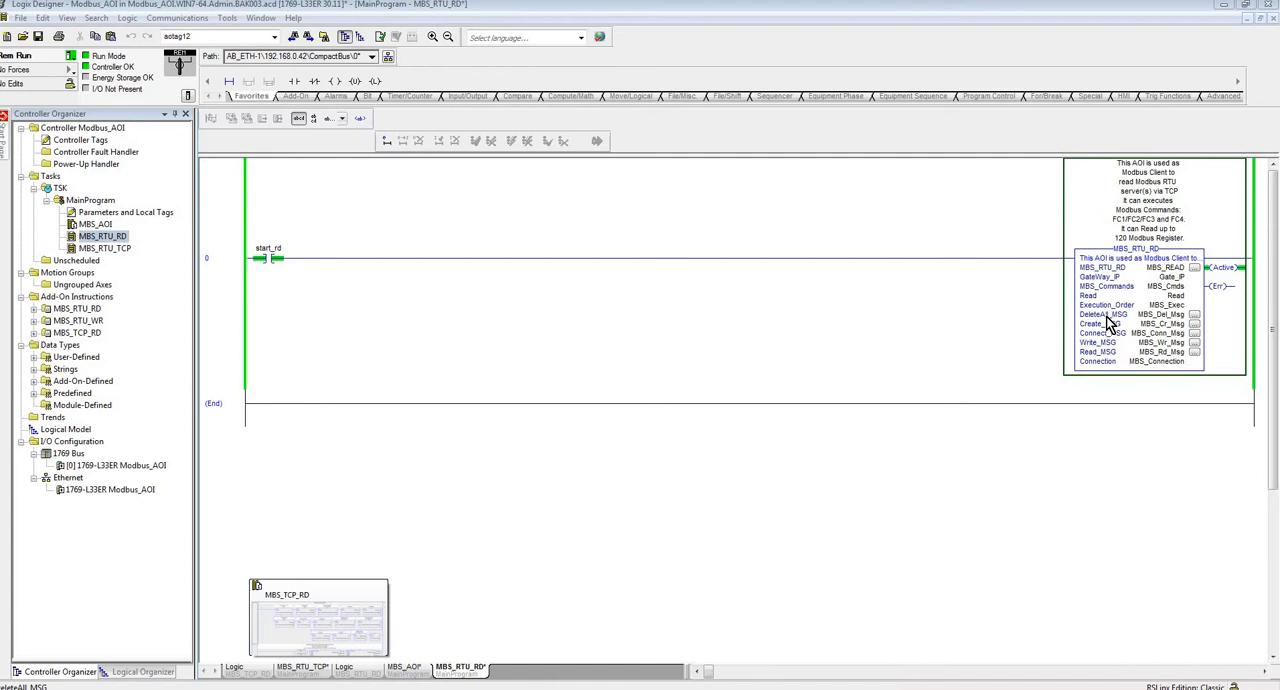
mouse_move(1096, 304)
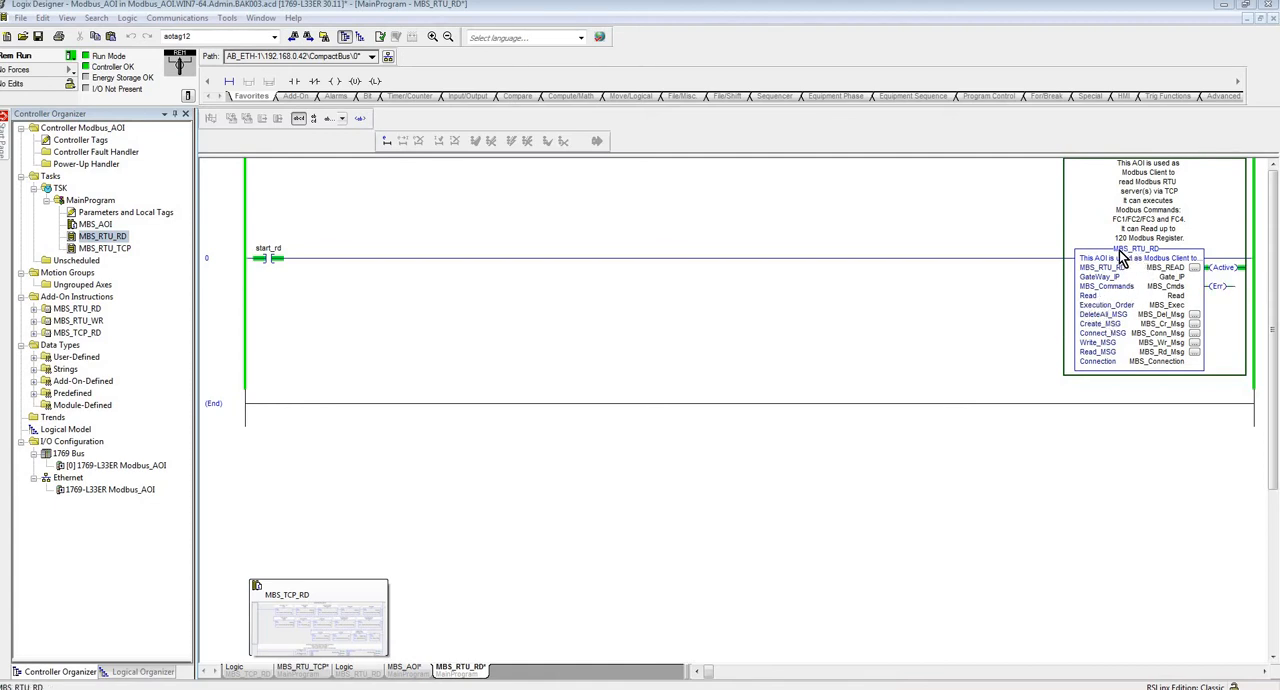
mouse_move(1144, 304)
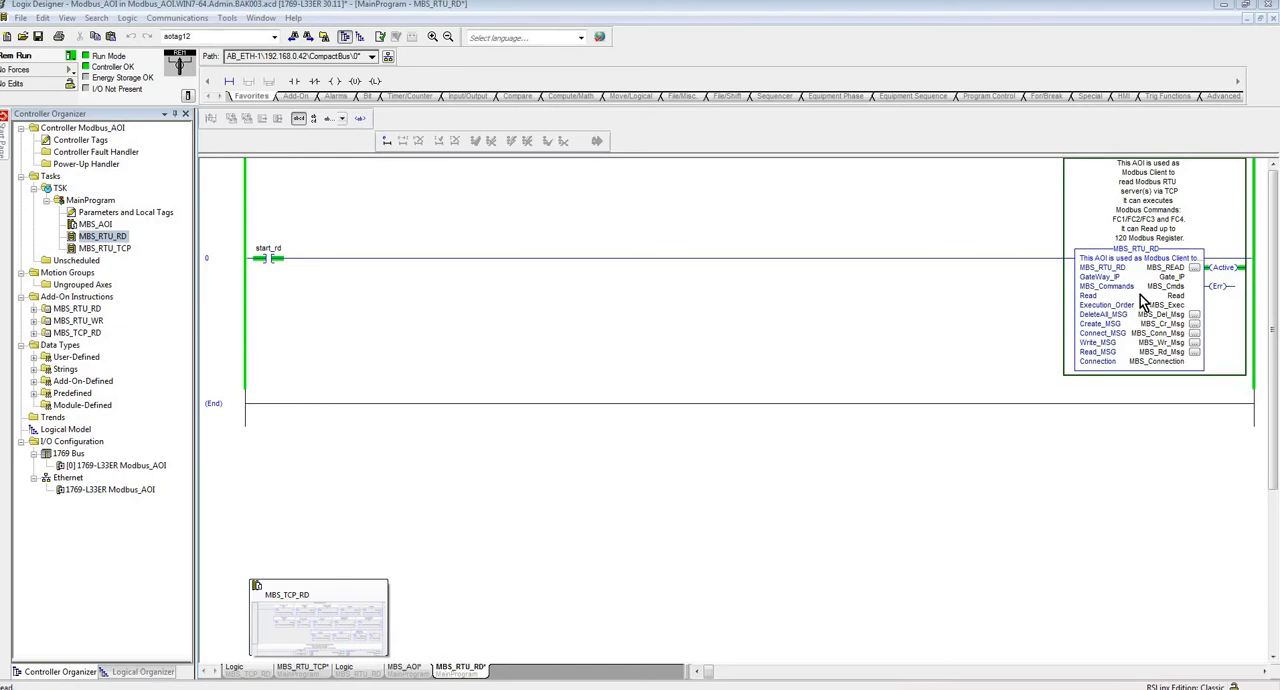
mouse_move(1122, 316)
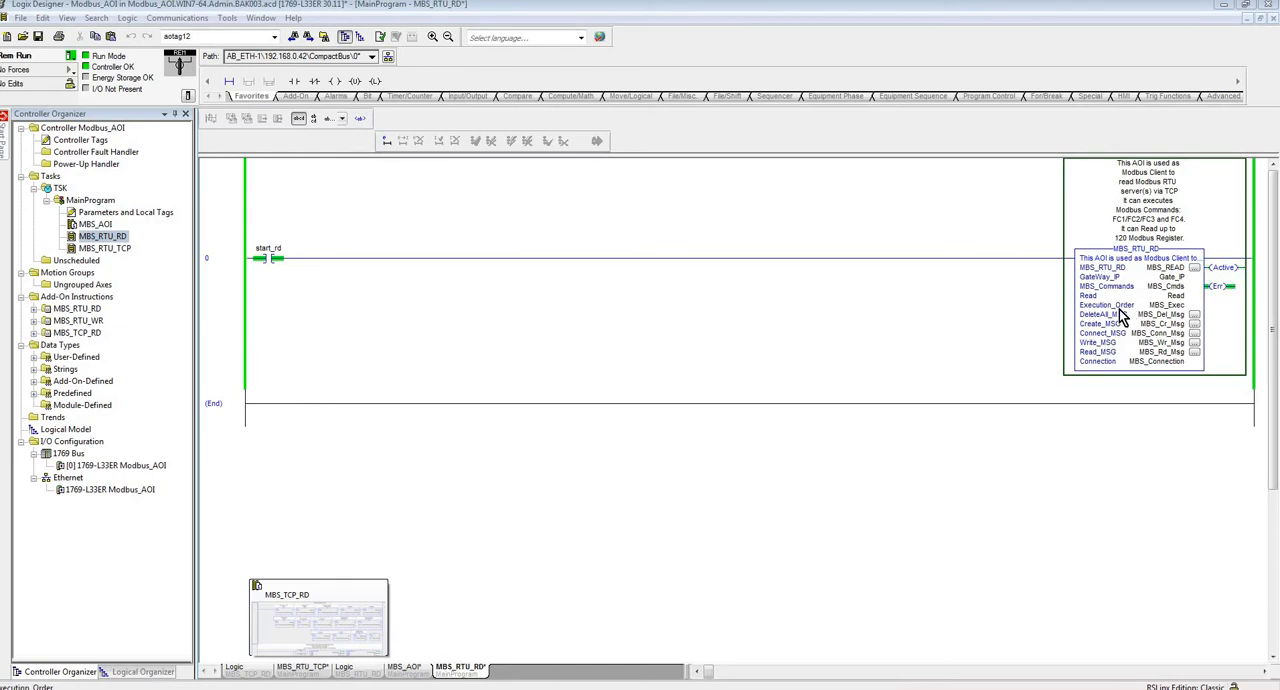
mouse_move(1044, 364)
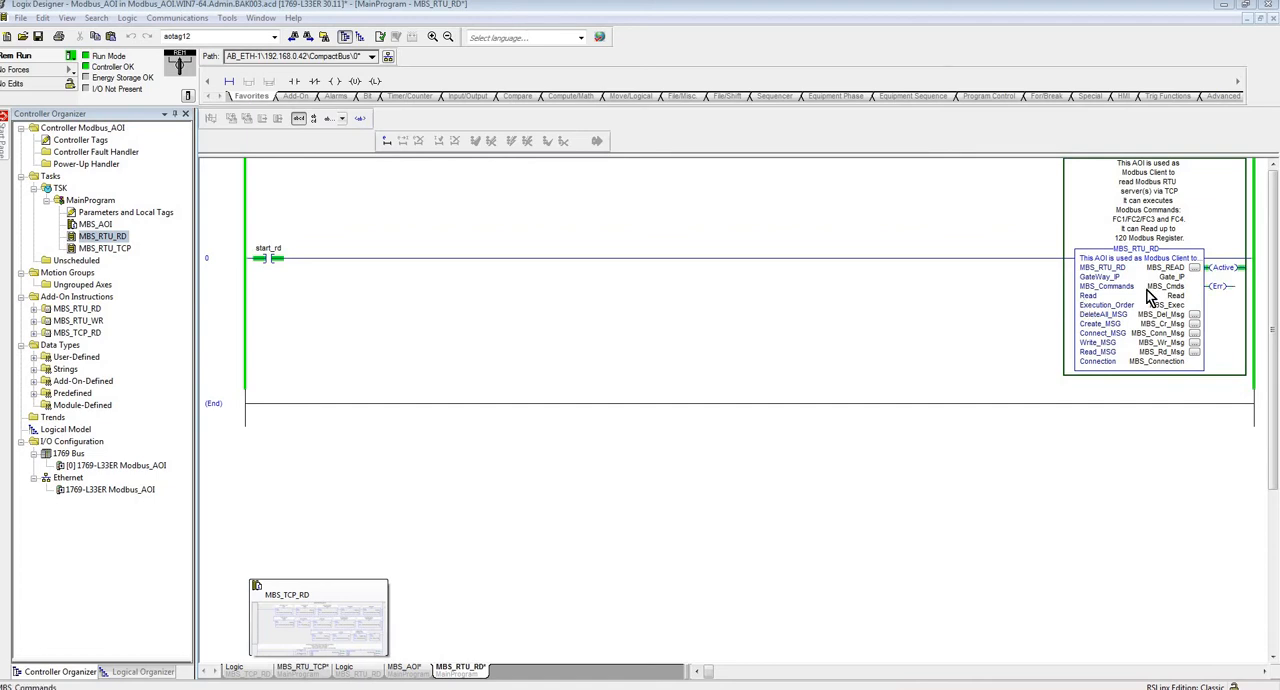
mouse_move(1176, 290)
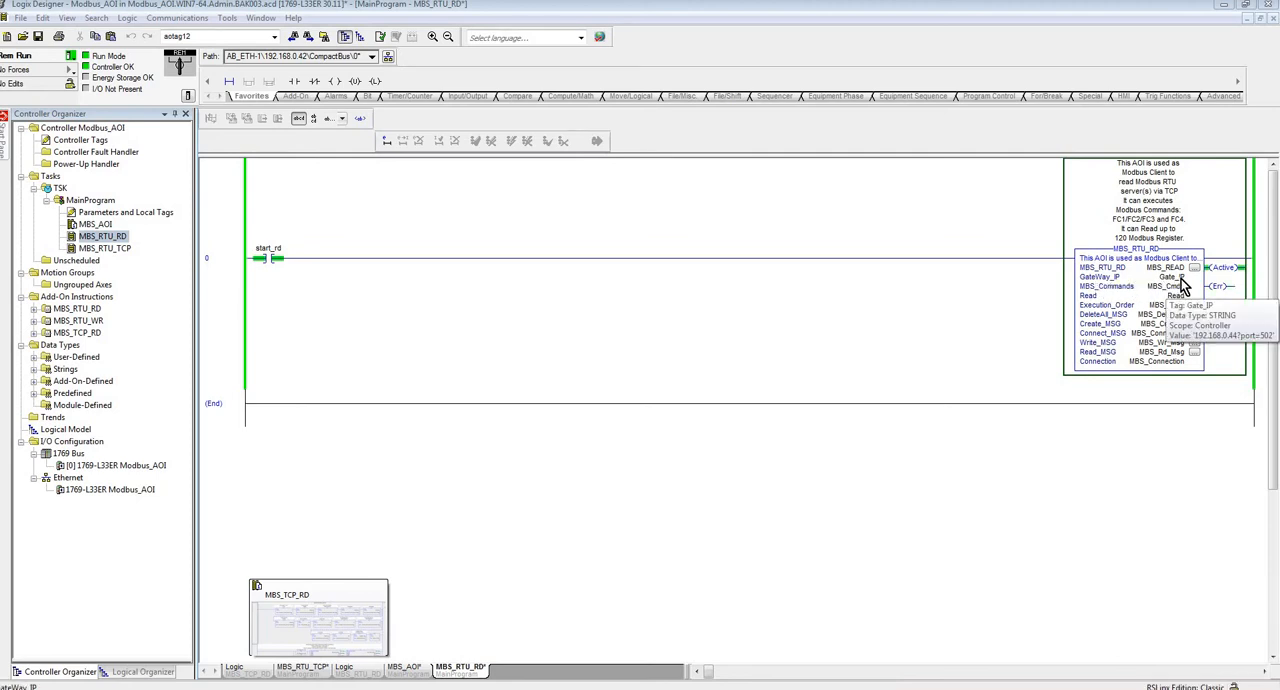
mouse_move(1188, 304)
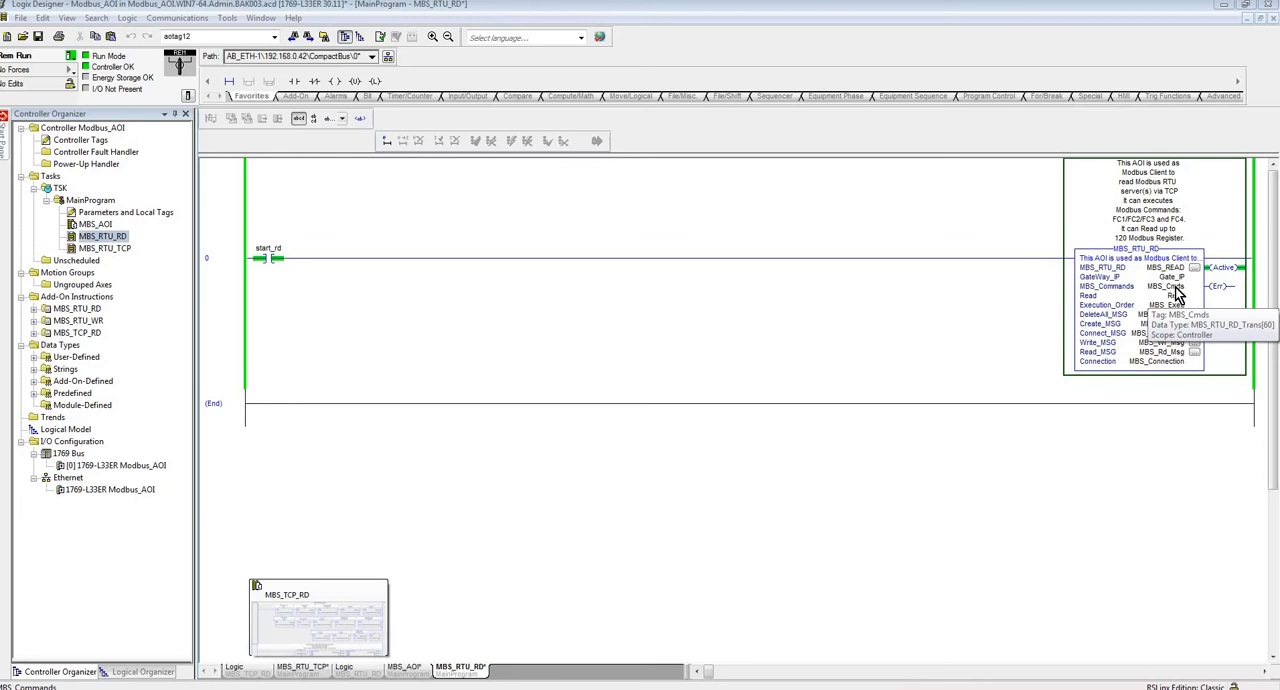
mouse_move(1124, 308)
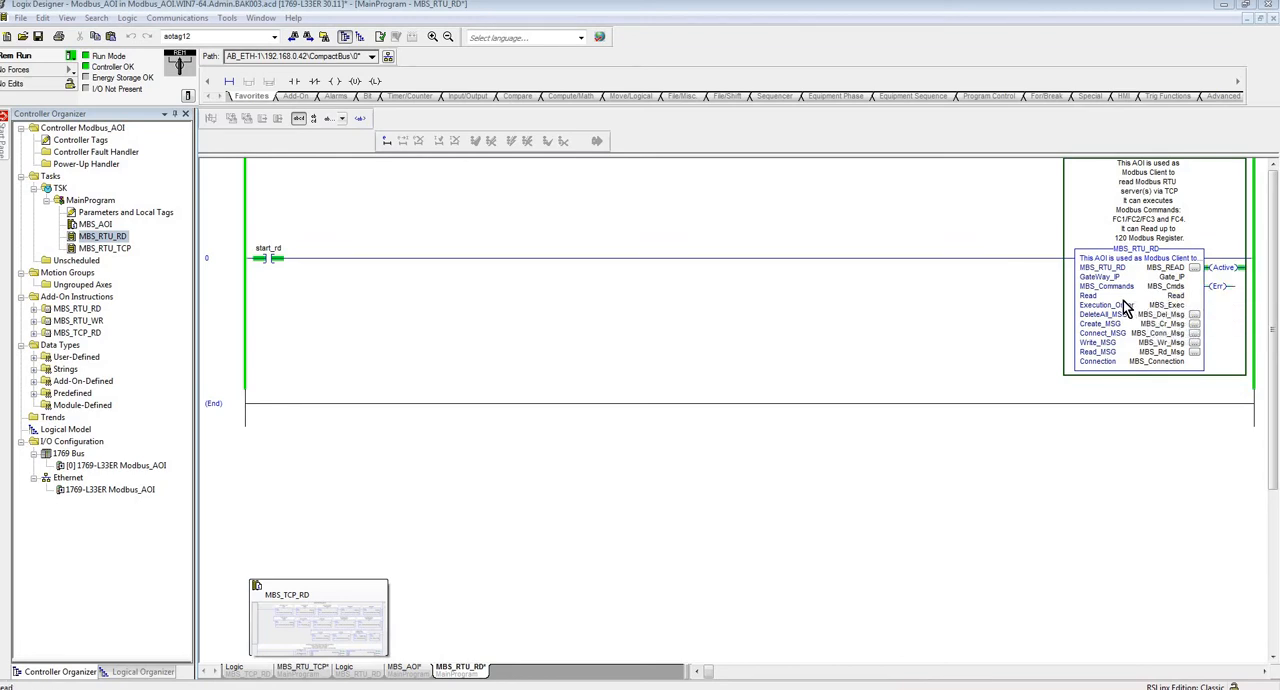
mouse_move(1180, 308)
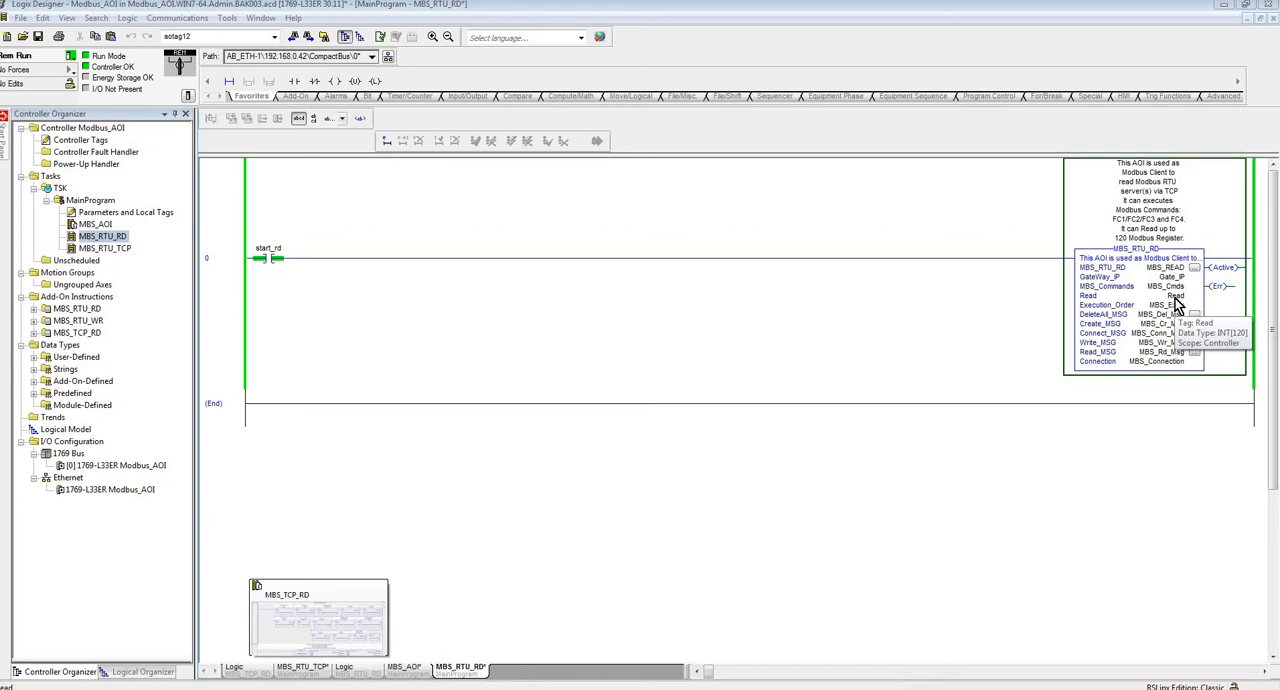
mouse_move(1092, 312)
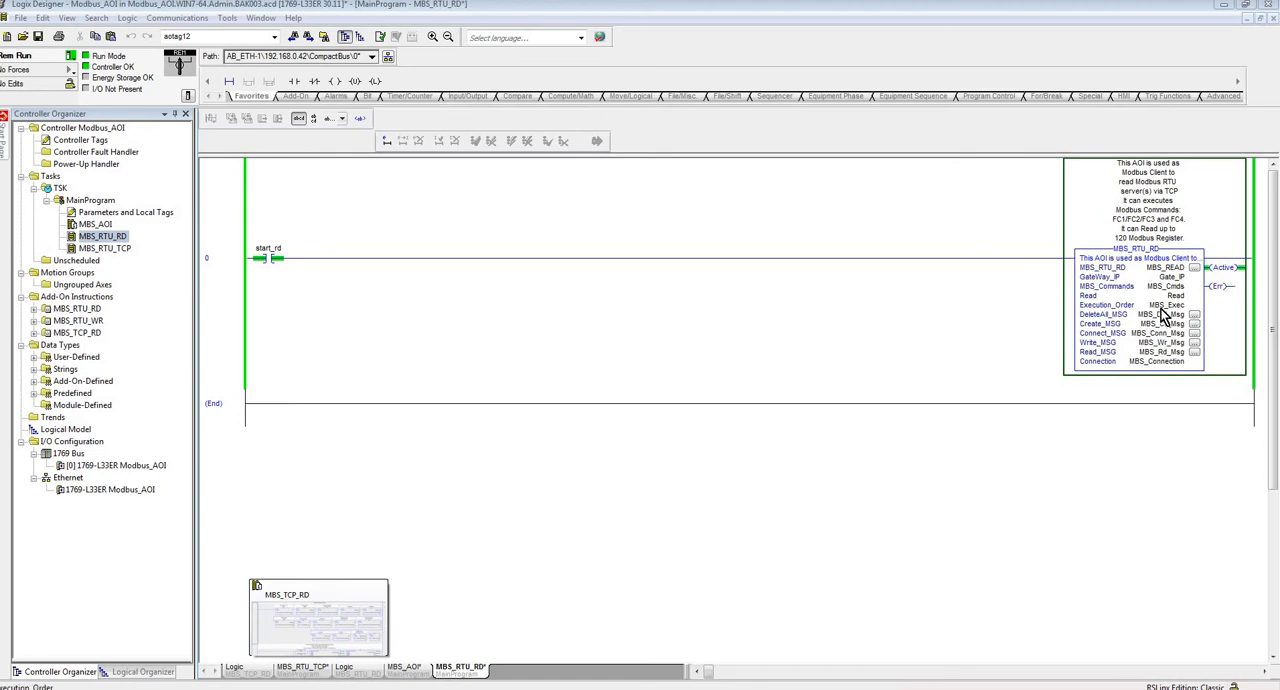
mouse_move(1164, 354)
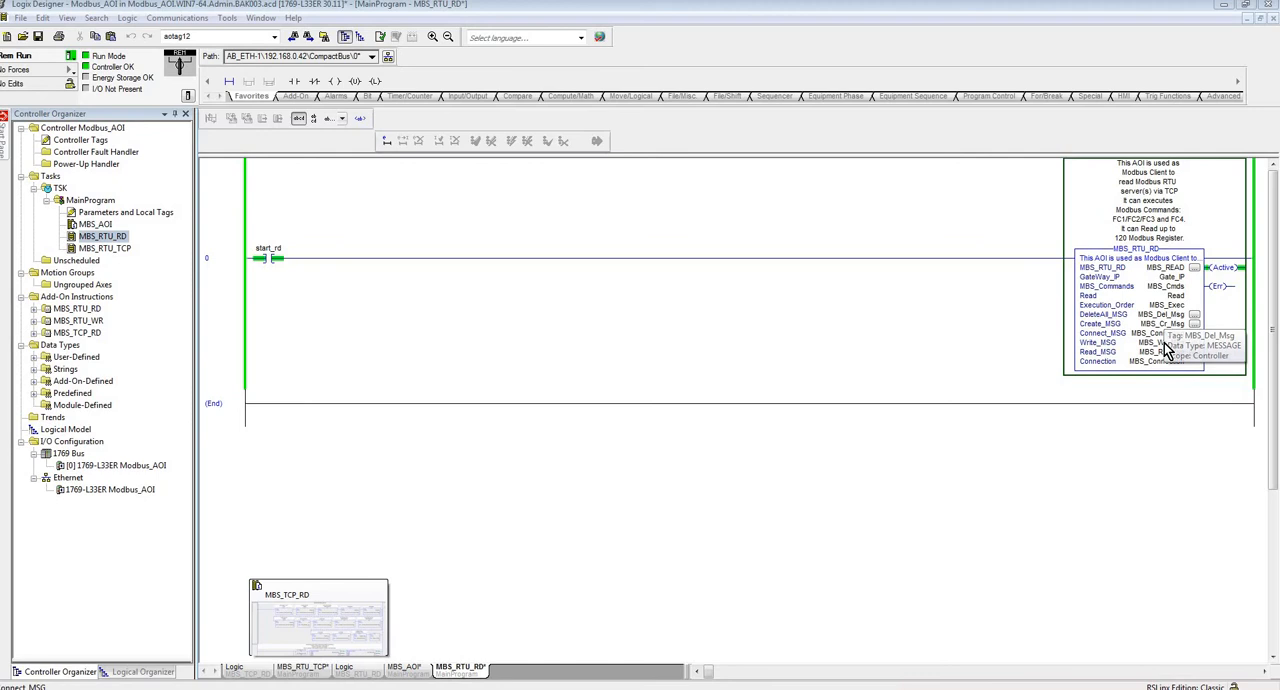
mouse_move(1164, 344)
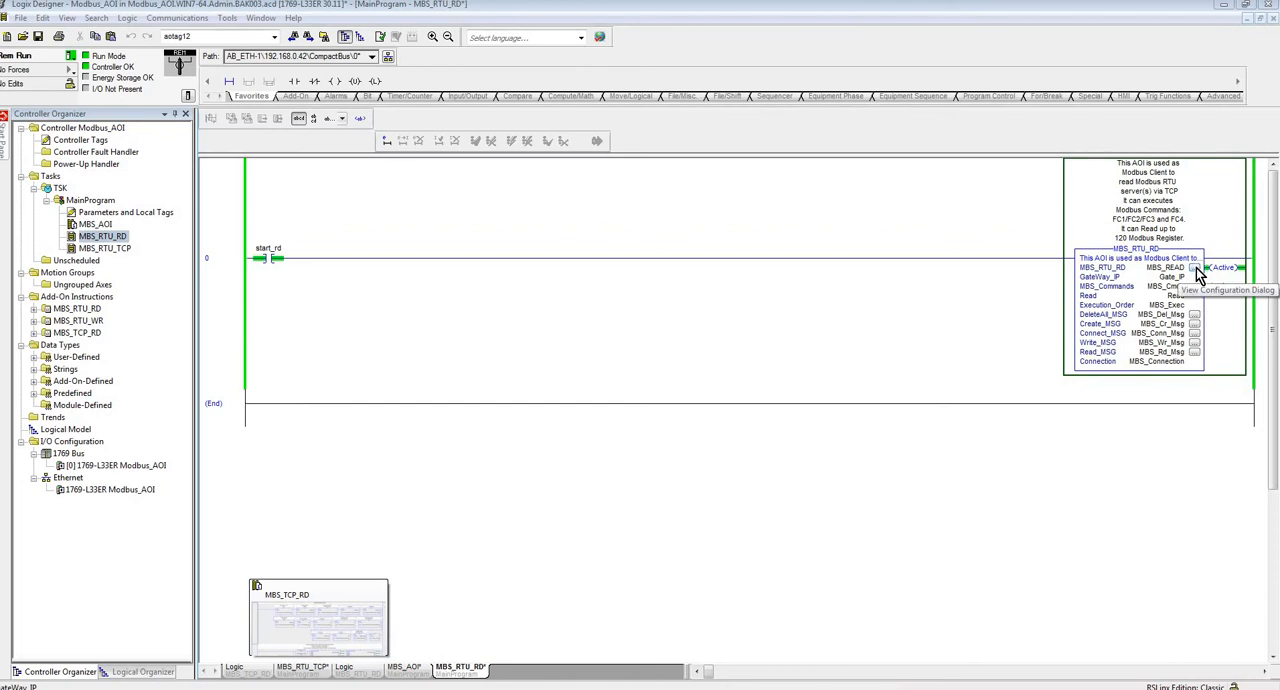
mouse_move(910, 288)
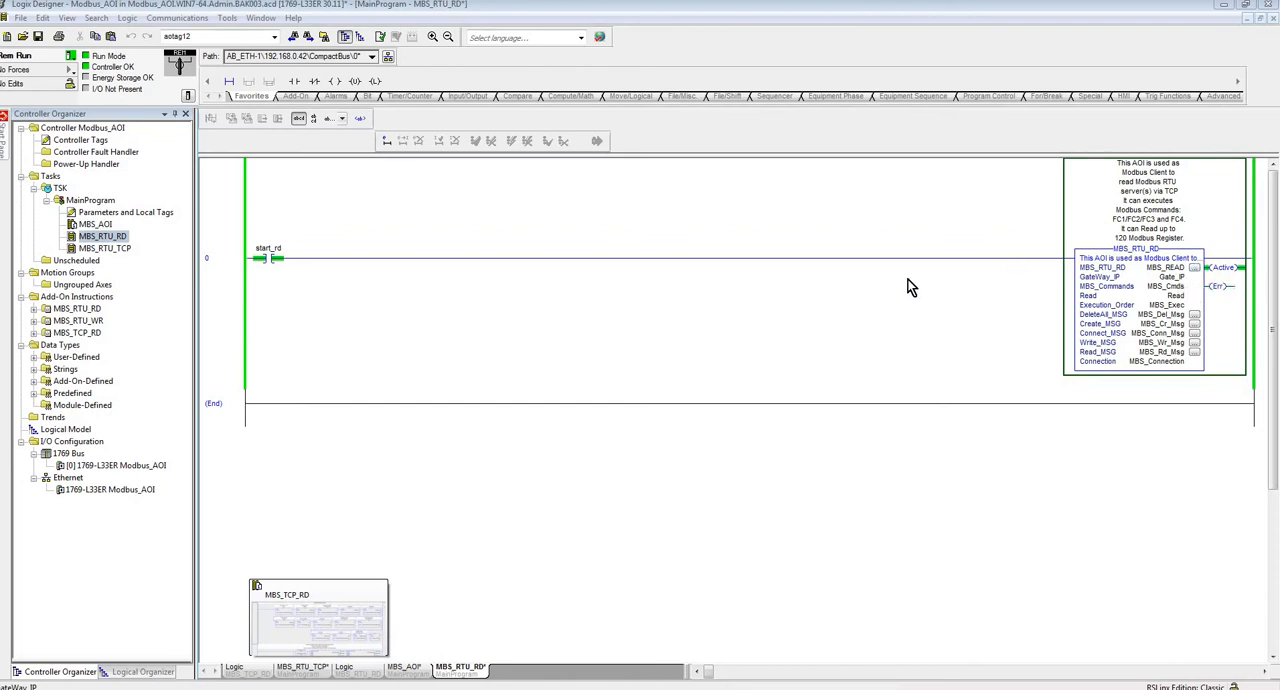
mouse_move(958, 324)
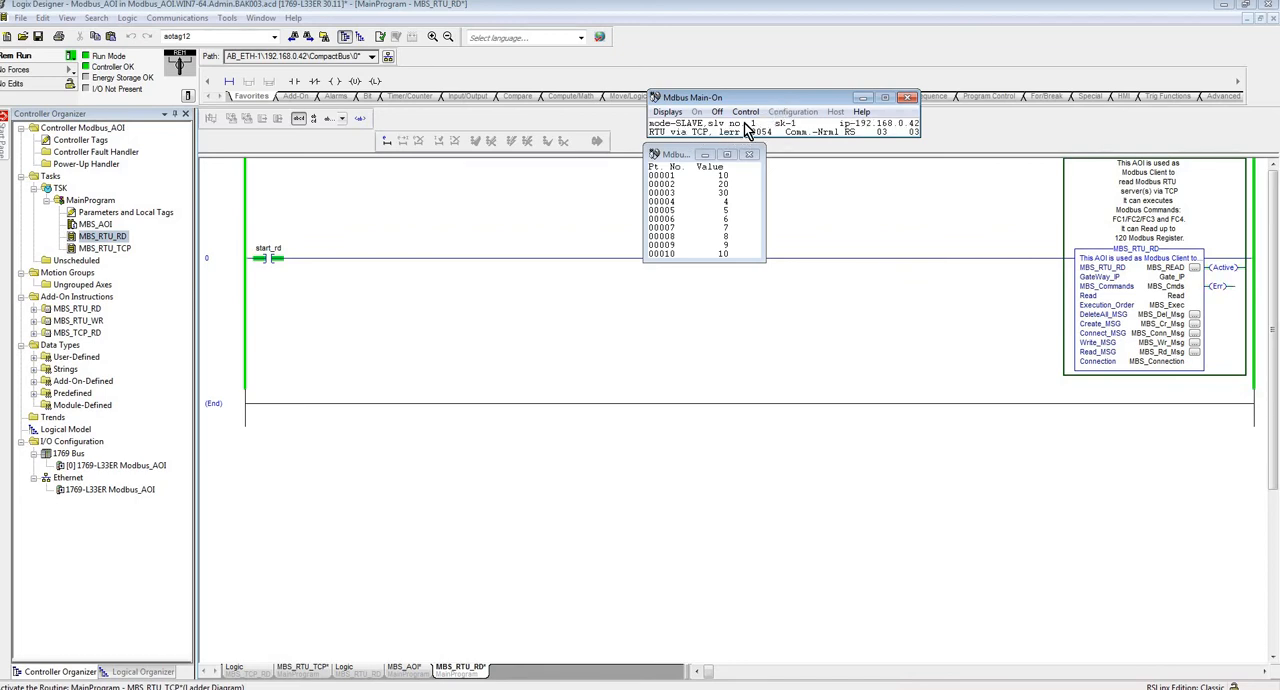
- Stop the slave with Off and show its Modbus Configuration dialog
left_click(716, 110)
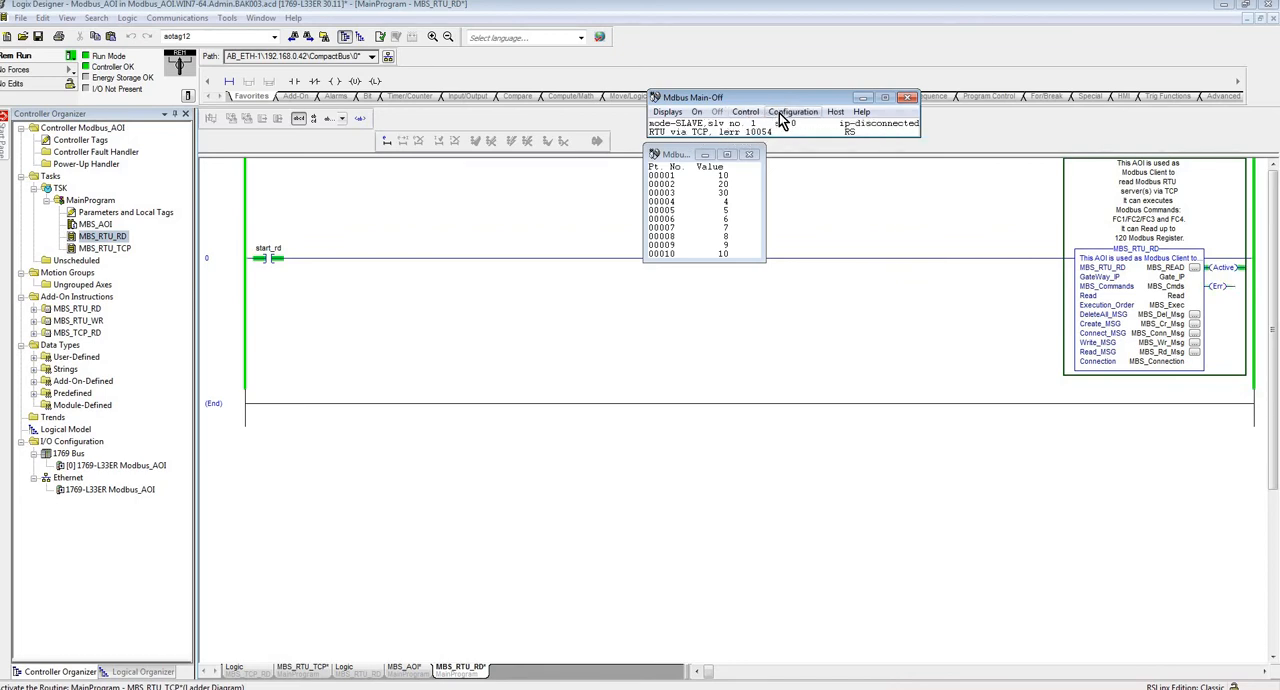
left_click(792, 110)
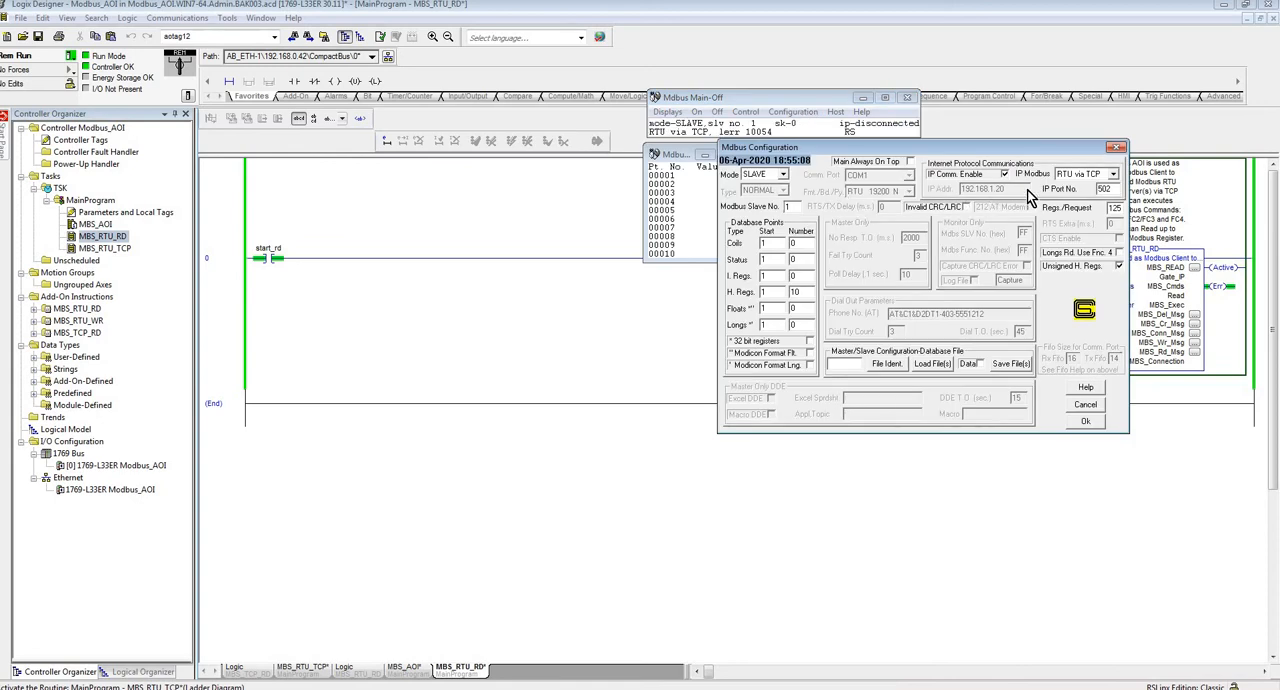
mouse_move(1078, 188)
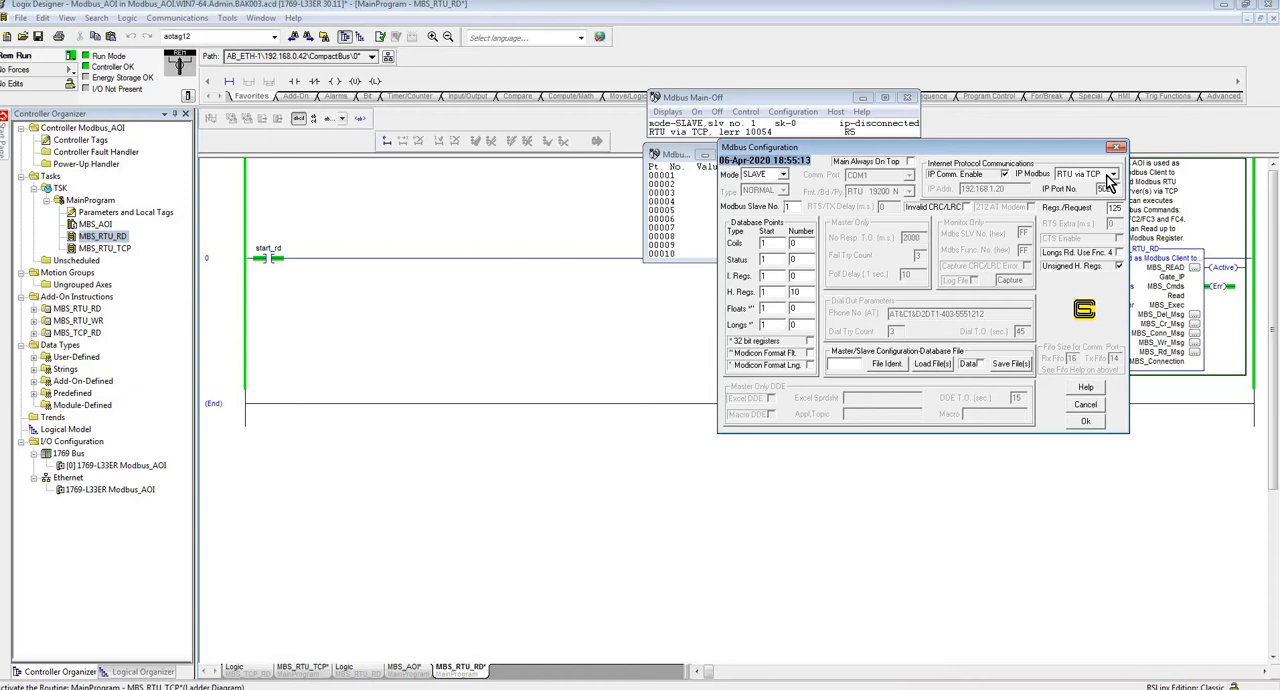
left_click(1112, 174)
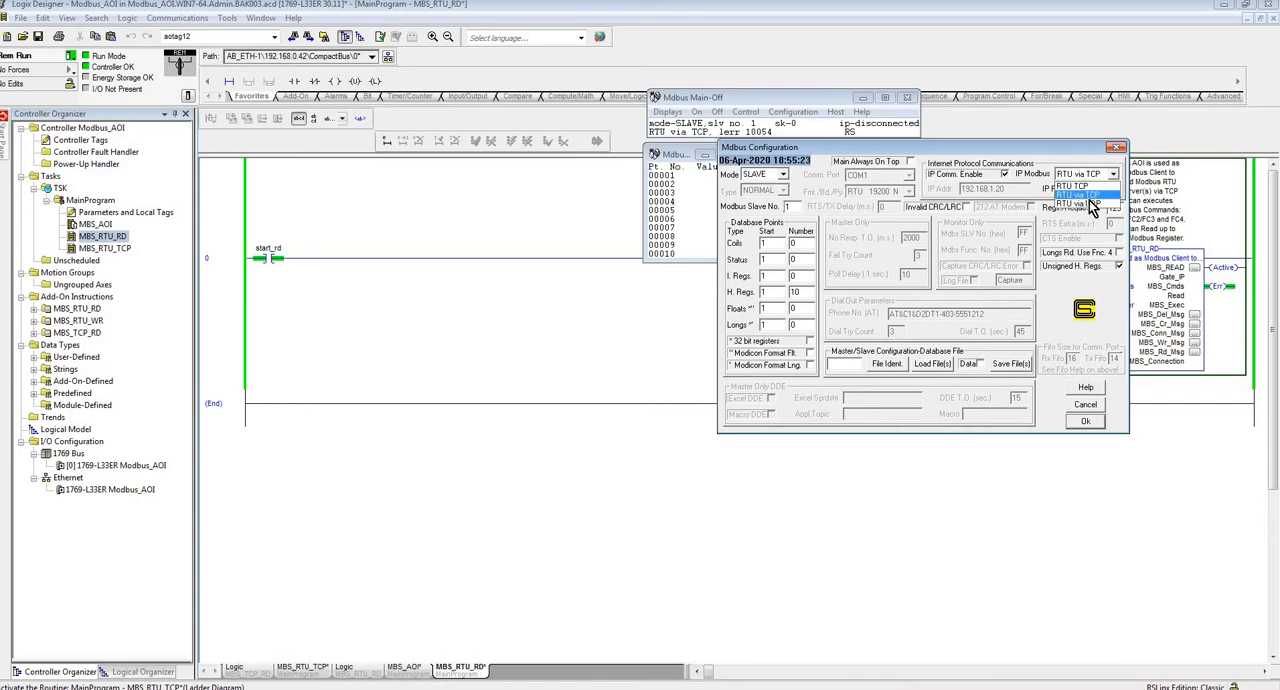
mouse_move(1080, 188)
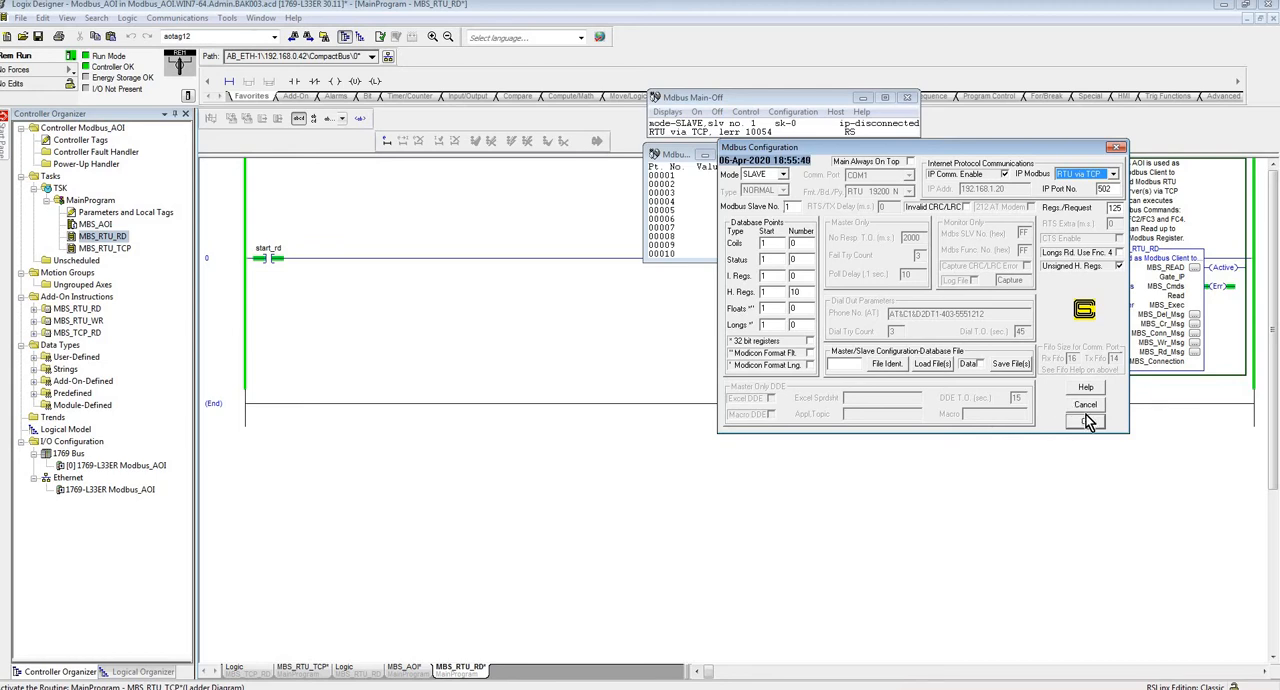
- Cancel the configuration and switch the slave back On so the Read array fills with 10, 20, 30
left_click(1084, 420)
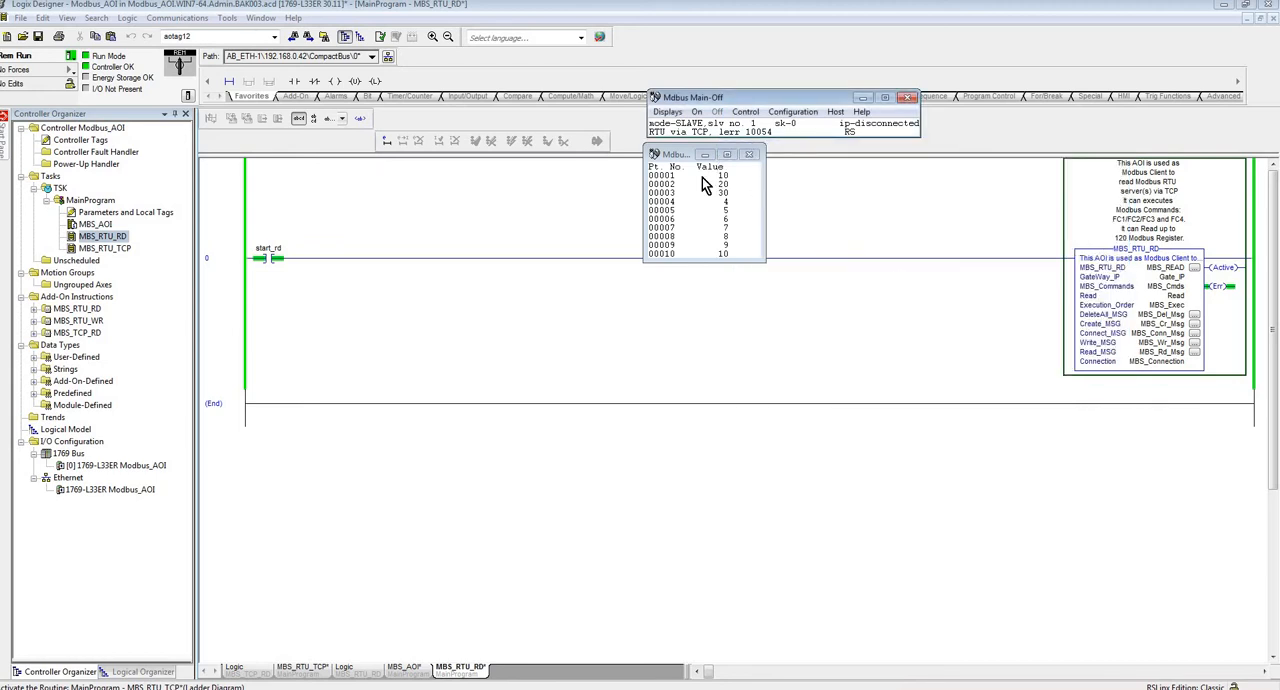
mouse_move(736, 200)
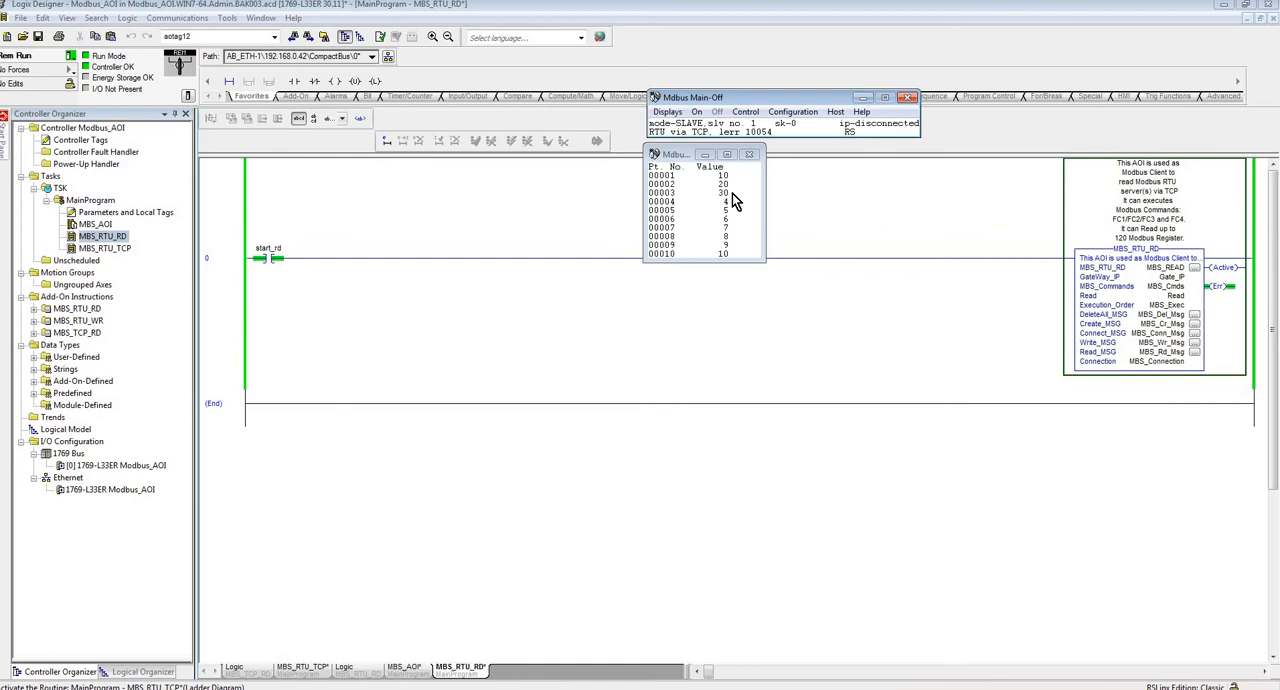
mouse_move(710, 124)
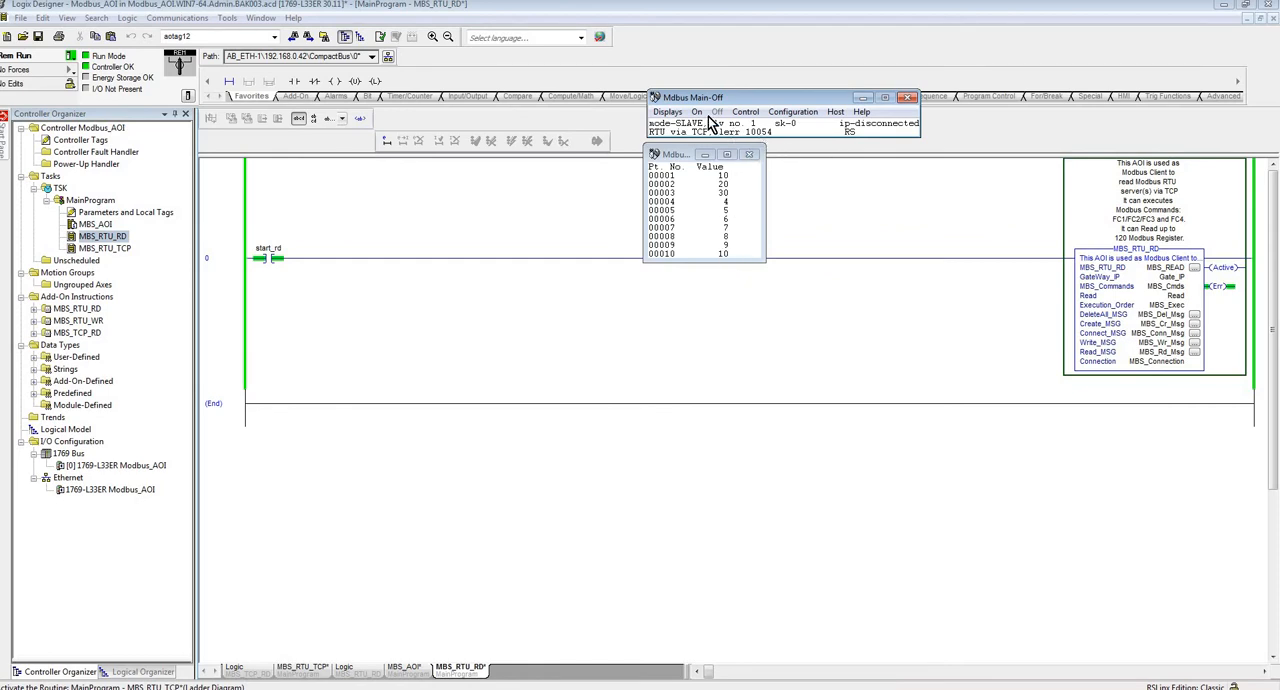
left_click(696, 110)
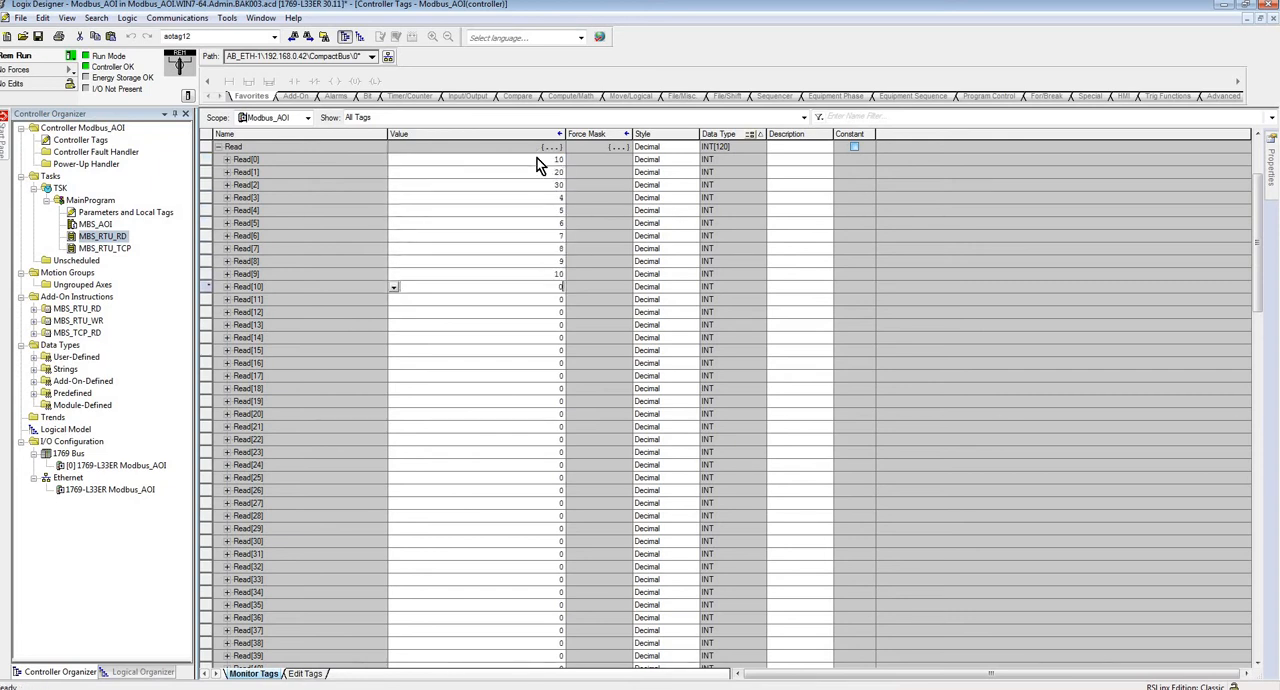
mouse_move(548, 276)
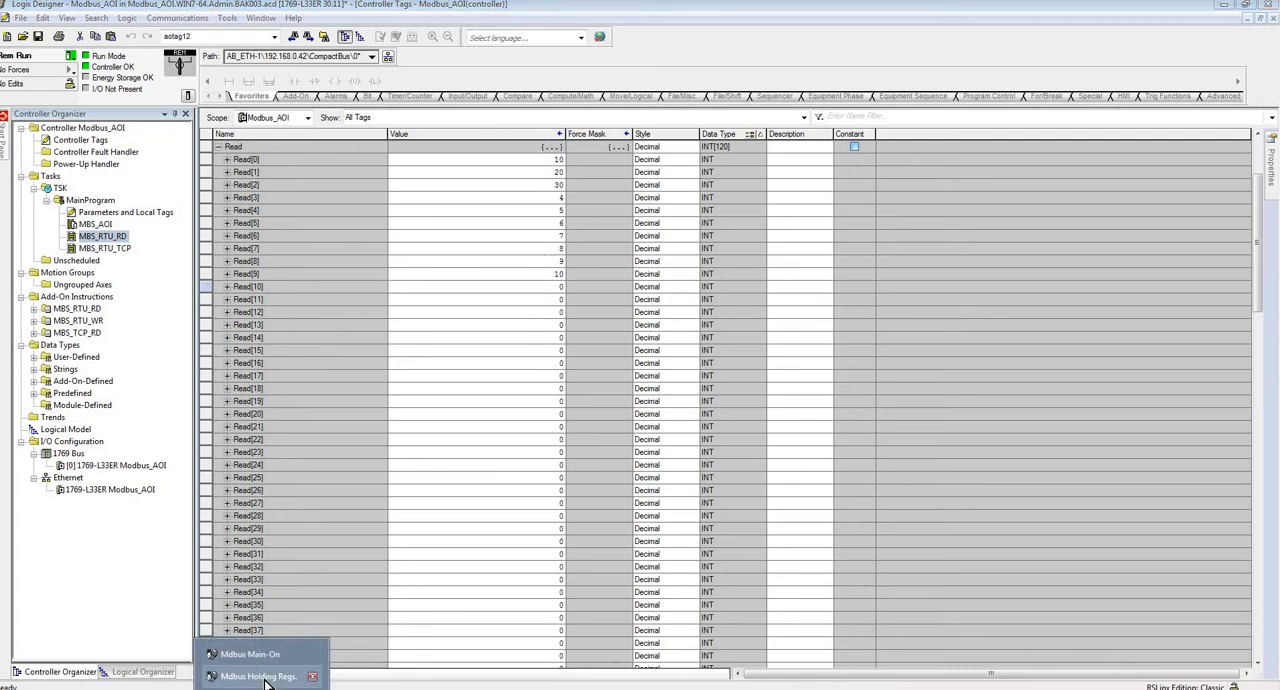
- Show the Holding Regs window and set register 00004 to 40
left_click(258, 676)
type("40")
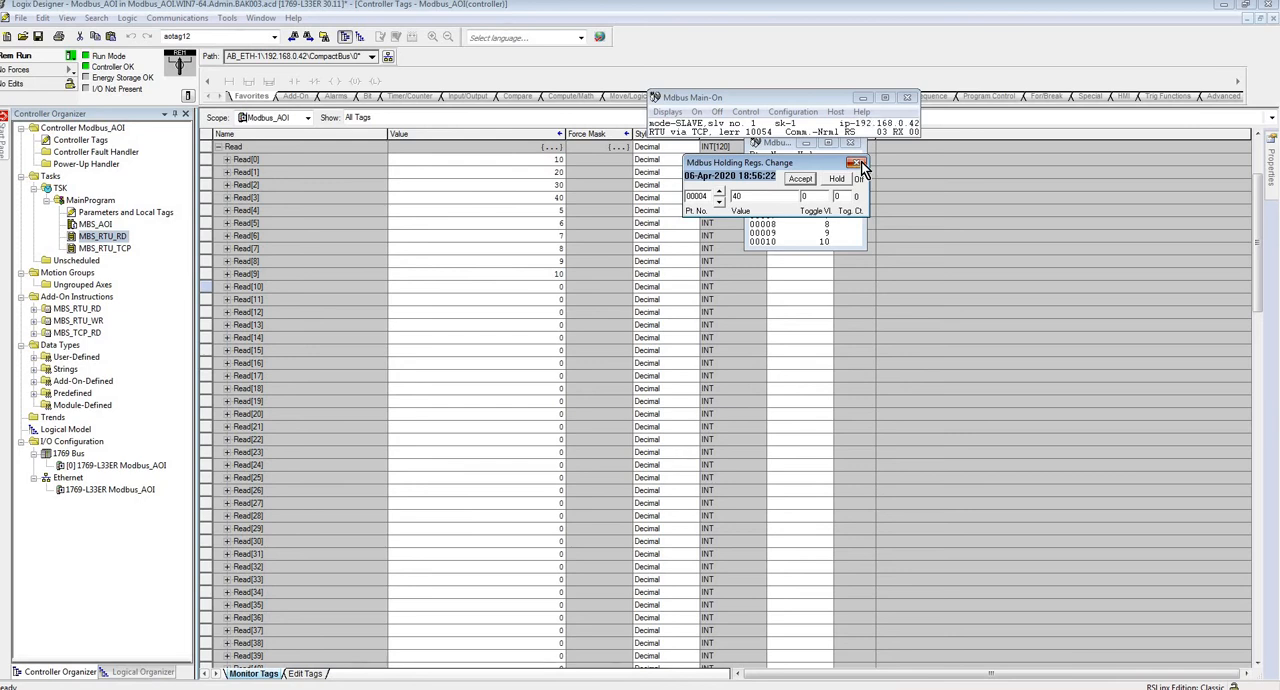
left_click(858, 164)
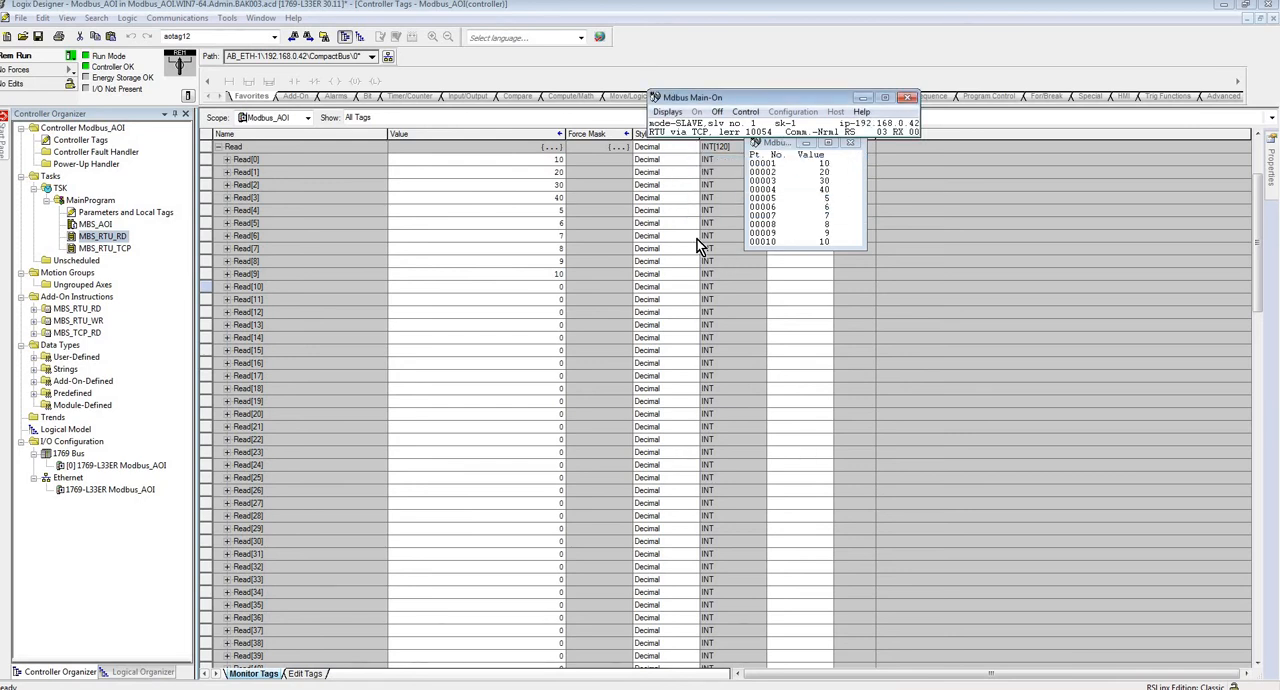
mouse_move(862, 194)
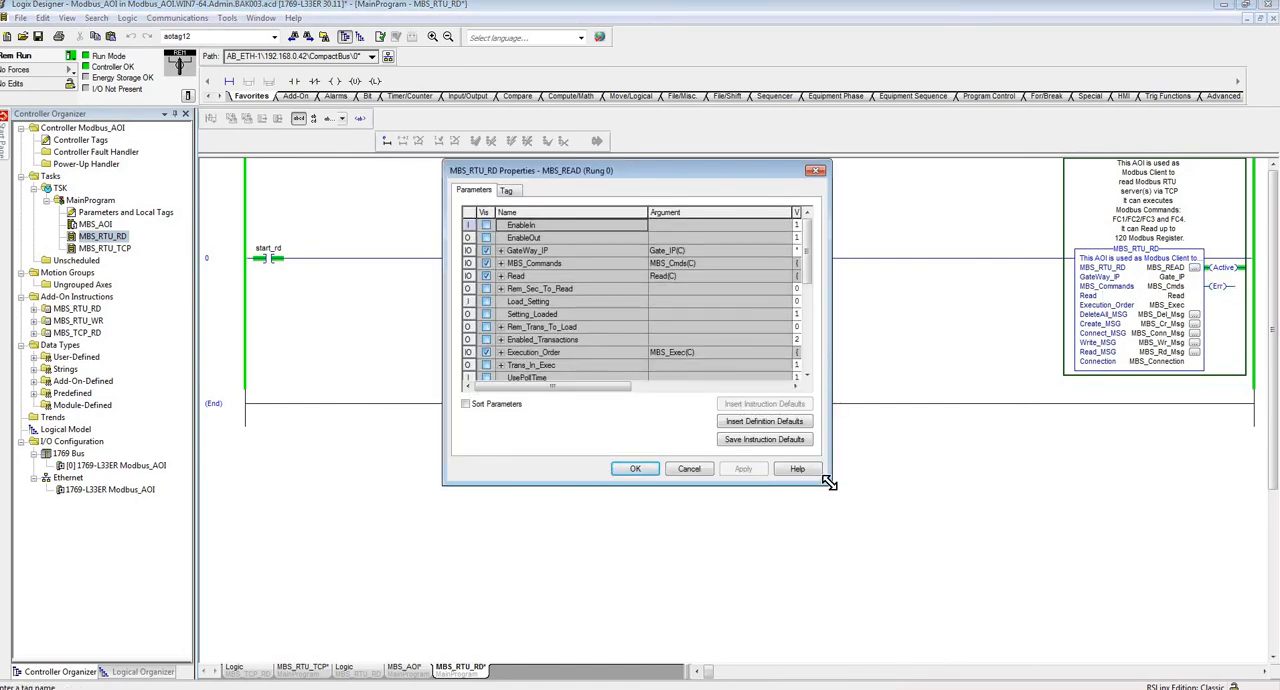
- Inspect Enable, SlaveAdr and RegCount in MBS_Commands[0] within an enlarged properties window
left_click_drag(828, 482, 1118, 618)
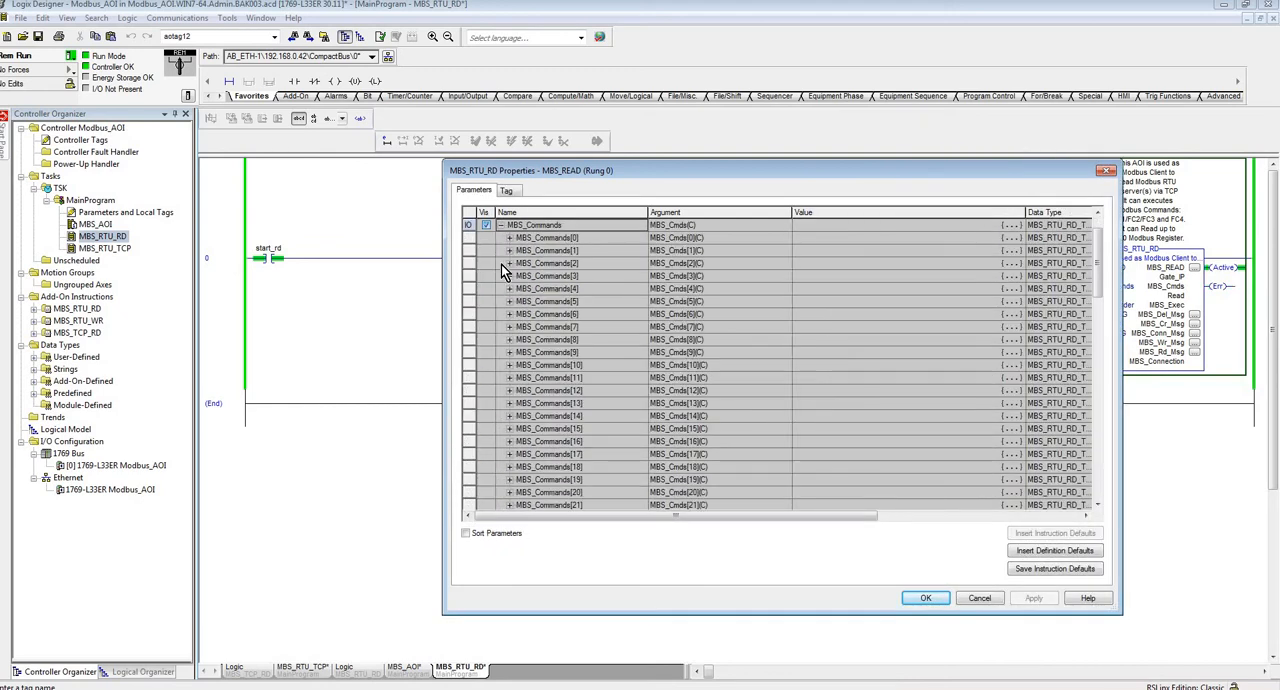
left_click(508, 224)
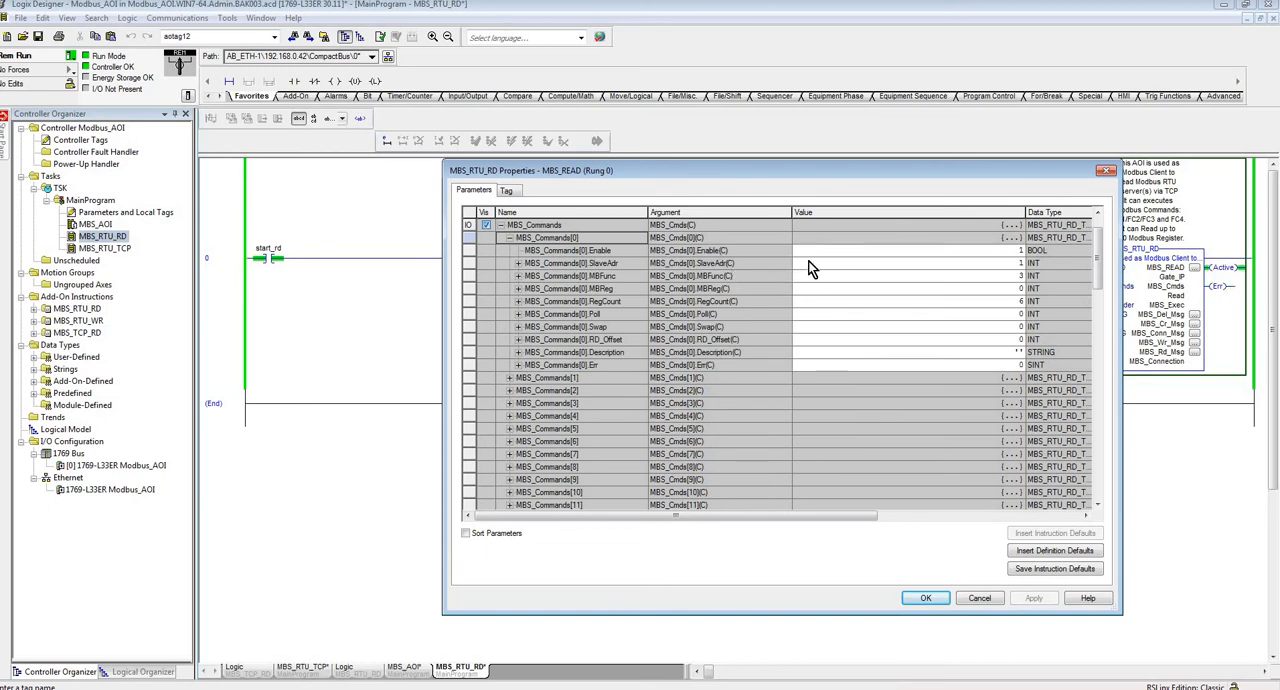
mouse_move(836, 258)
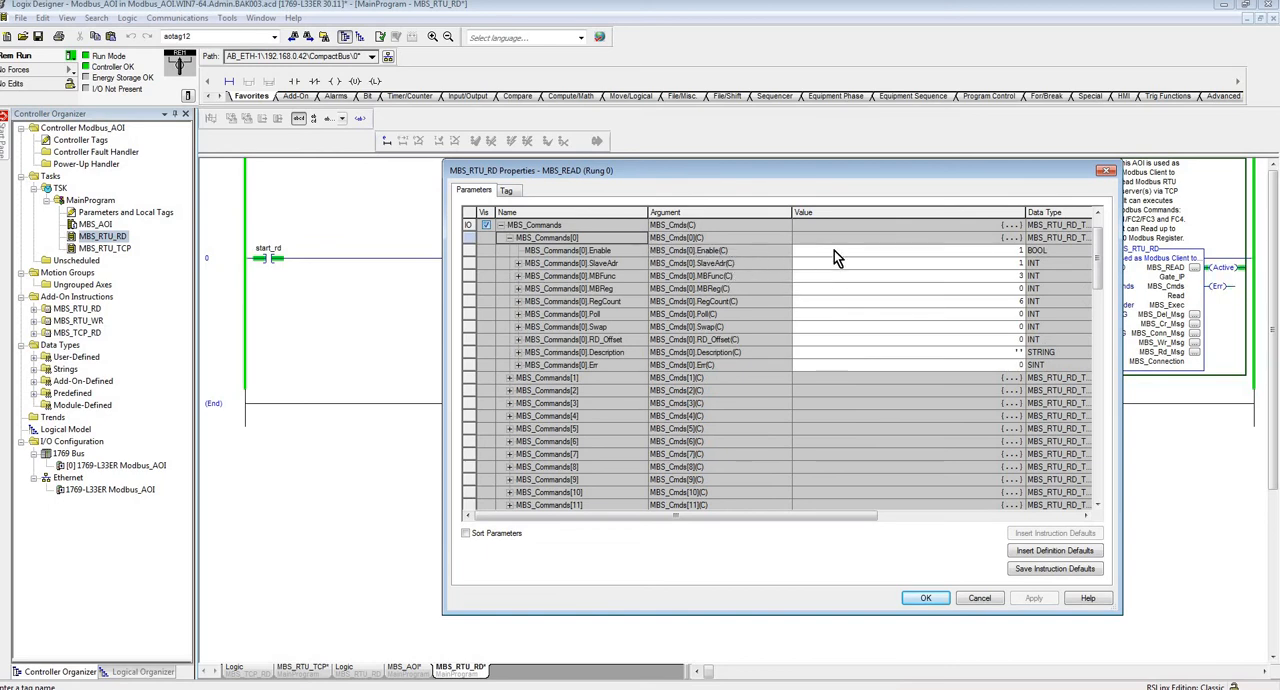
mouse_move(868, 272)
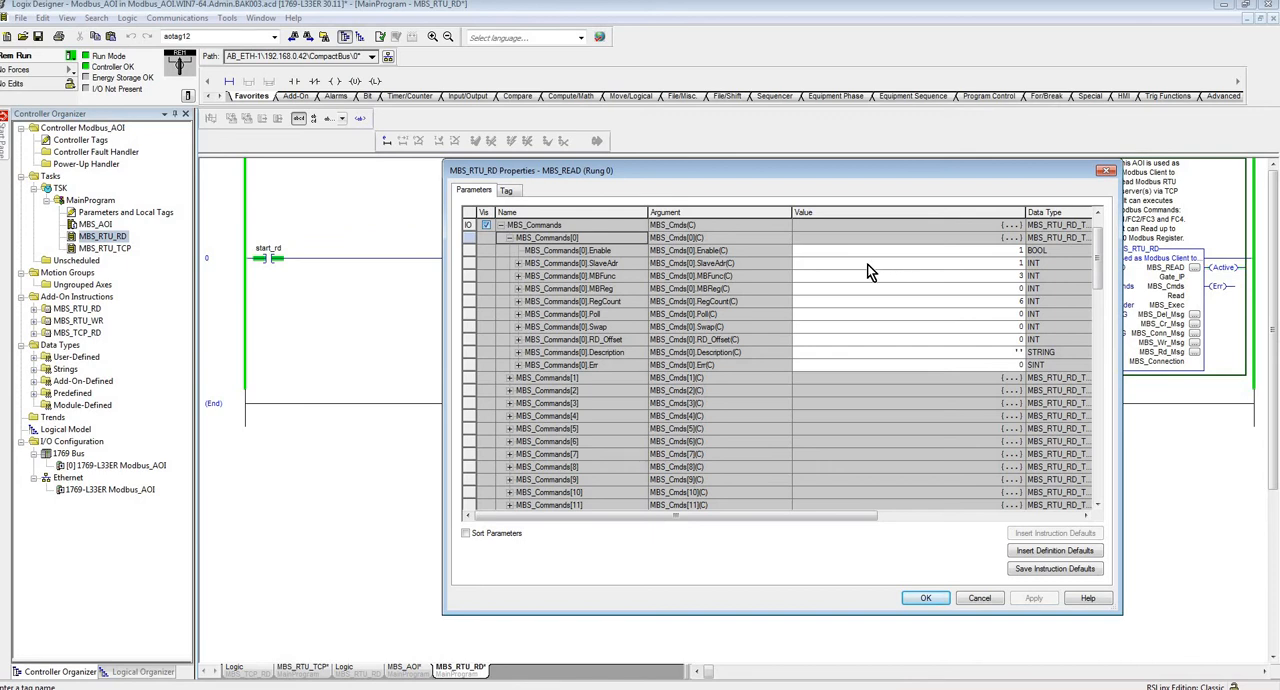
mouse_move(790, 296)
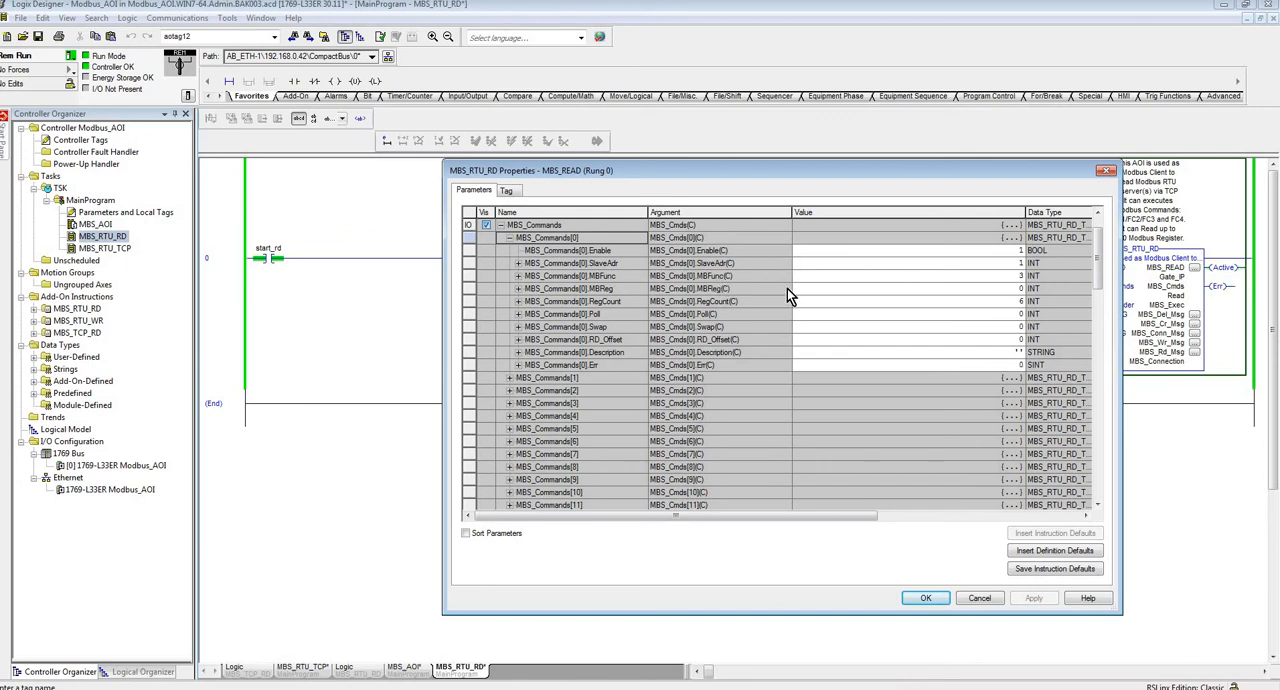
mouse_move(856, 300)
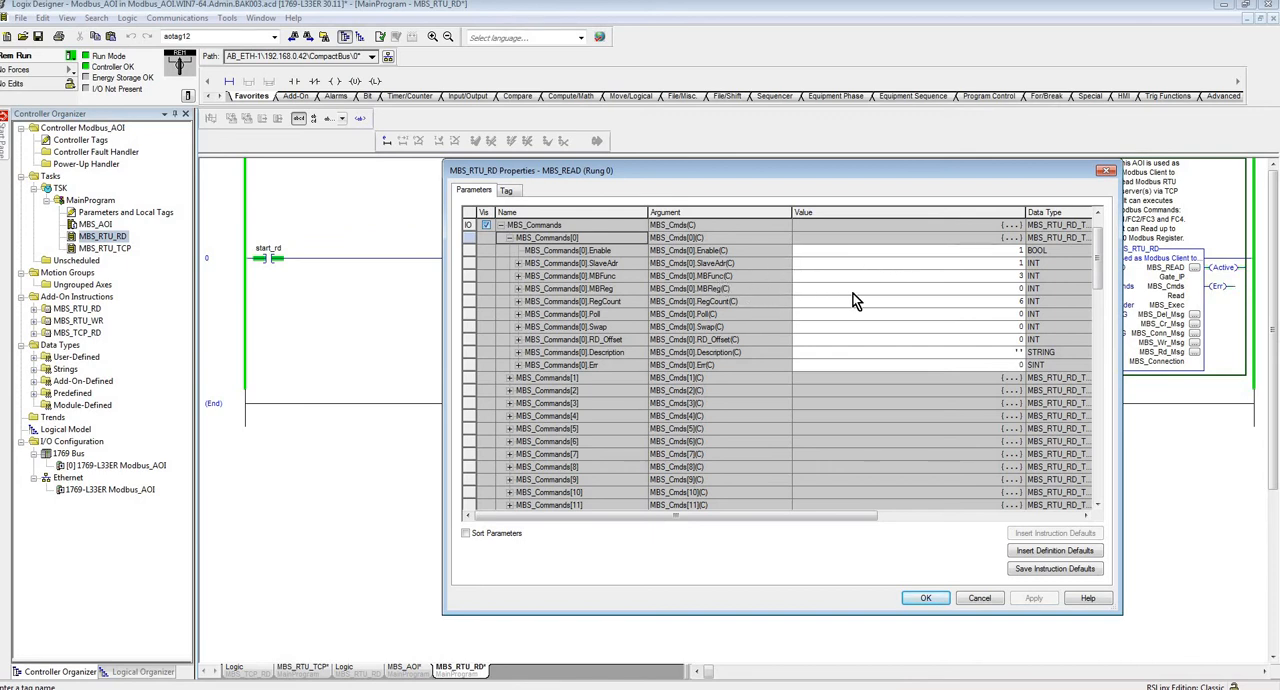
mouse_move(876, 312)
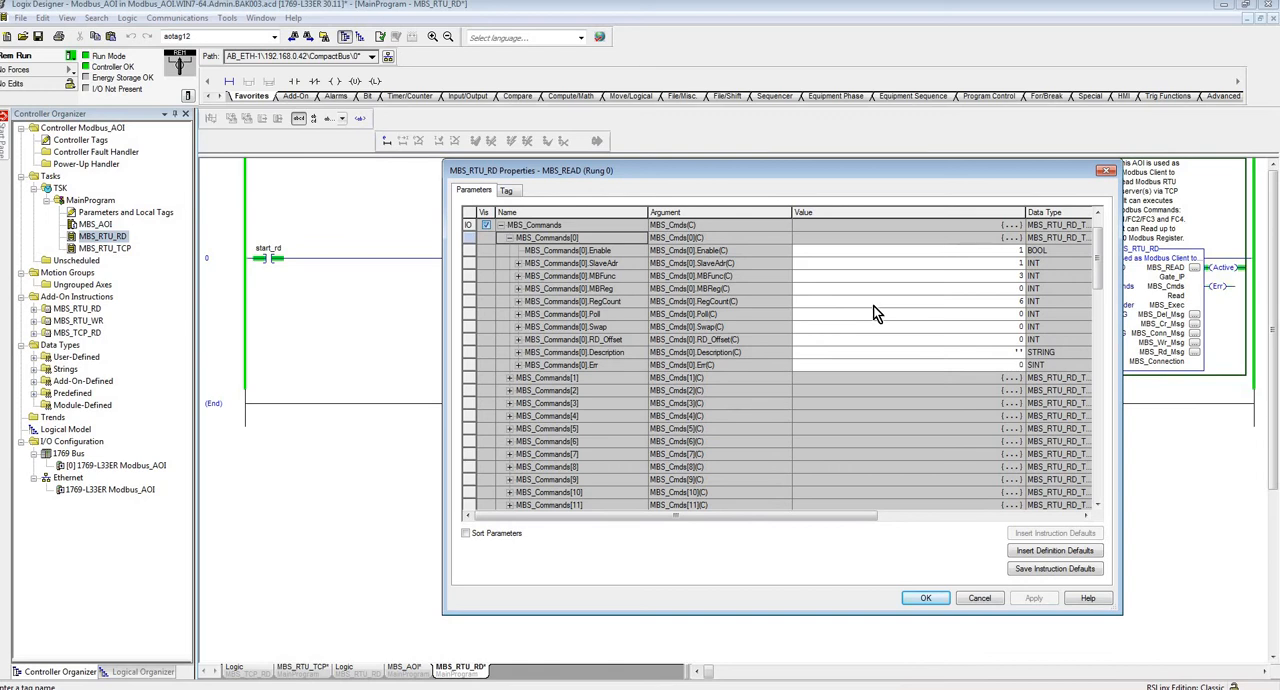
mouse_move(1024, 308)
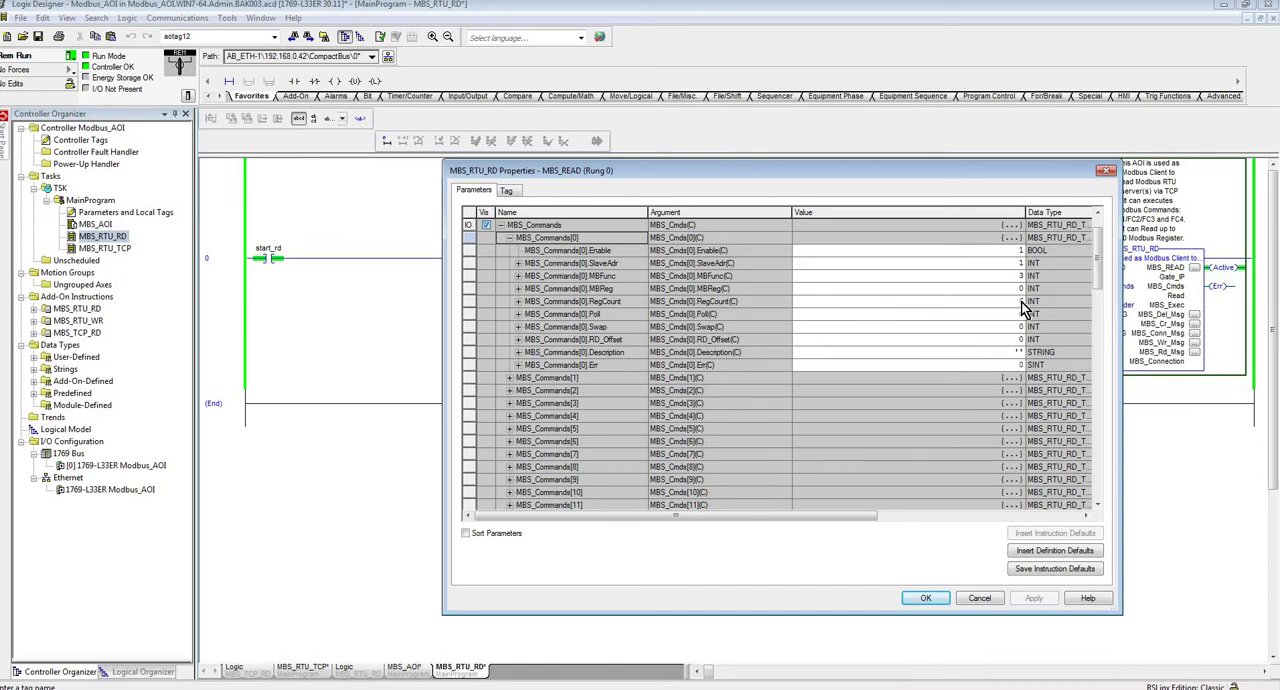
mouse_move(1020, 310)
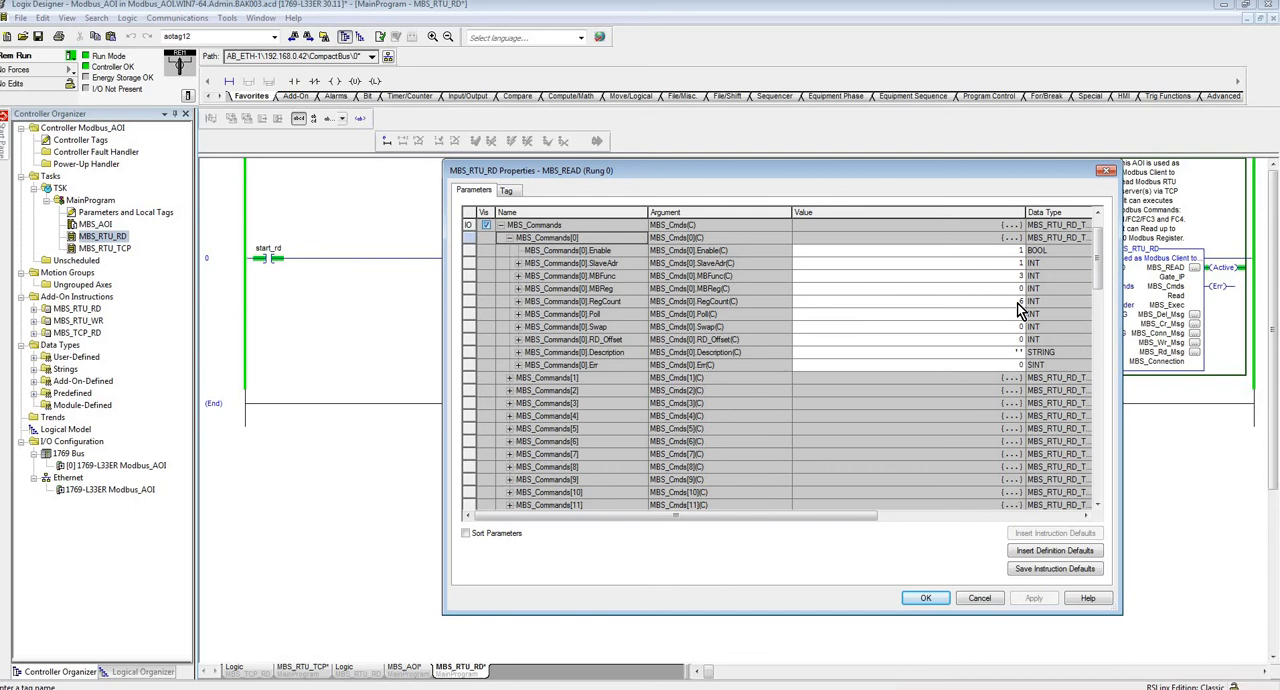
mouse_move(950, 322)
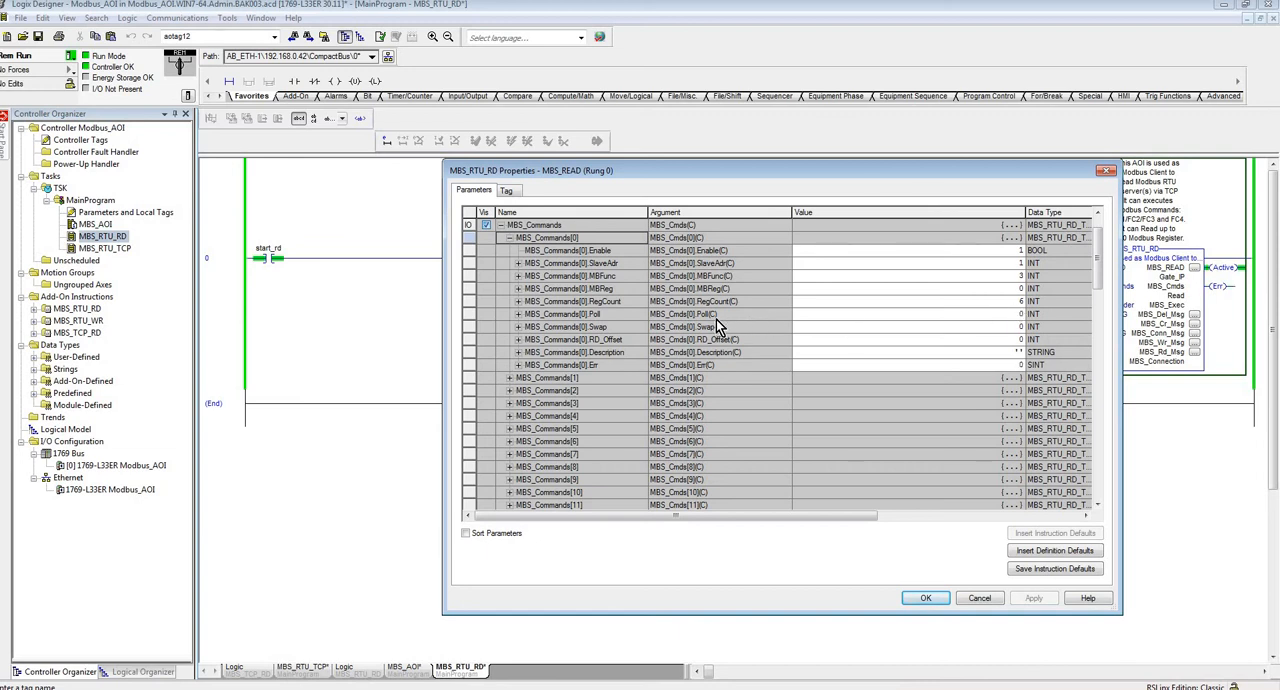
mouse_move(810, 322)
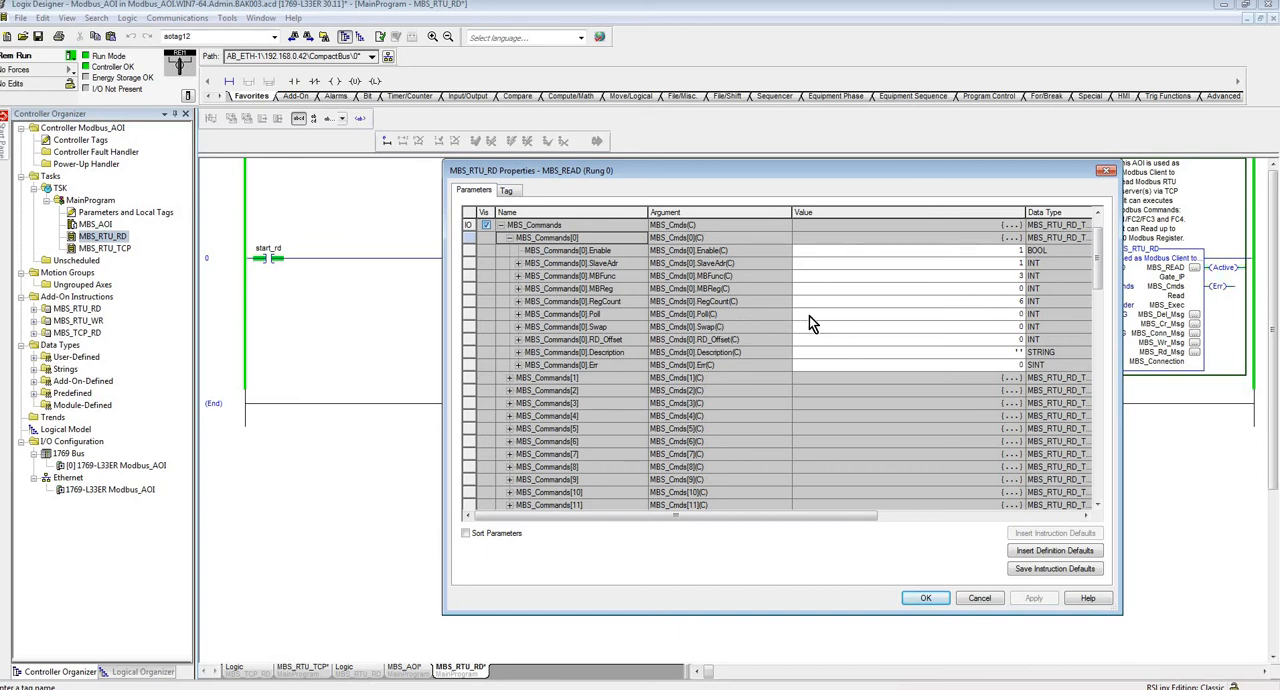
mouse_move(808, 338)
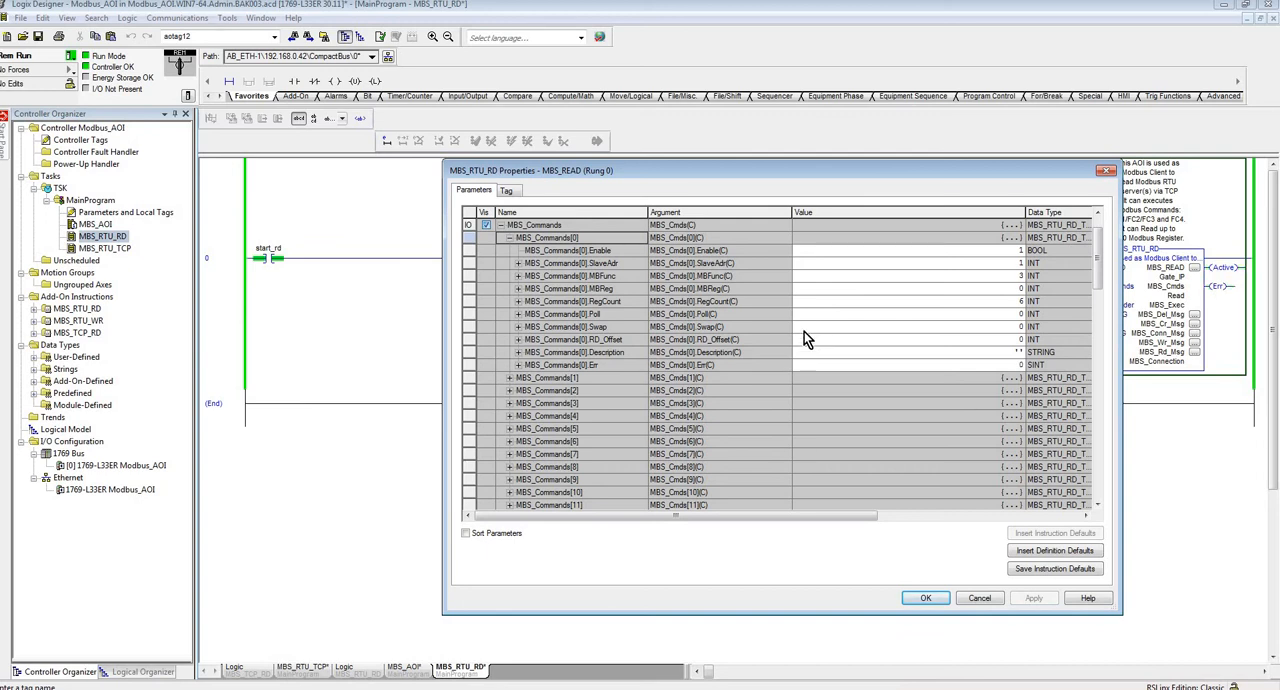
mouse_move(844, 332)
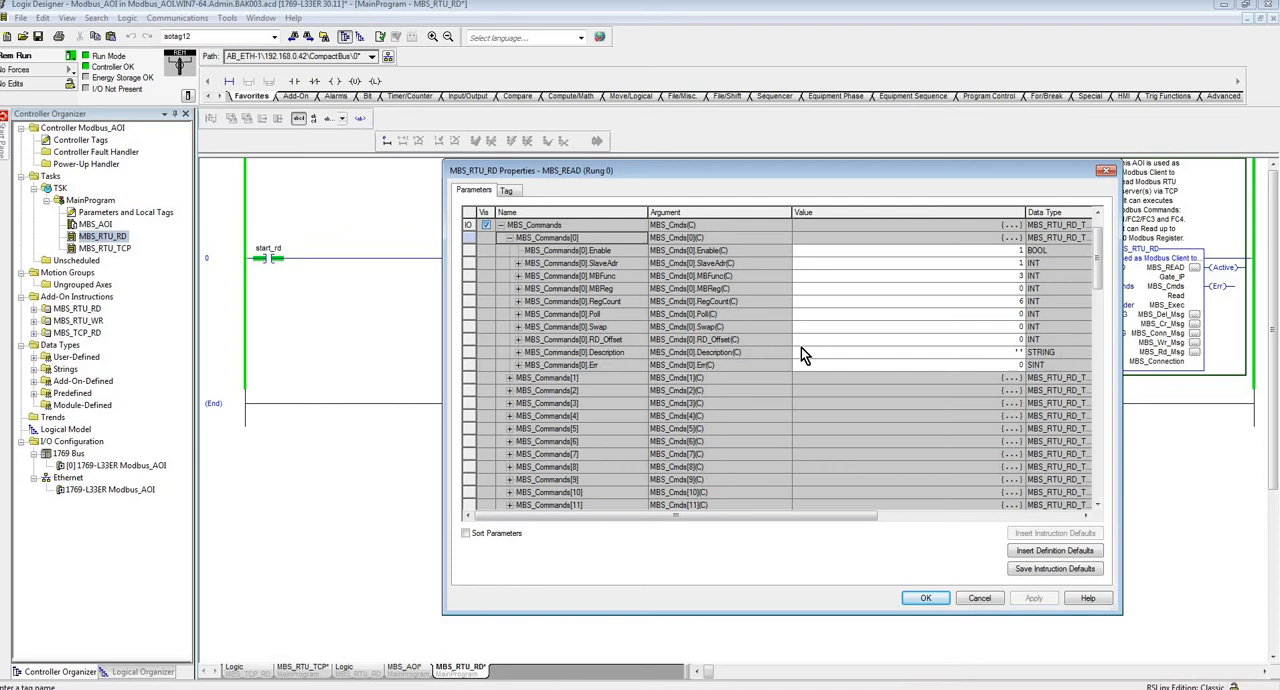
mouse_move(940, 362)
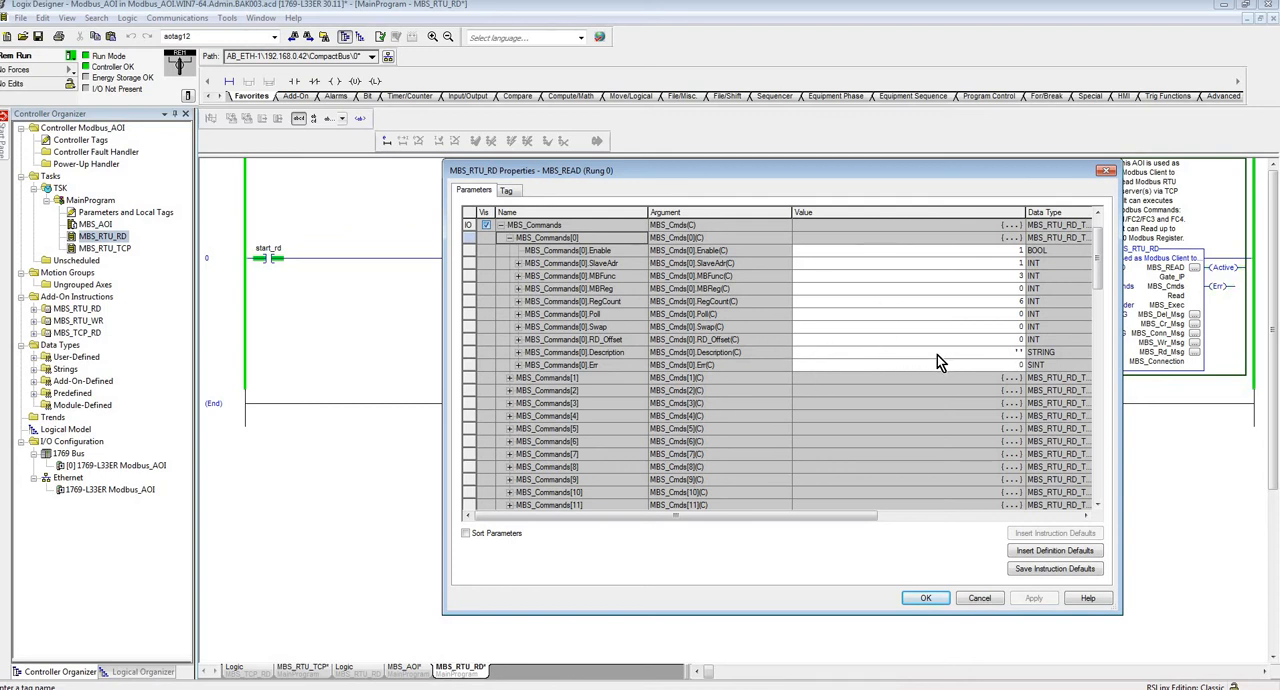
mouse_move(1024, 352)
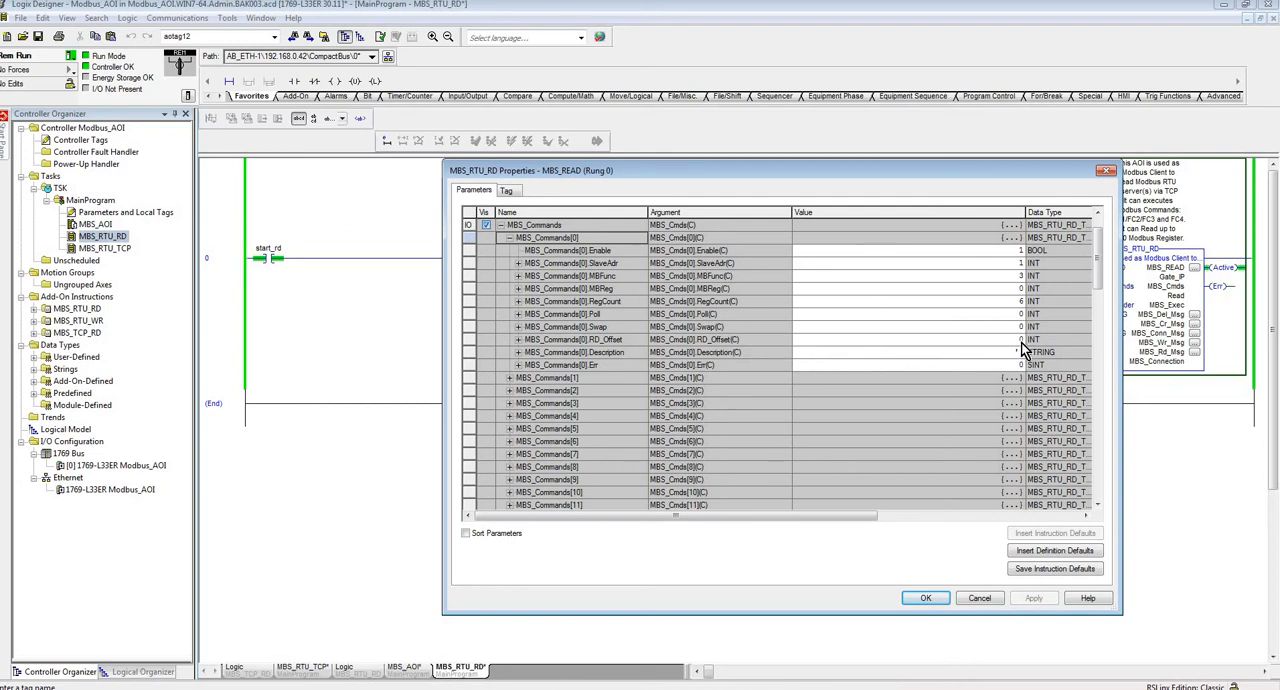
mouse_move(988, 328)
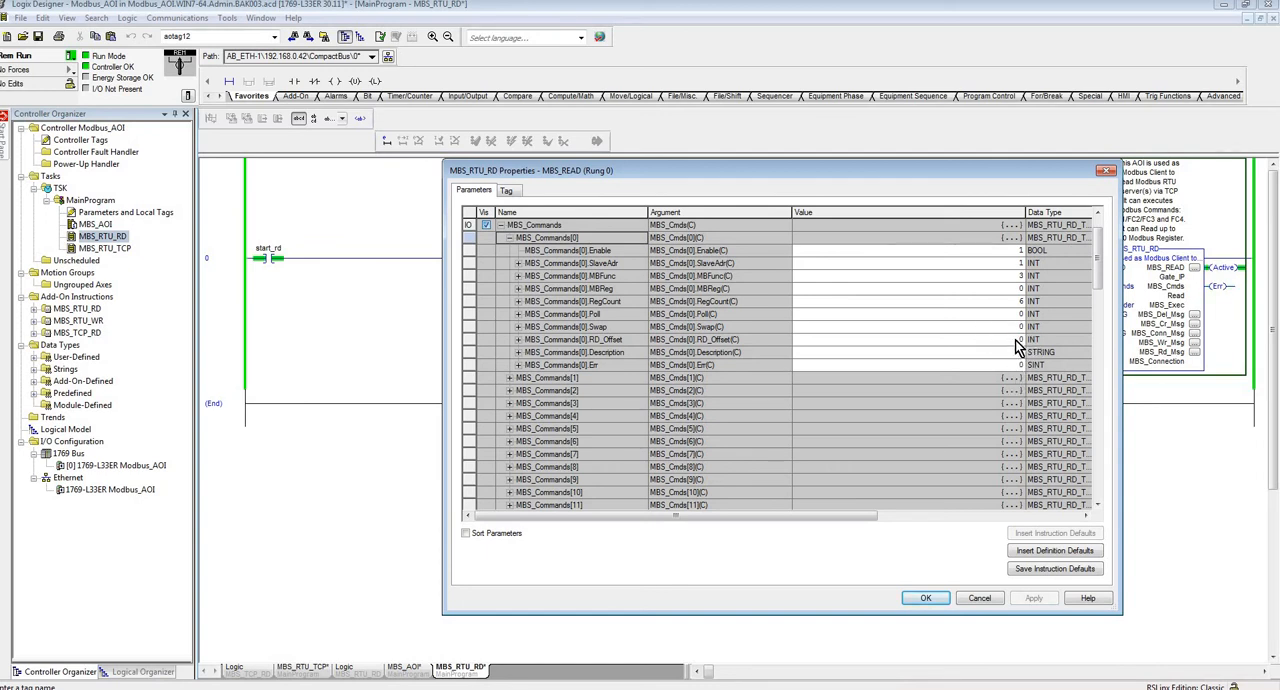
mouse_move(1022, 354)
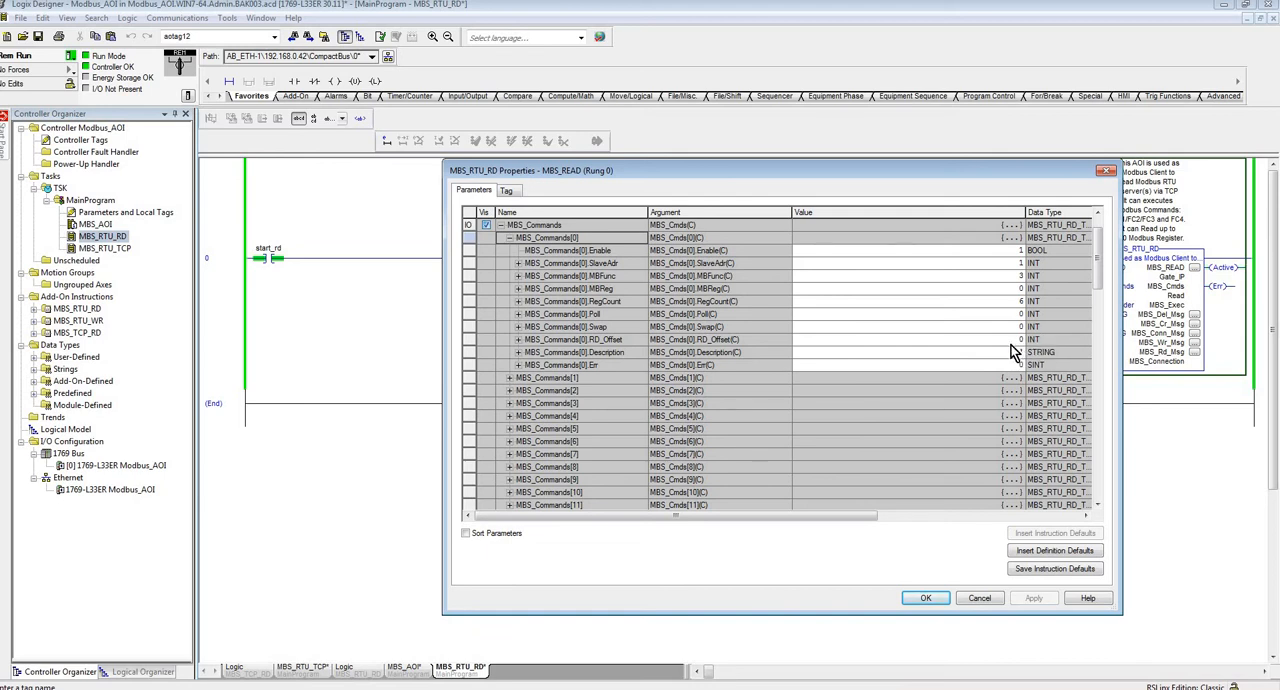
mouse_move(1018, 350)
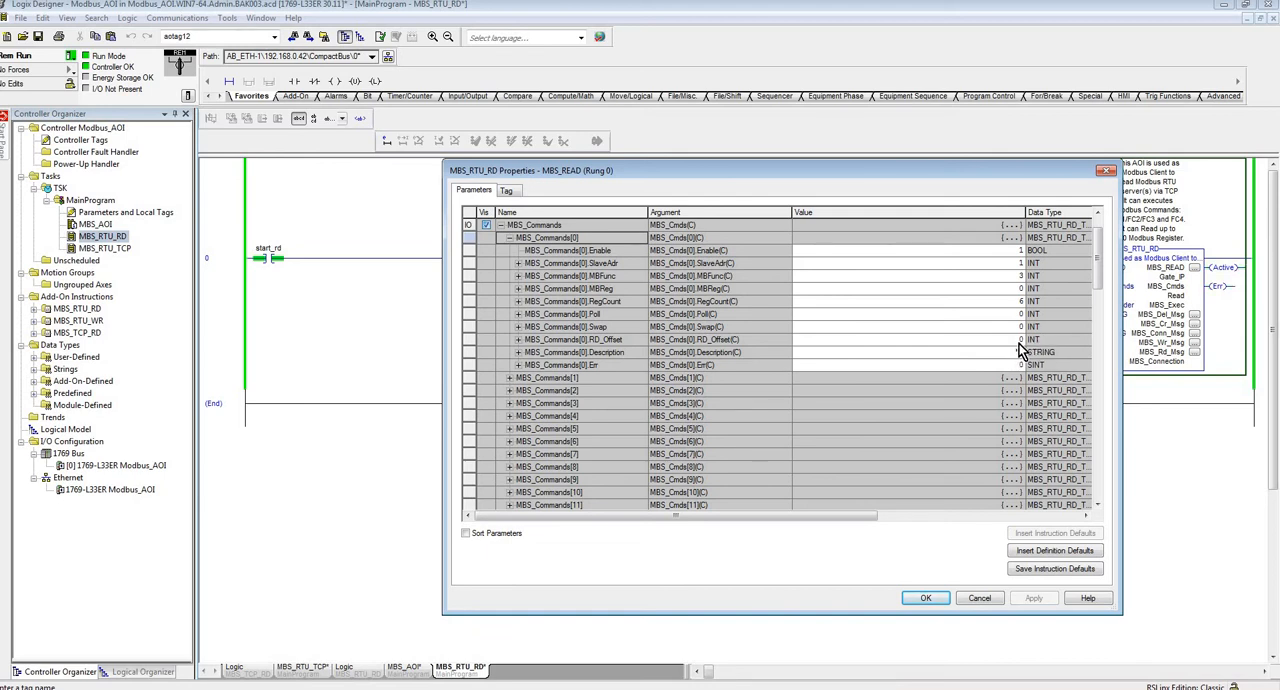
mouse_move(920, 360)
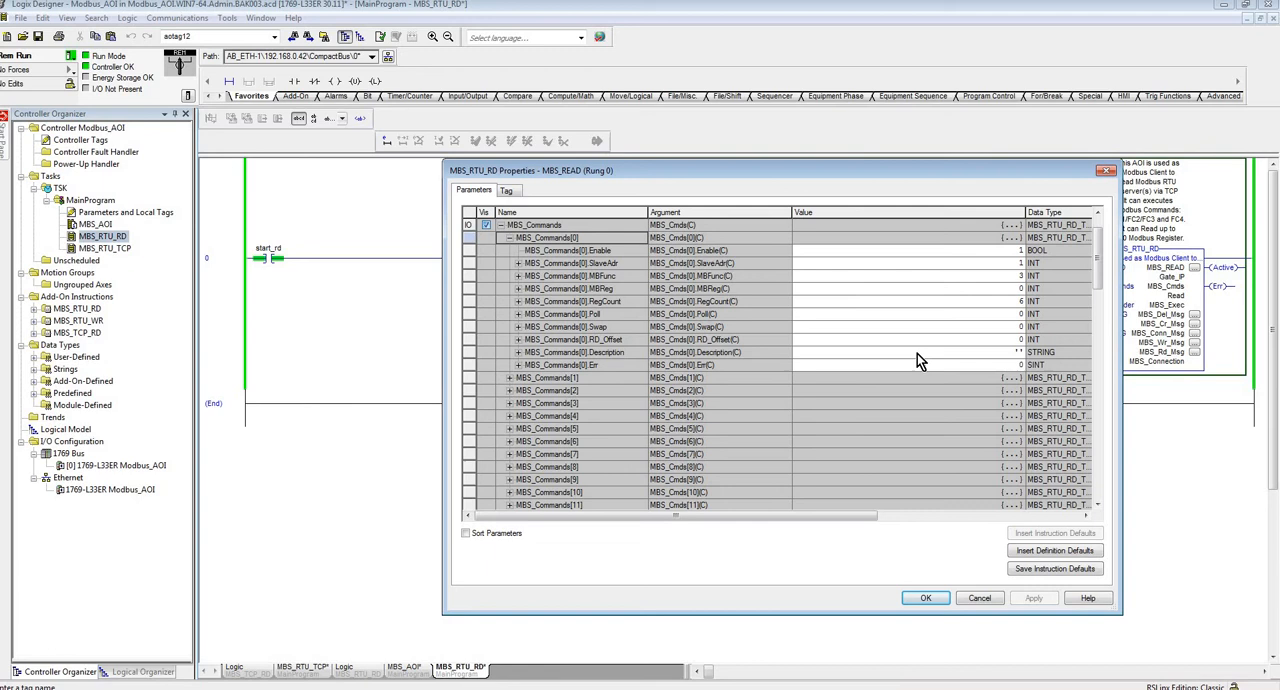
mouse_move(1036, 376)
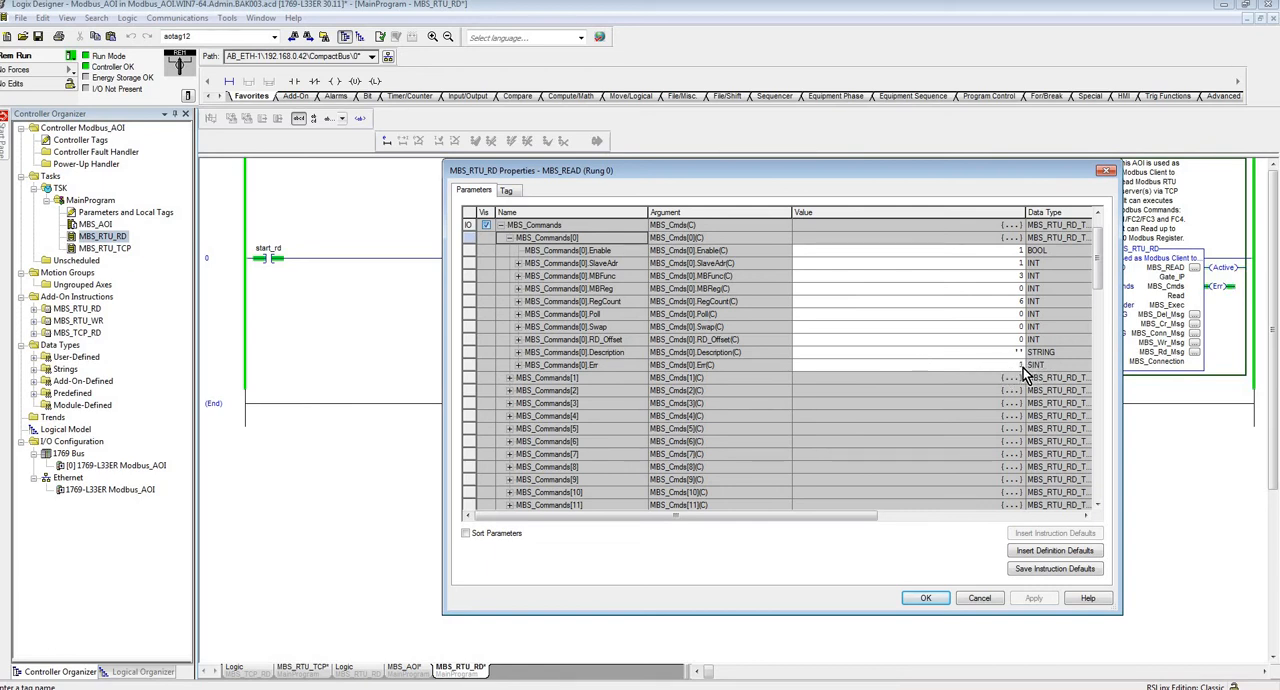
mouse_move(830, 330)
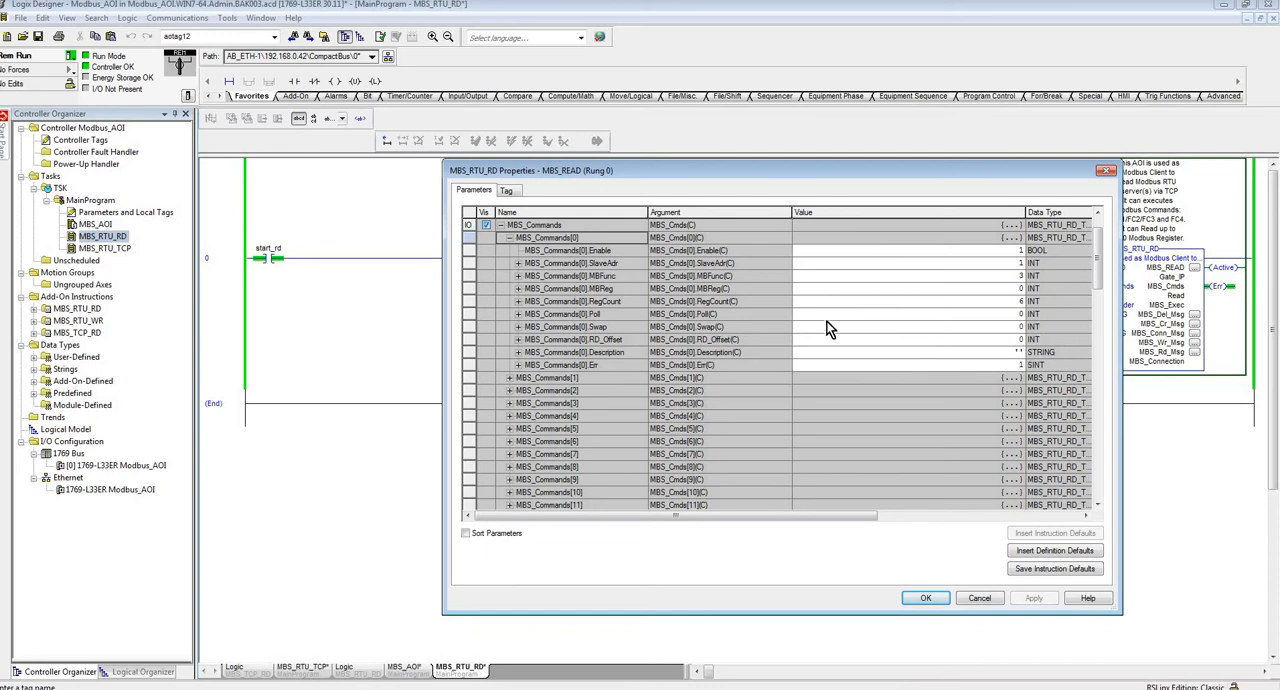
mouse_move(512, 248)
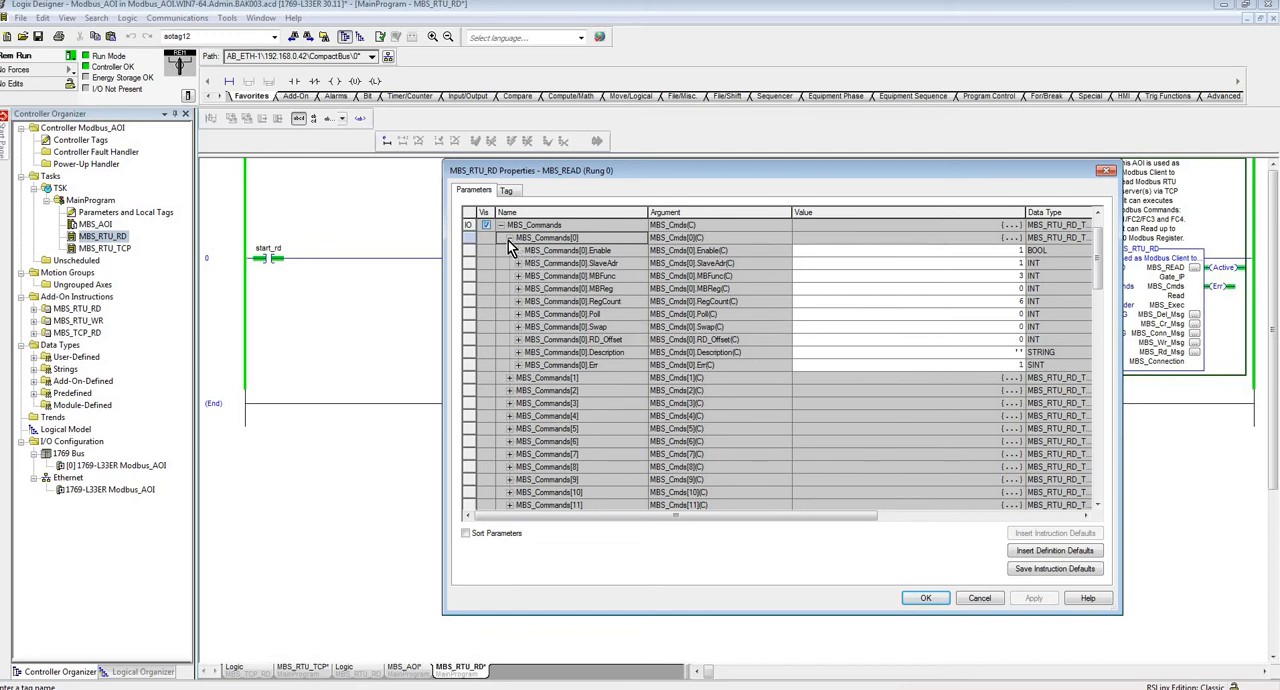
left_click(508, 224)
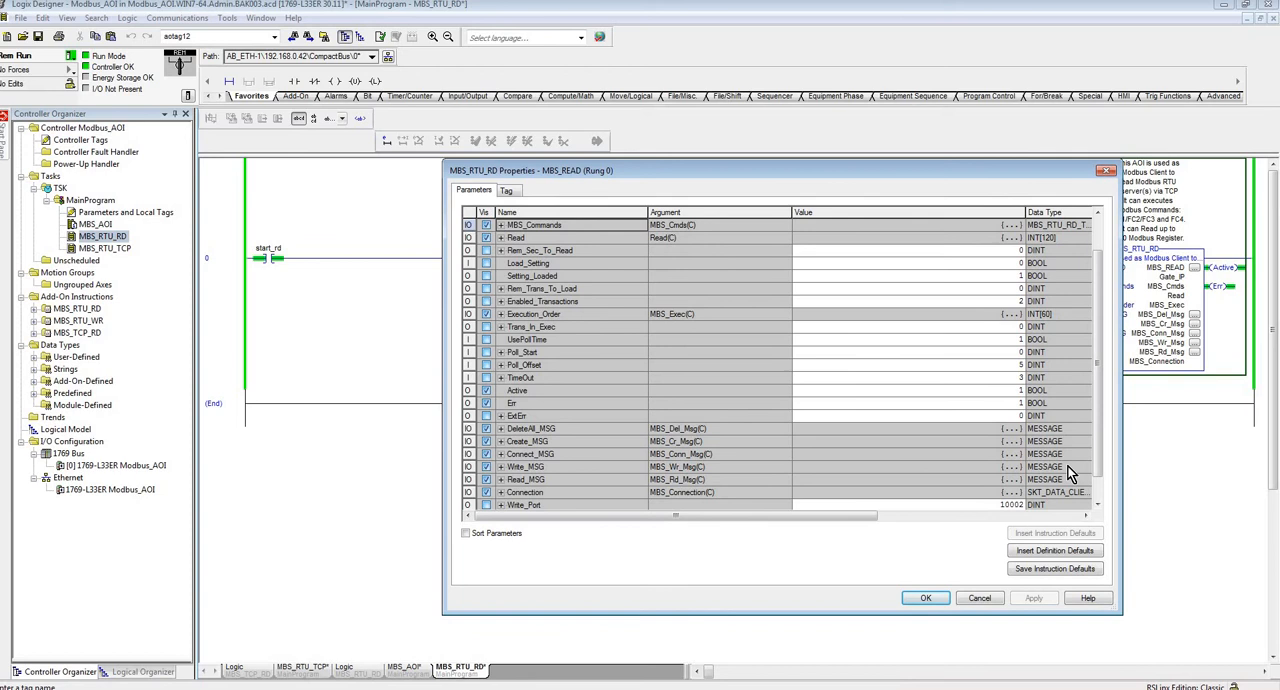
- Review Write_Port and Create_Port parameters and confirm the MBS_RTU_RD properties with OK
scroll("down", 3)
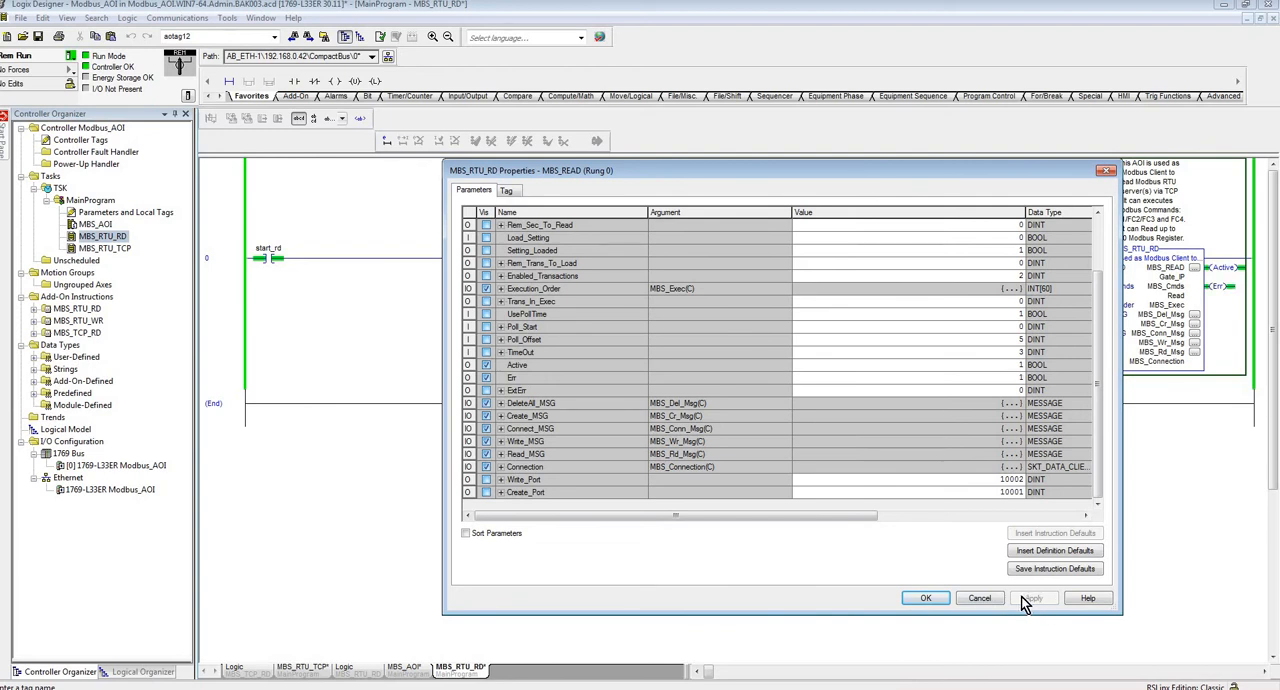
mouse_move(924, 596)
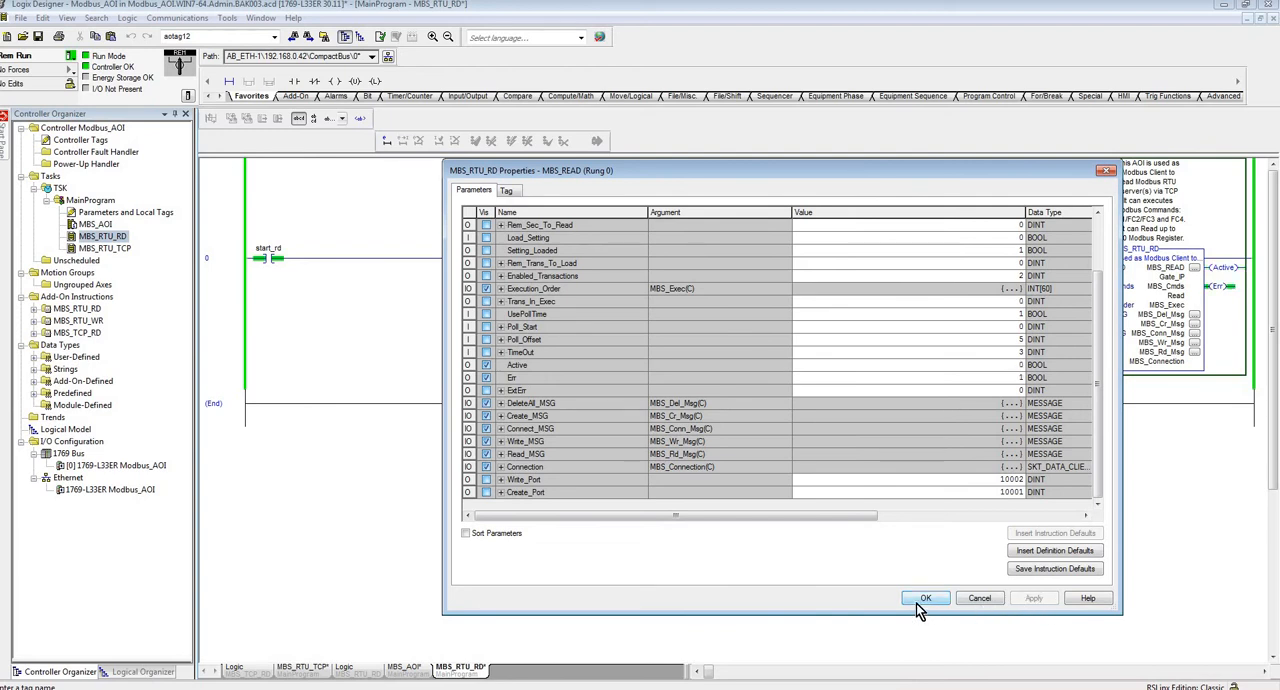
left_click(924, 596)
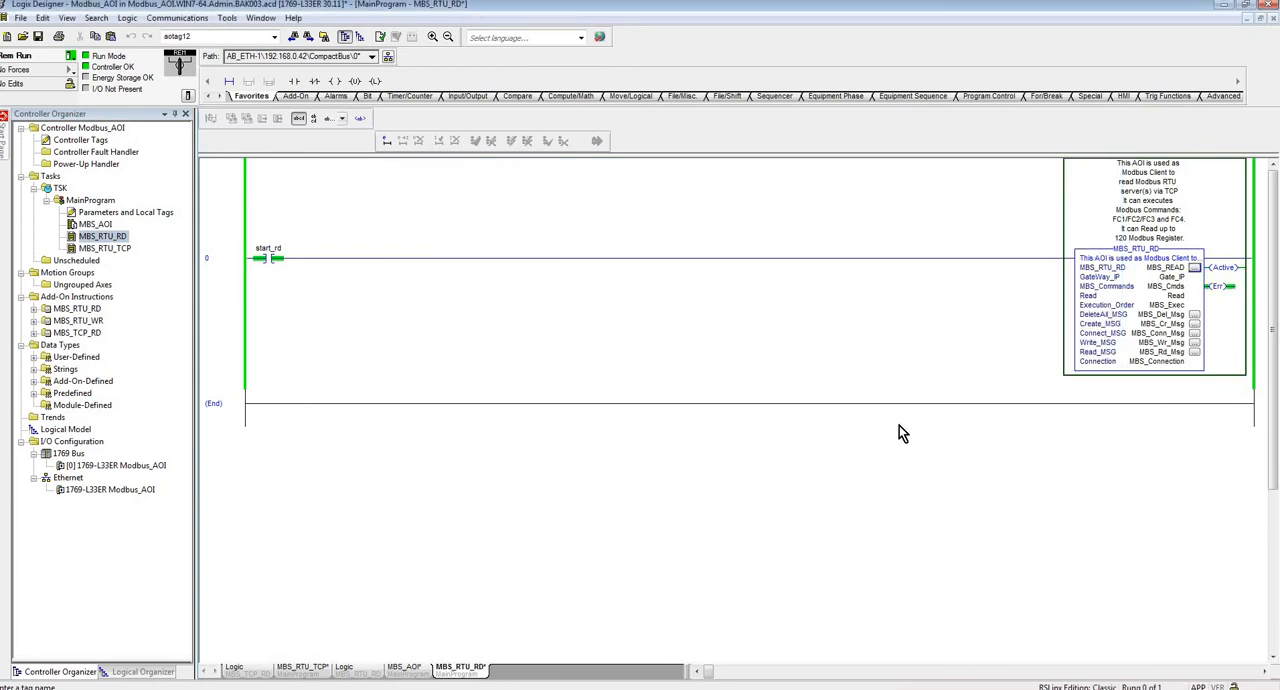
mouse_move(1024, 280)
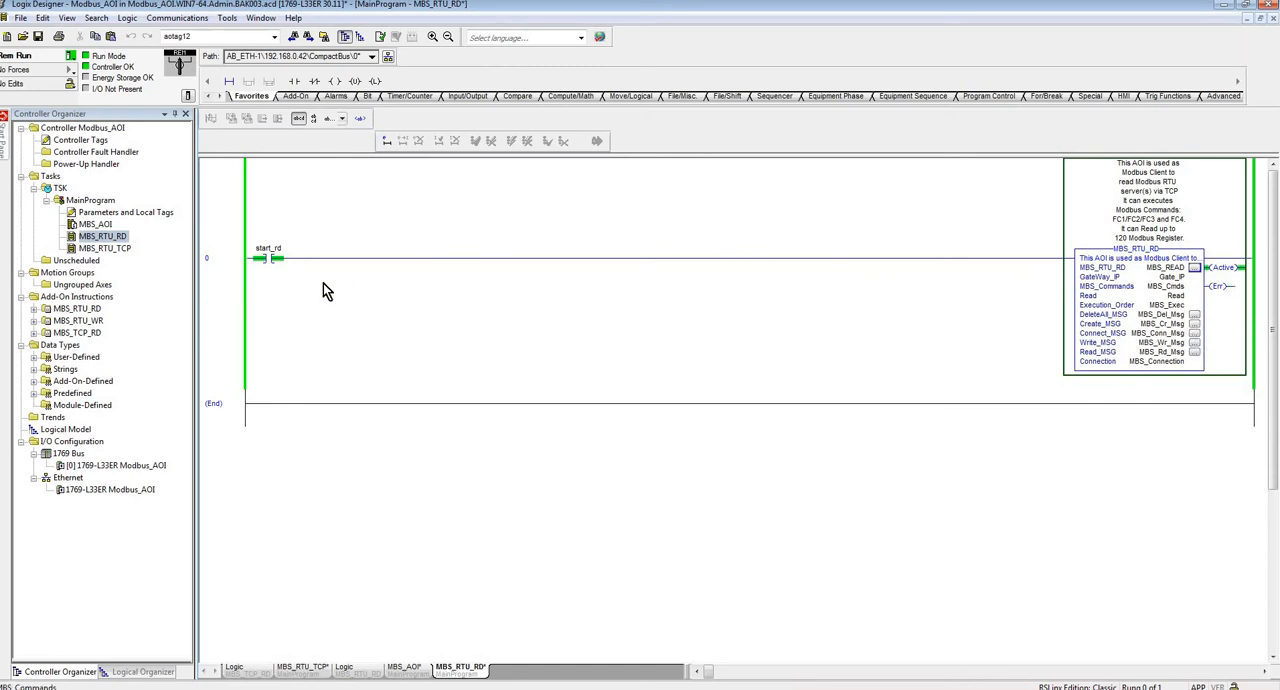
mouse_move(336, 330)
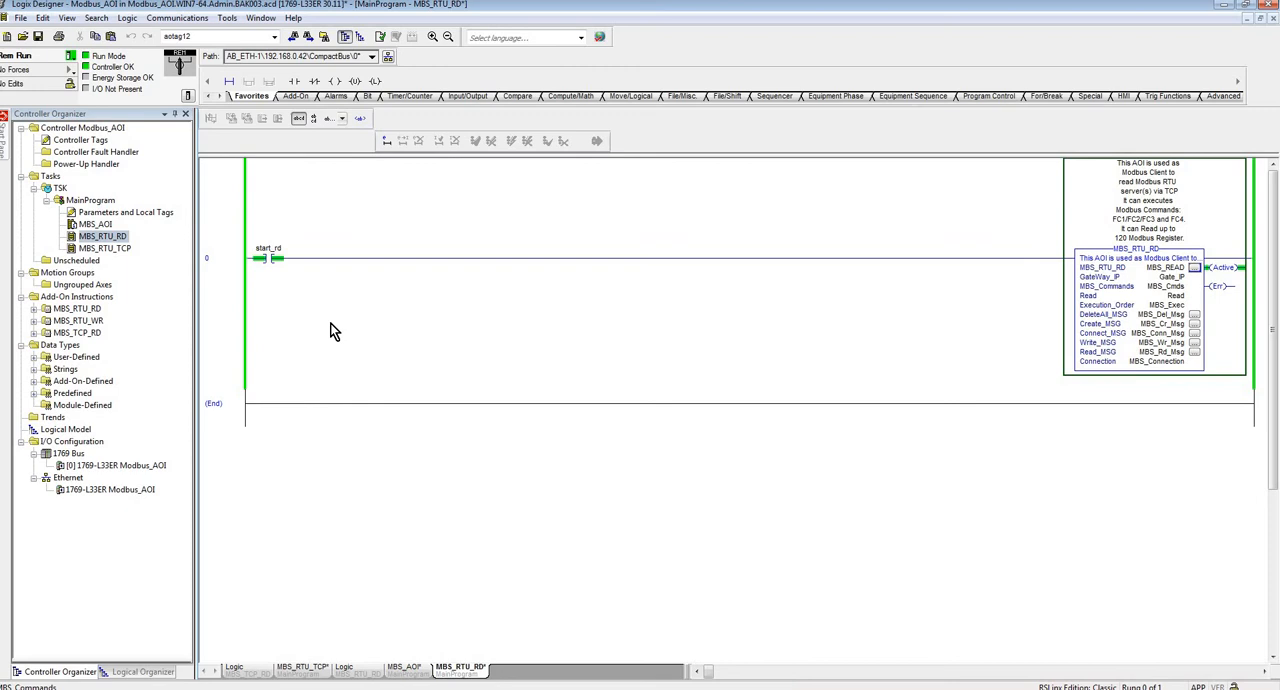
mouse_move(416, 282)
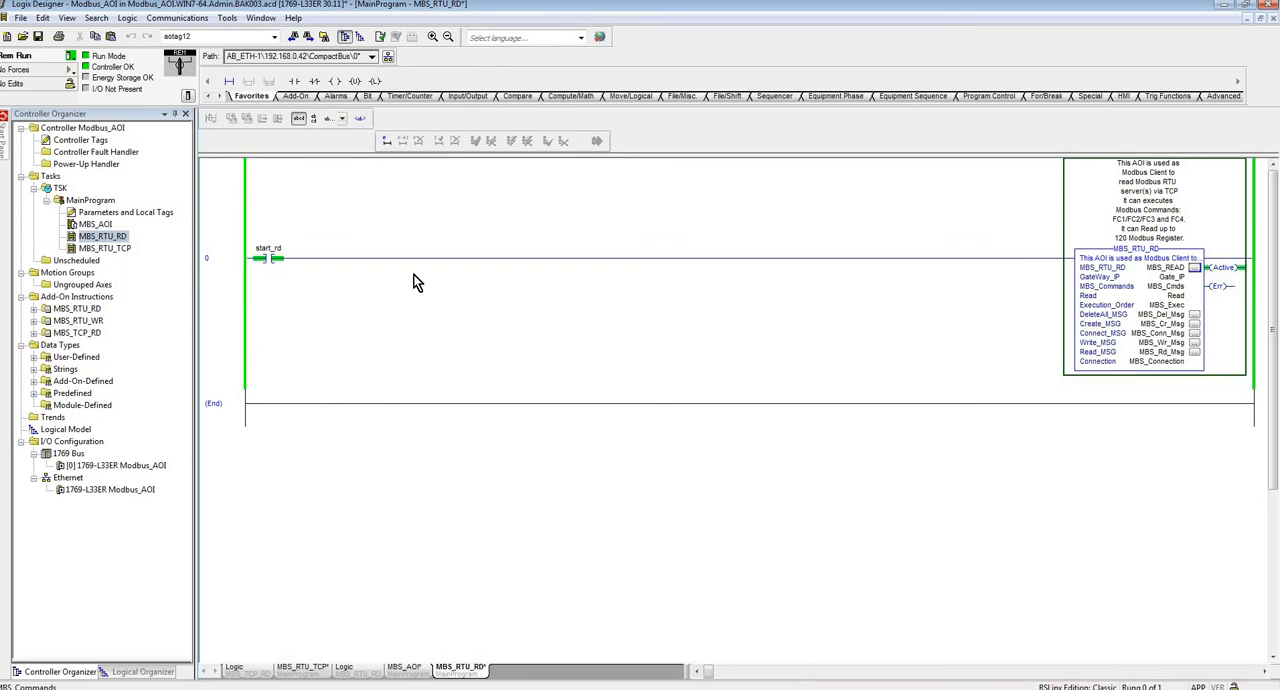
mouse_move(864, 286)
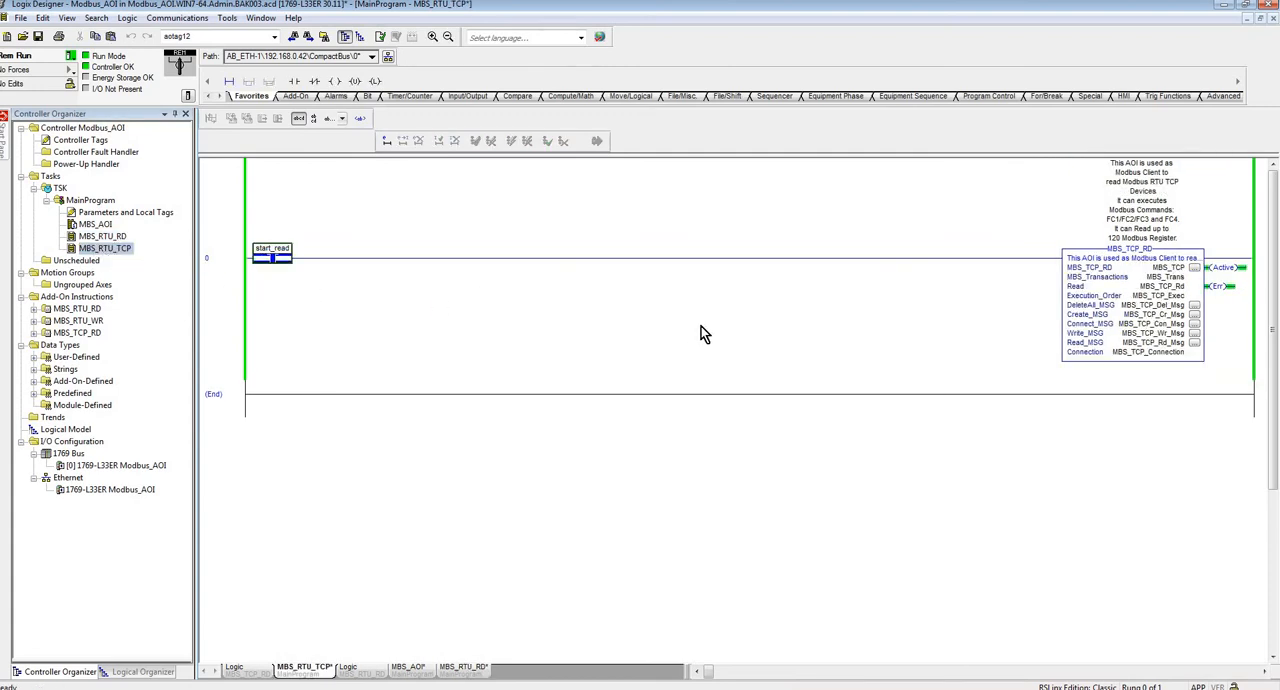
mouse_move(1170, 344)
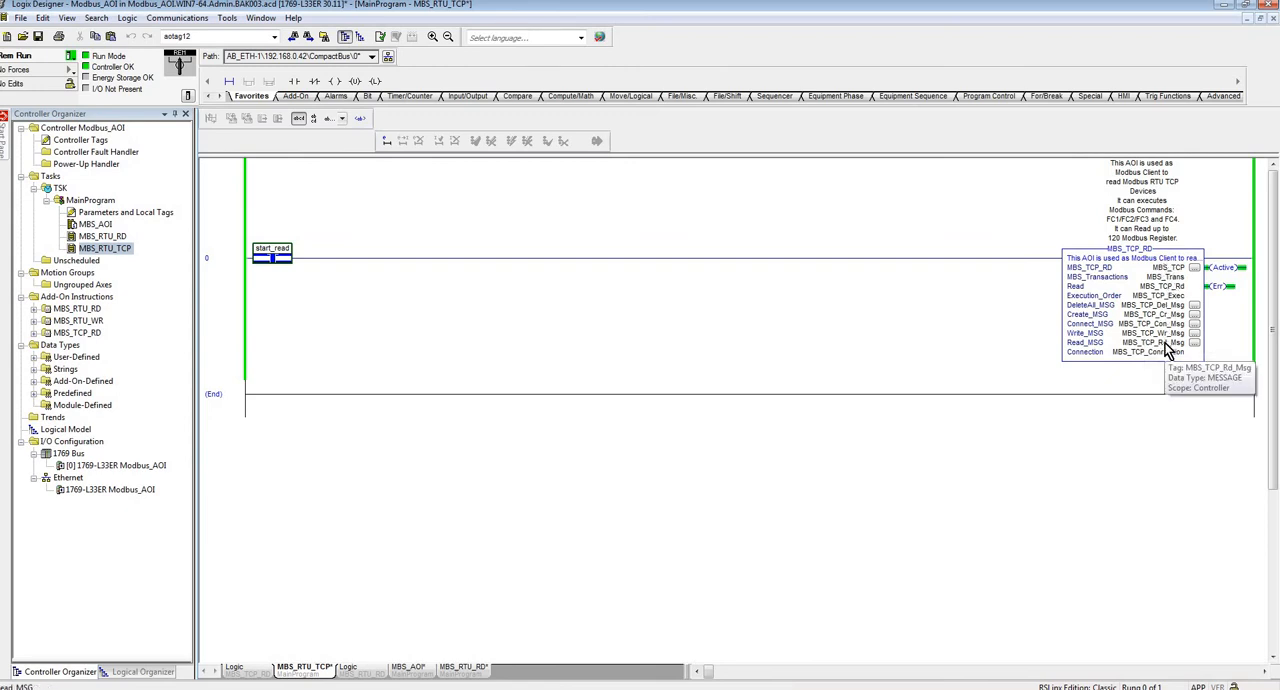
mouse_move(1104, 344)
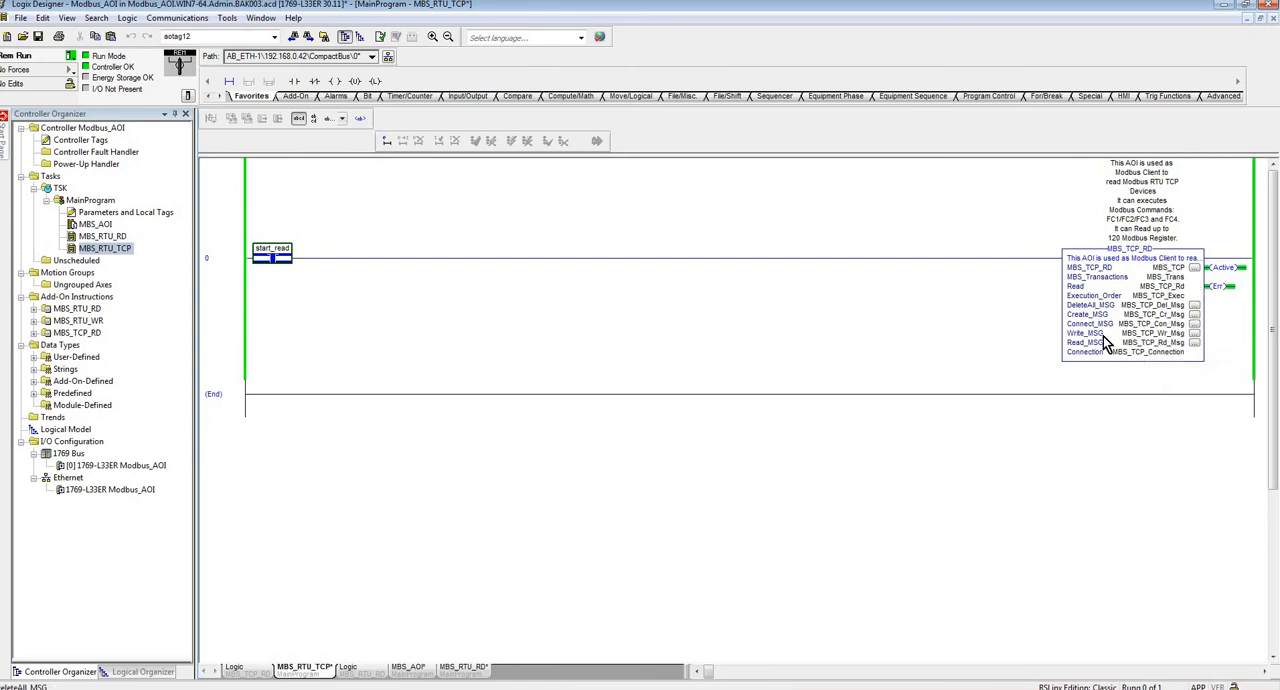
mouse_move(1112, 338)
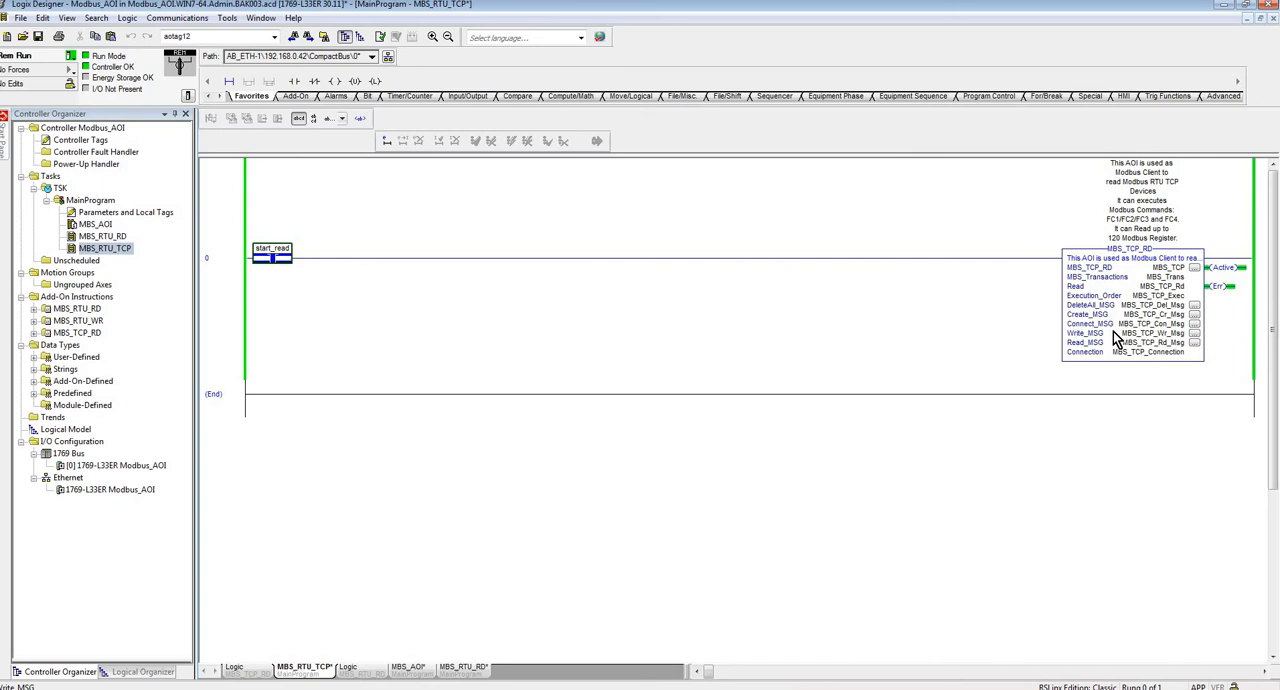
mouse_move(1136, 338)
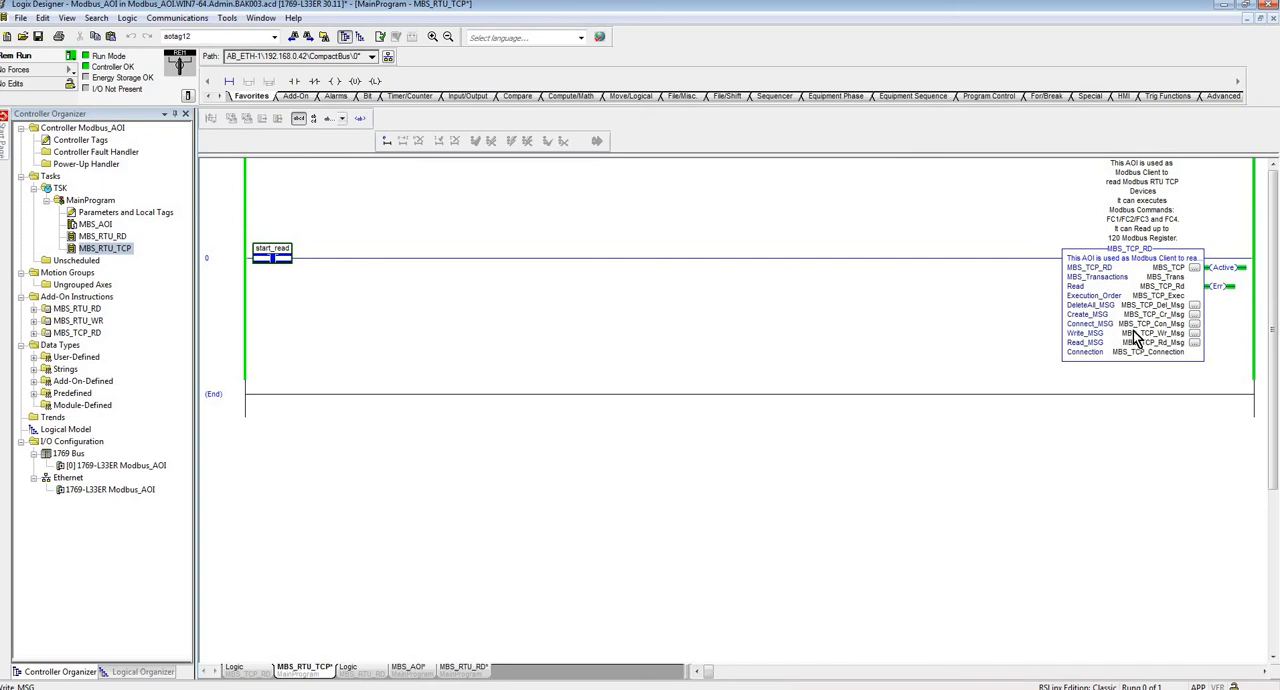
mouse_move(1150, 318)
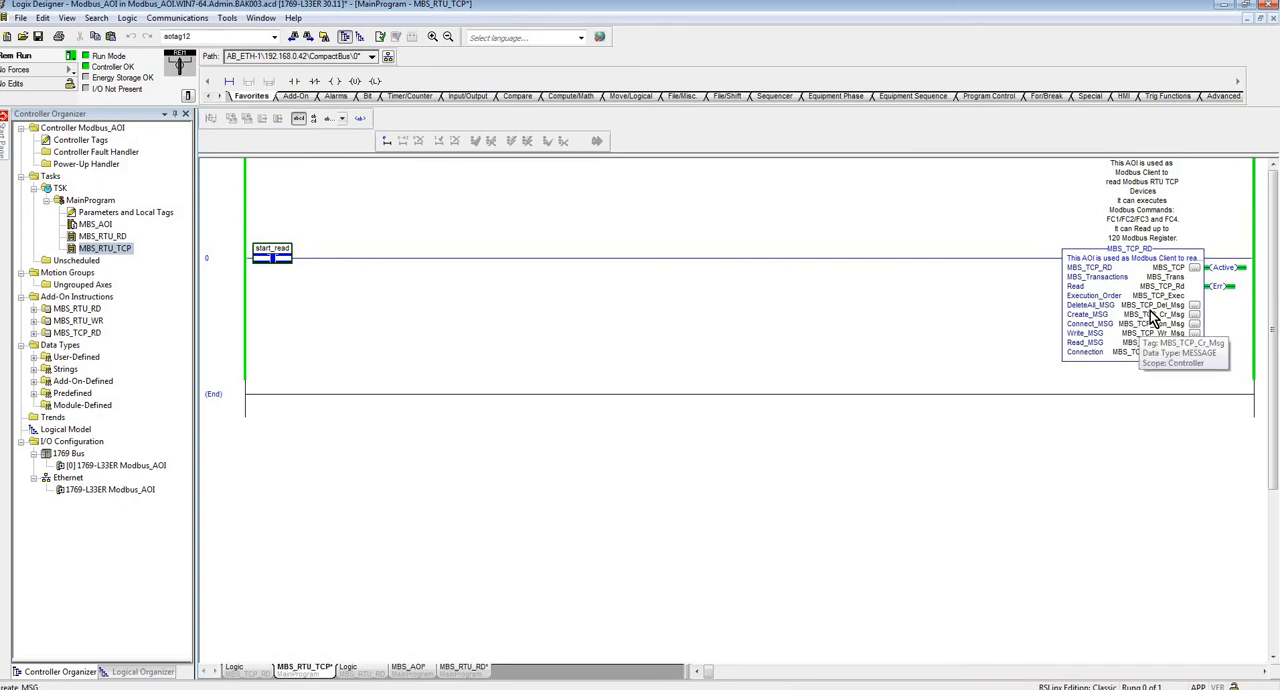
mouse_move(1128, 318)
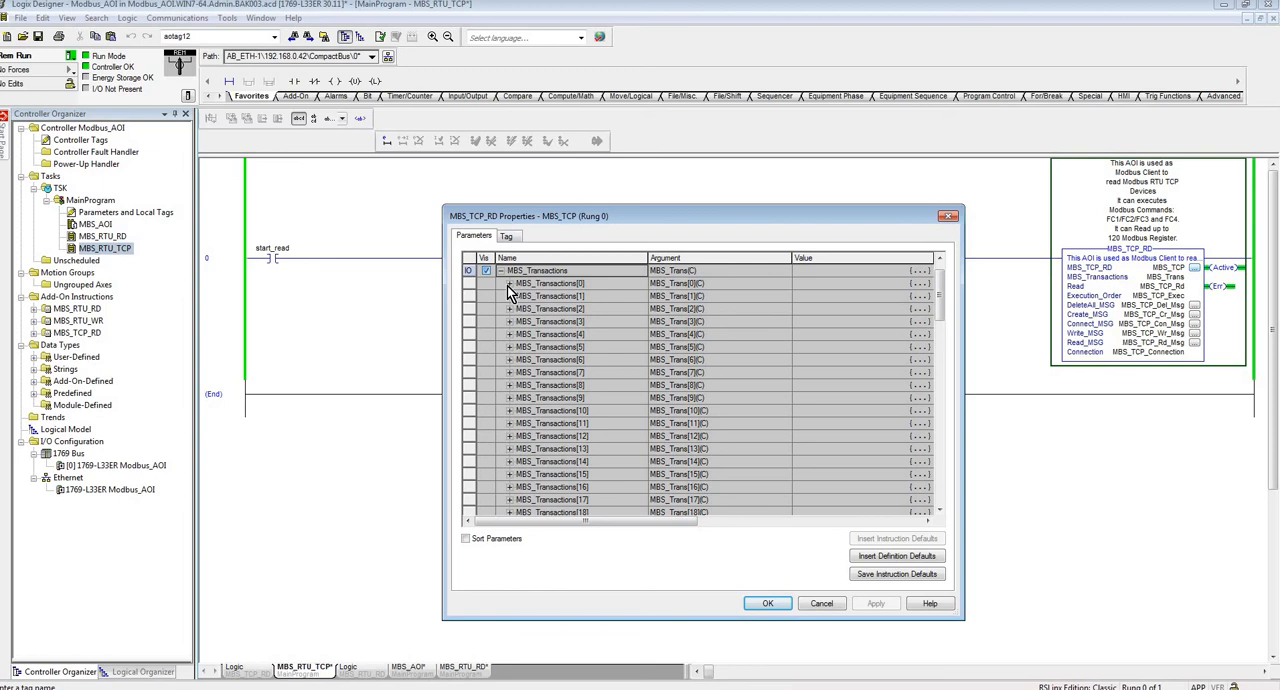
- Review MBS_Transactions[0] server address and registers, then confirm the MBS_TCP_RD properties with OK
left_click(508, 284)
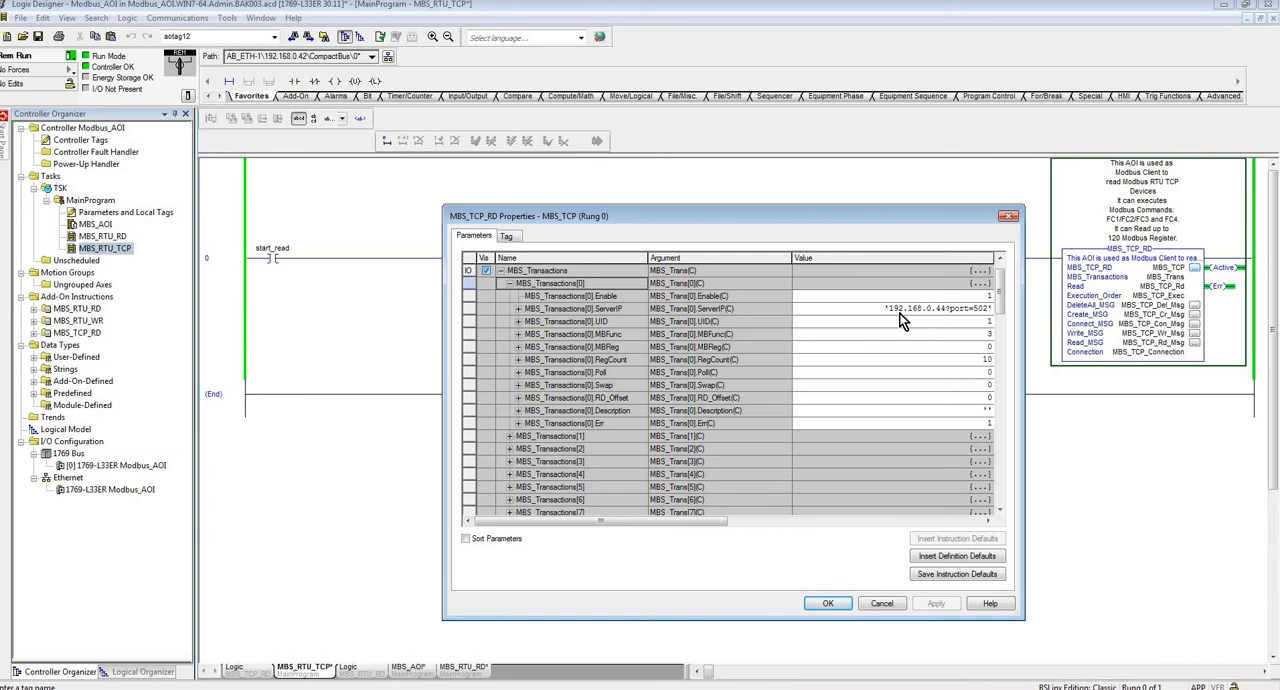
mouse_move(604, 326)
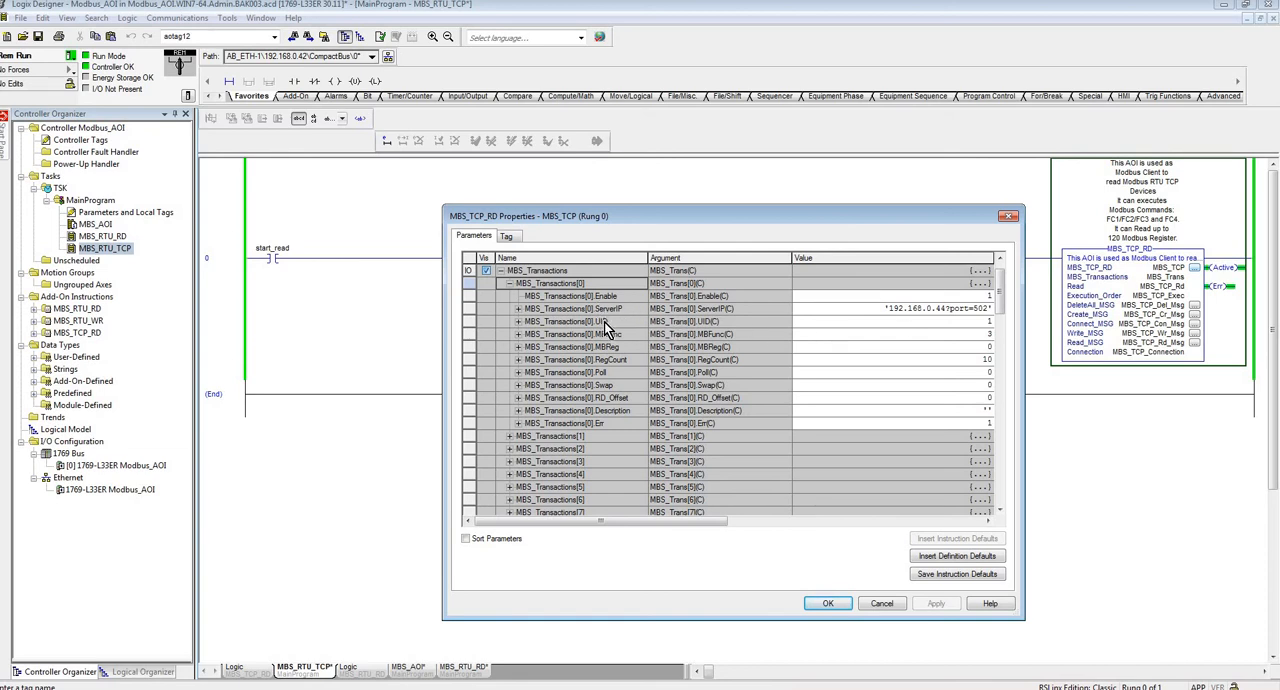
mouse_move(616, 324)
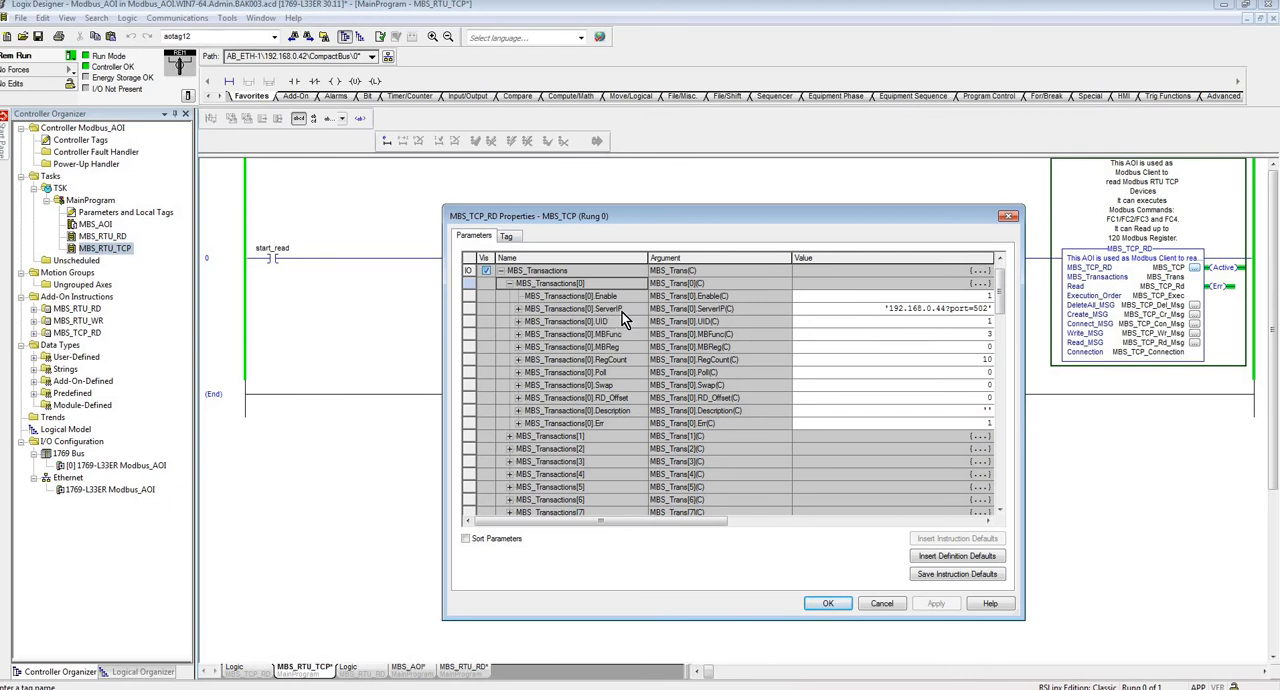
mouse_move(600, 322)
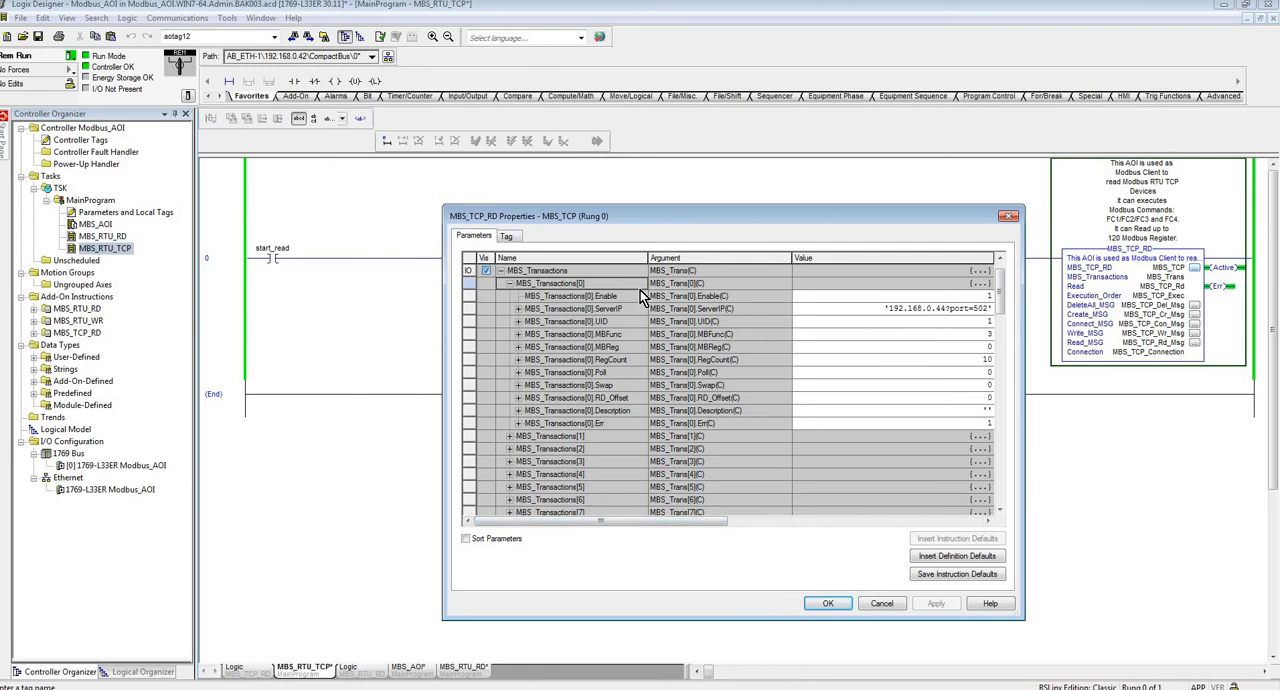
mouse_move(596, 390)
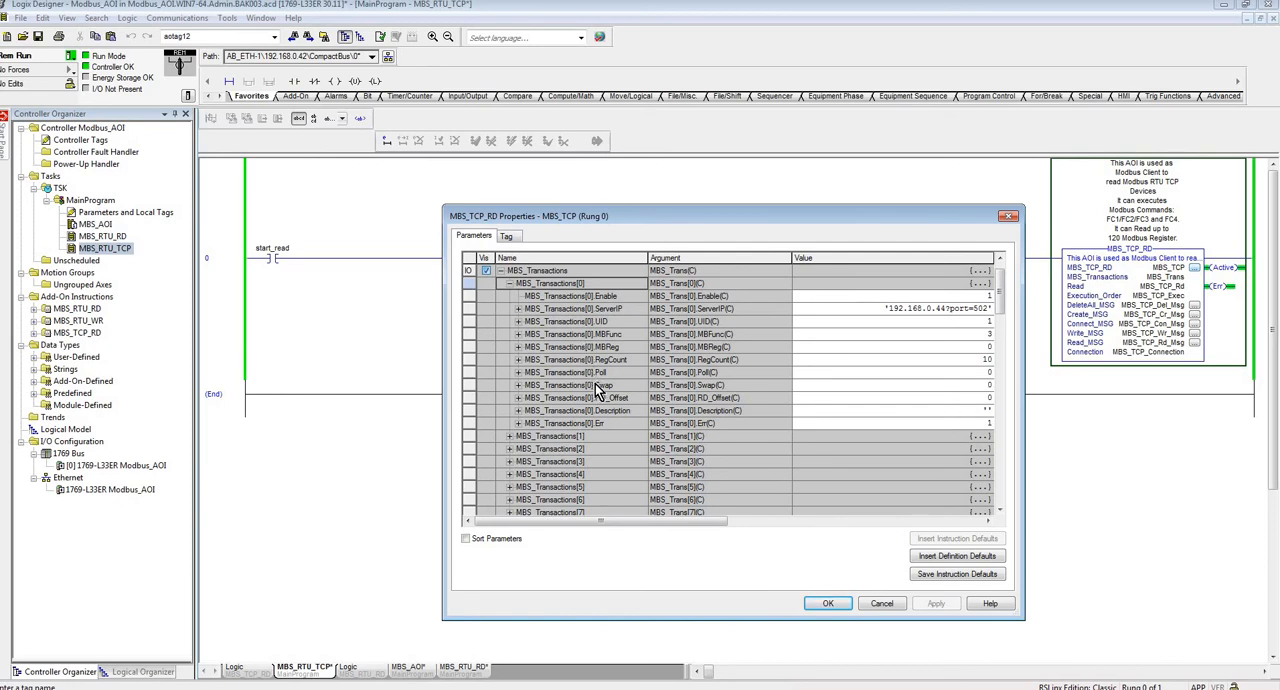
mouse_move(616, 372)
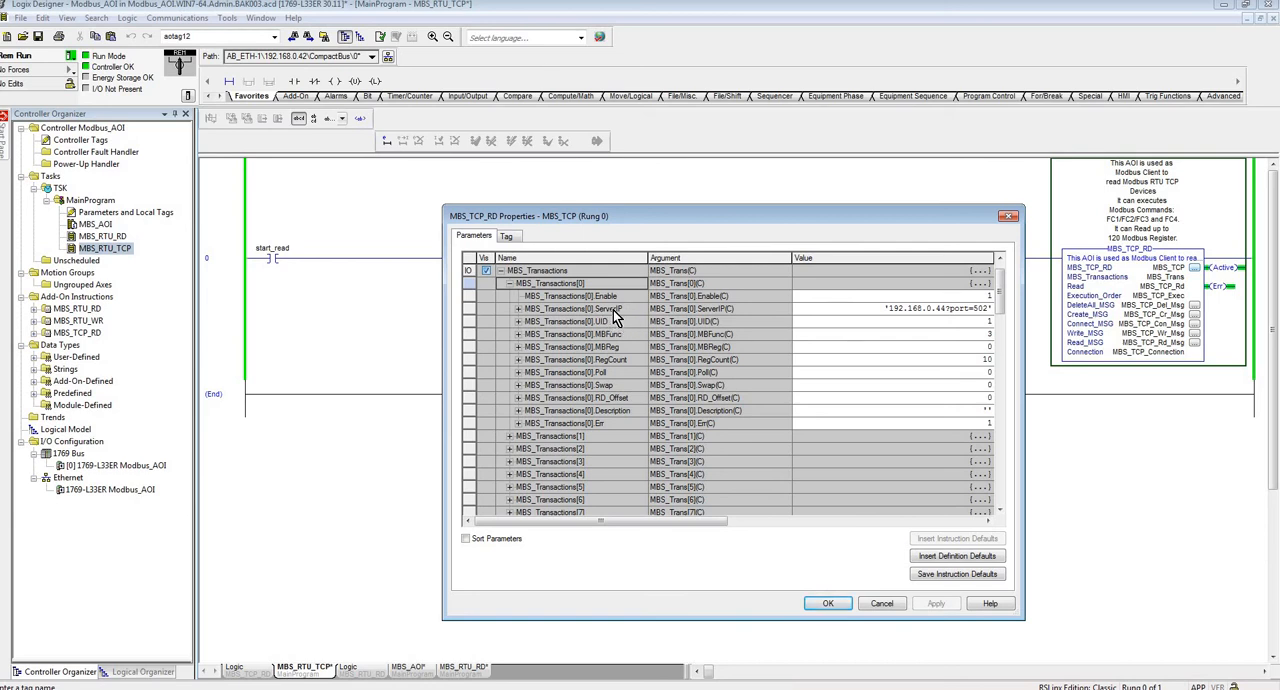
mouse_move(968, 324)
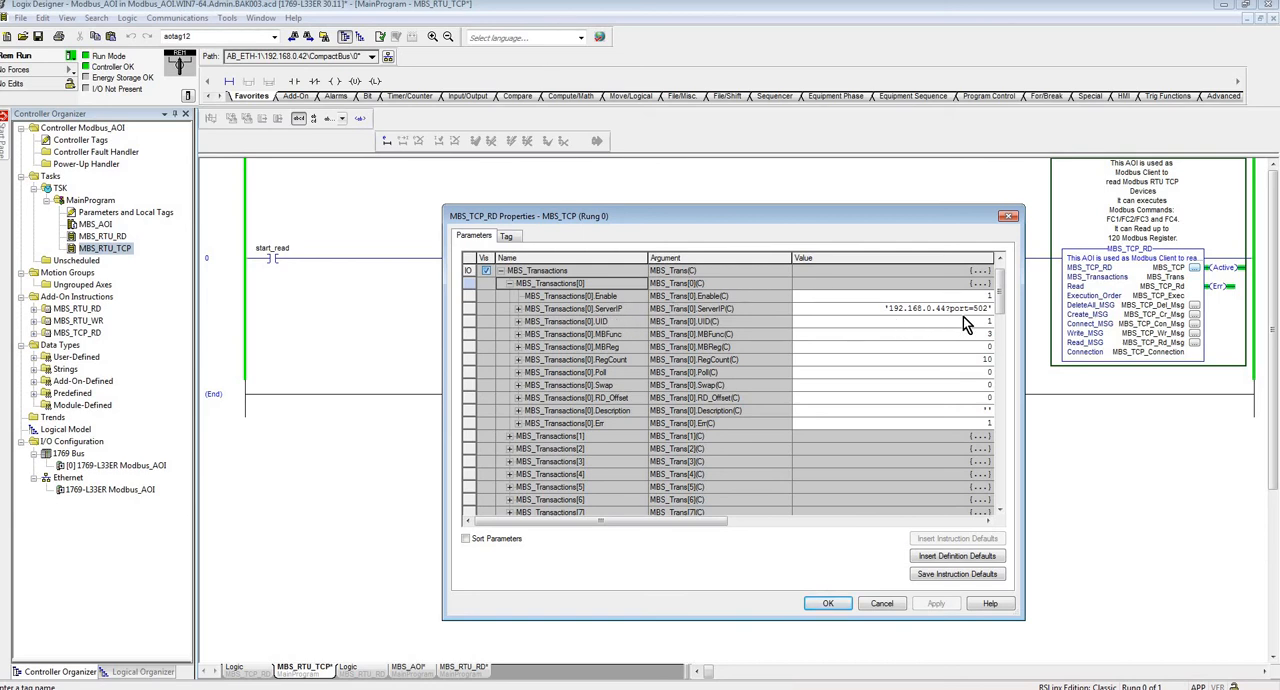
mouse_move(592, 456)
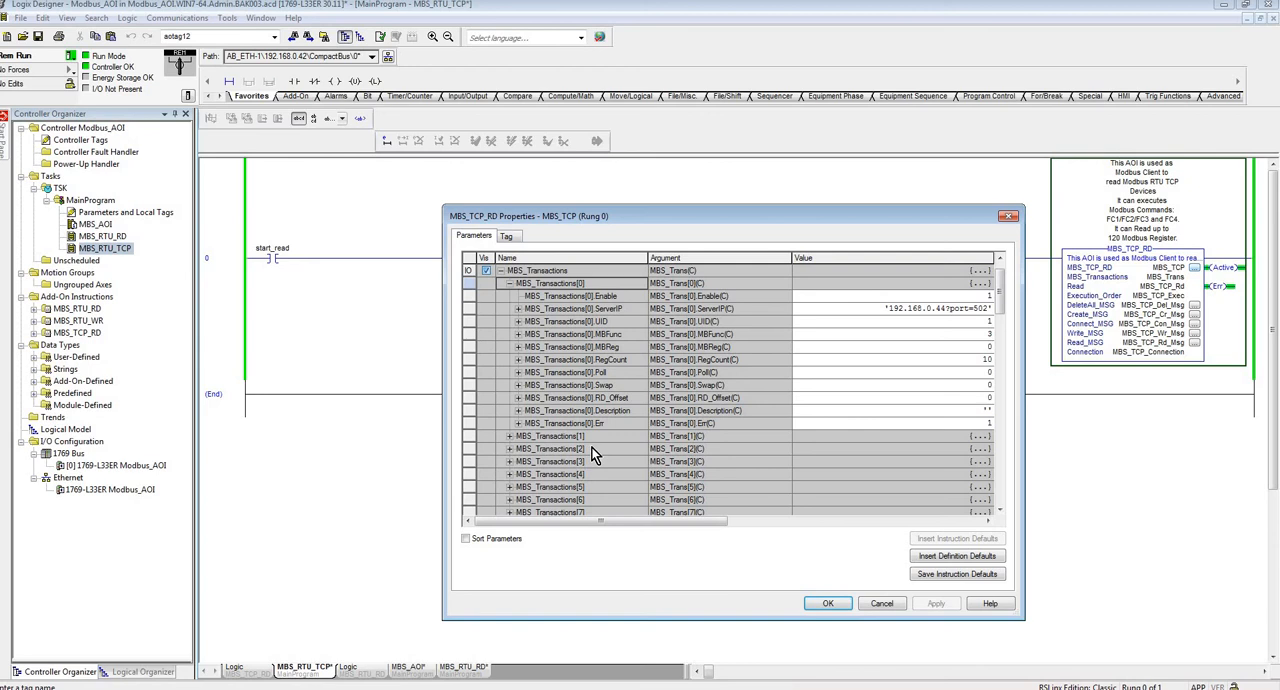
mouse_move(604, 484)
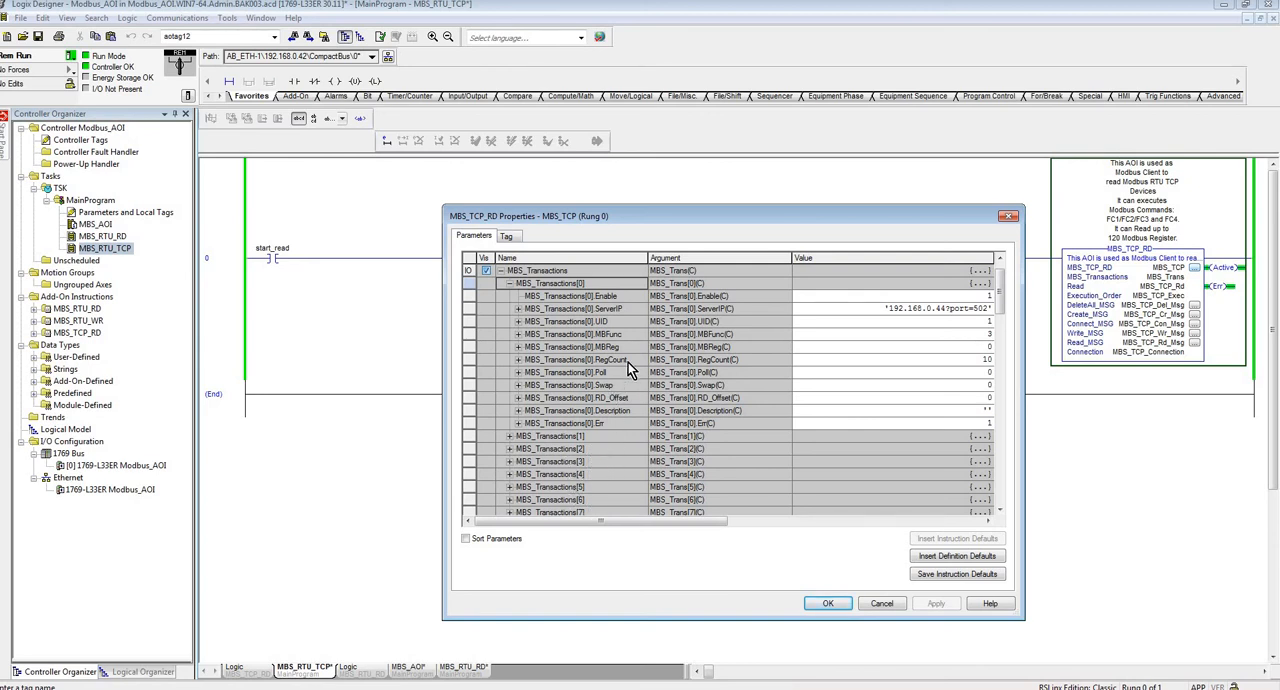
mouse_move(970, 370)
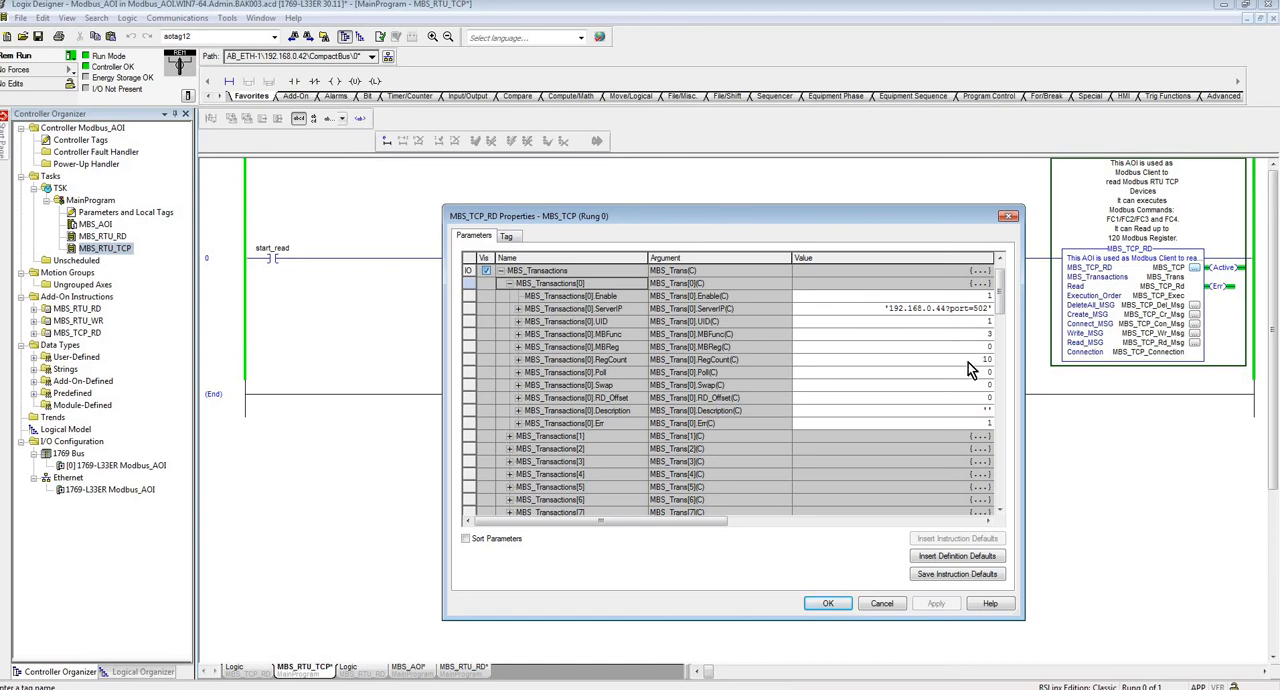
mouse_move(640, 334)
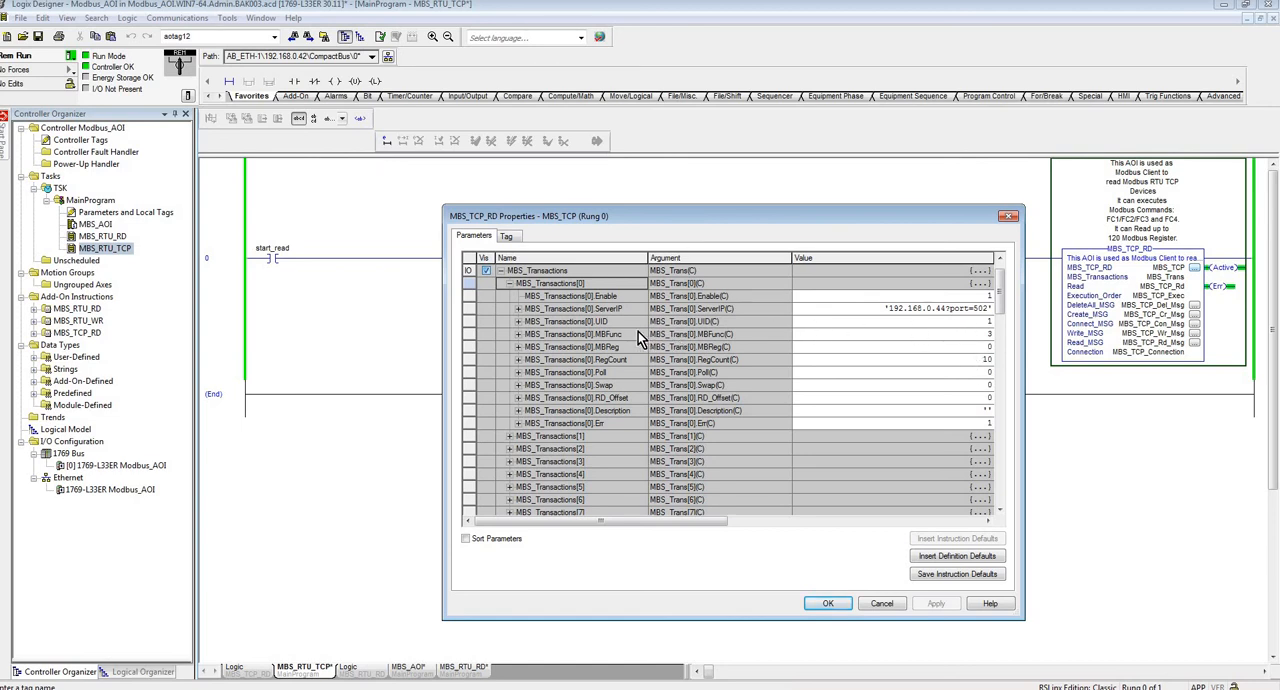
mouse_move(620, 328)
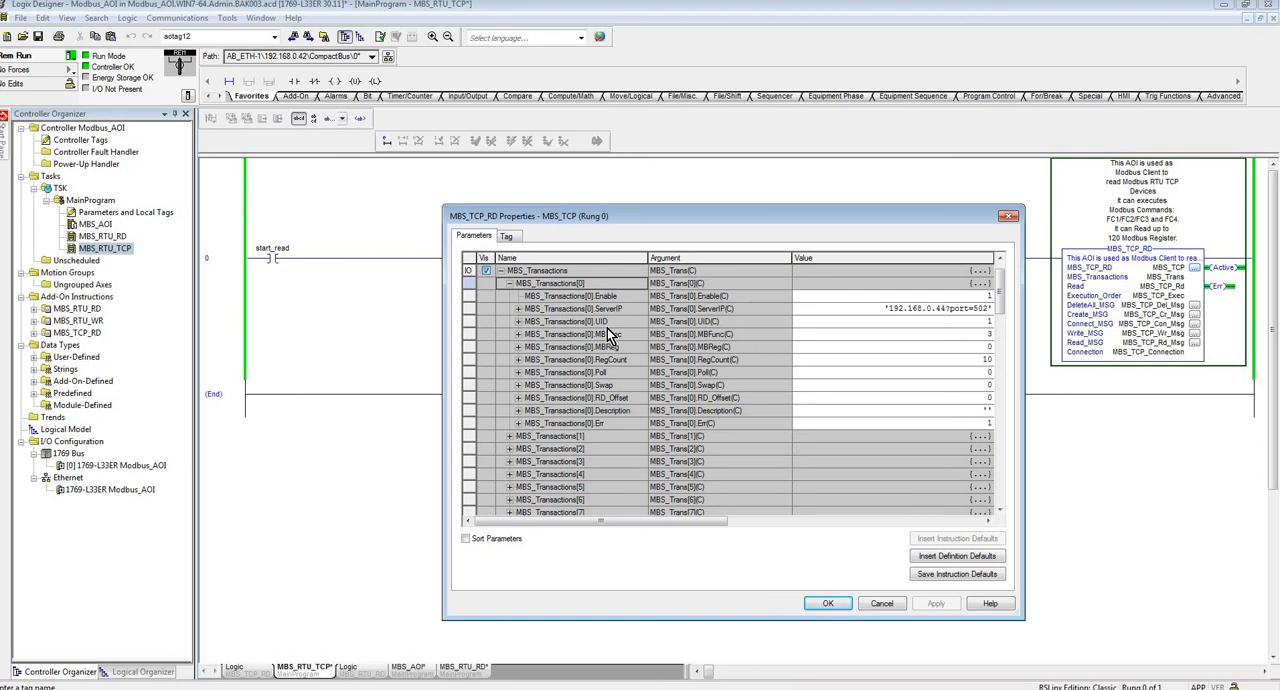
mouse_move(636, 346)
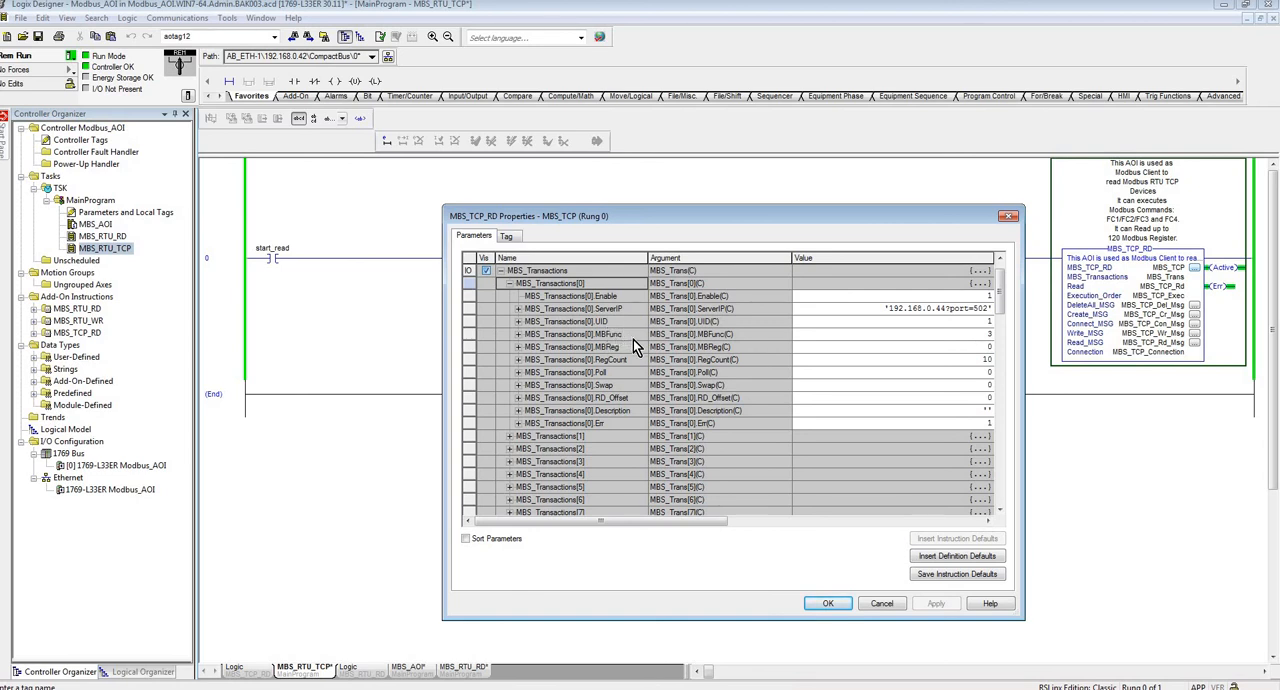
mouse_move(624, 364)
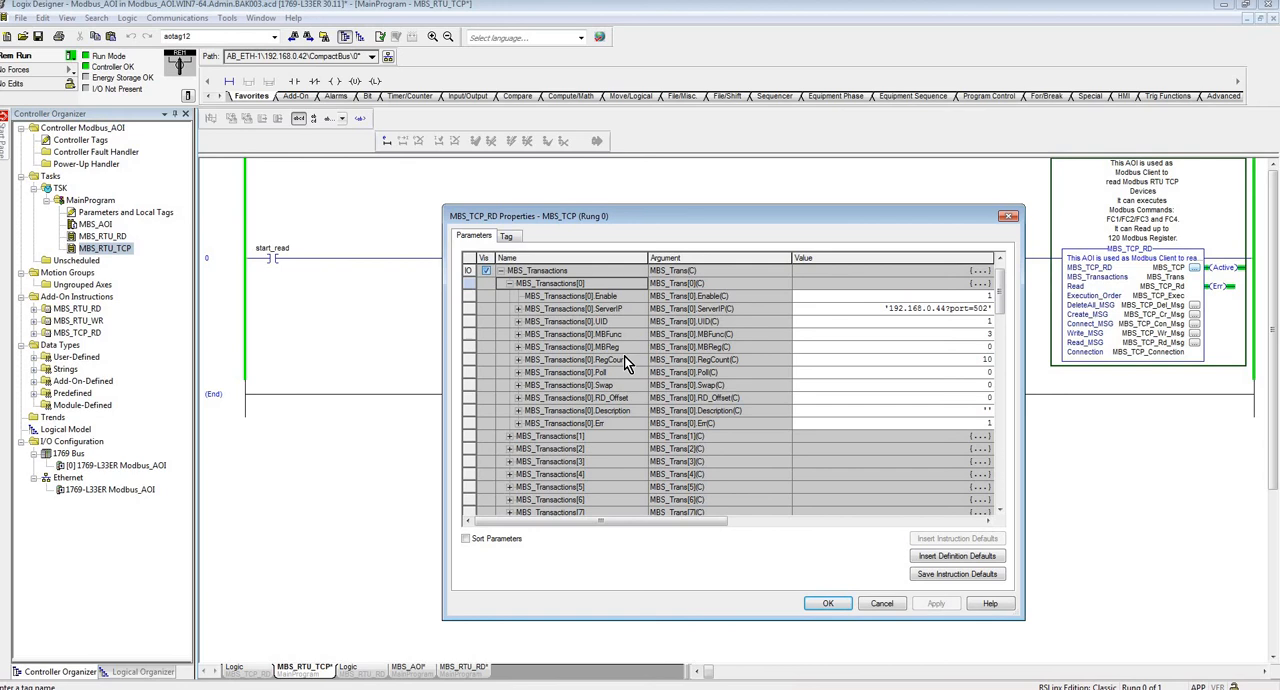
mouse_move(532, 292)
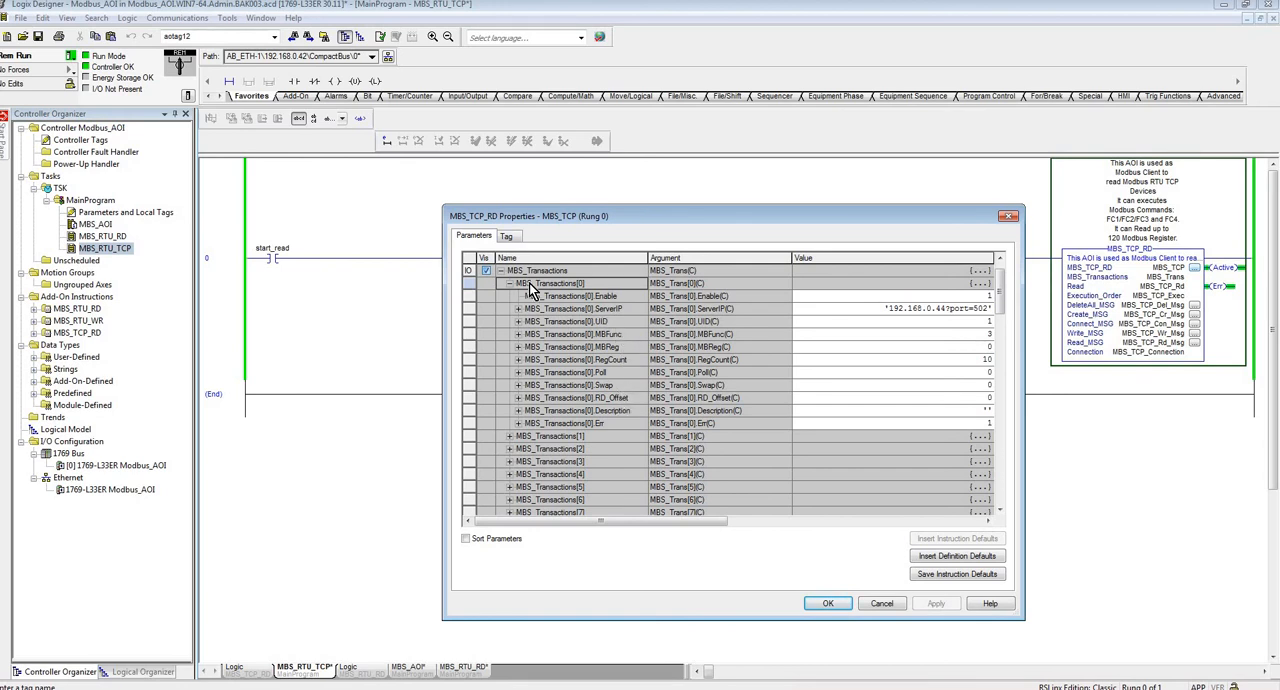
mouse_move(512, 290)
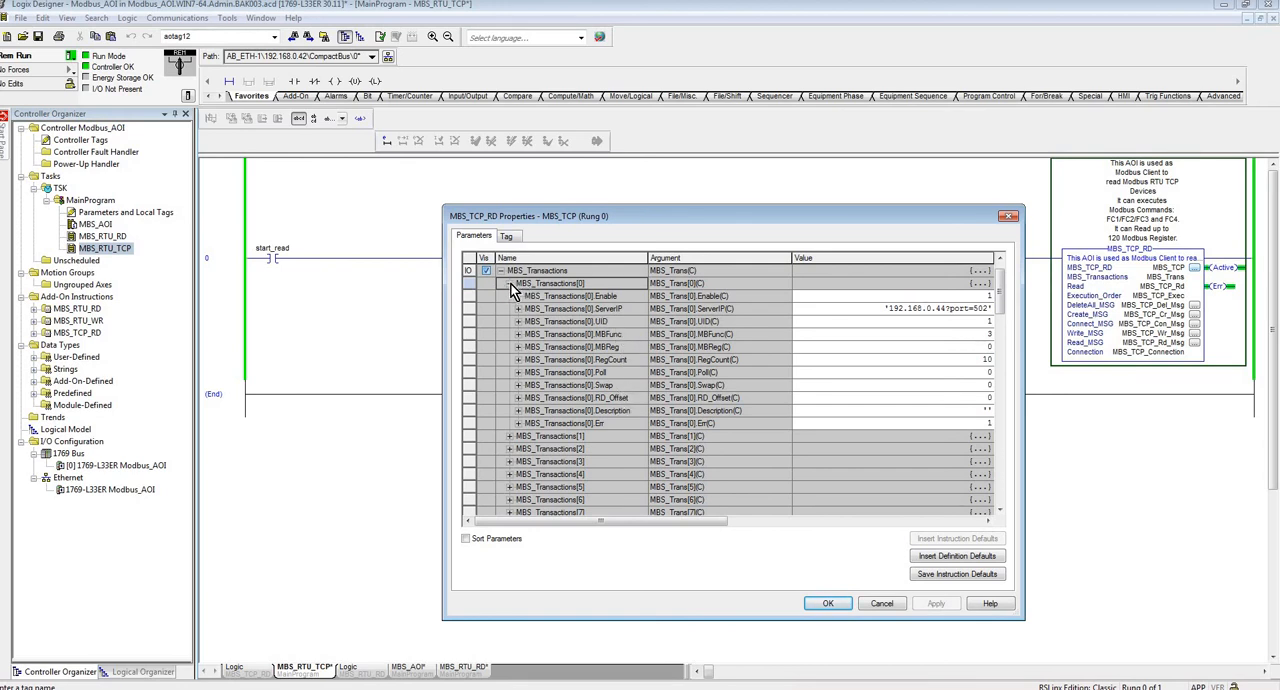
left_click(508, 284)
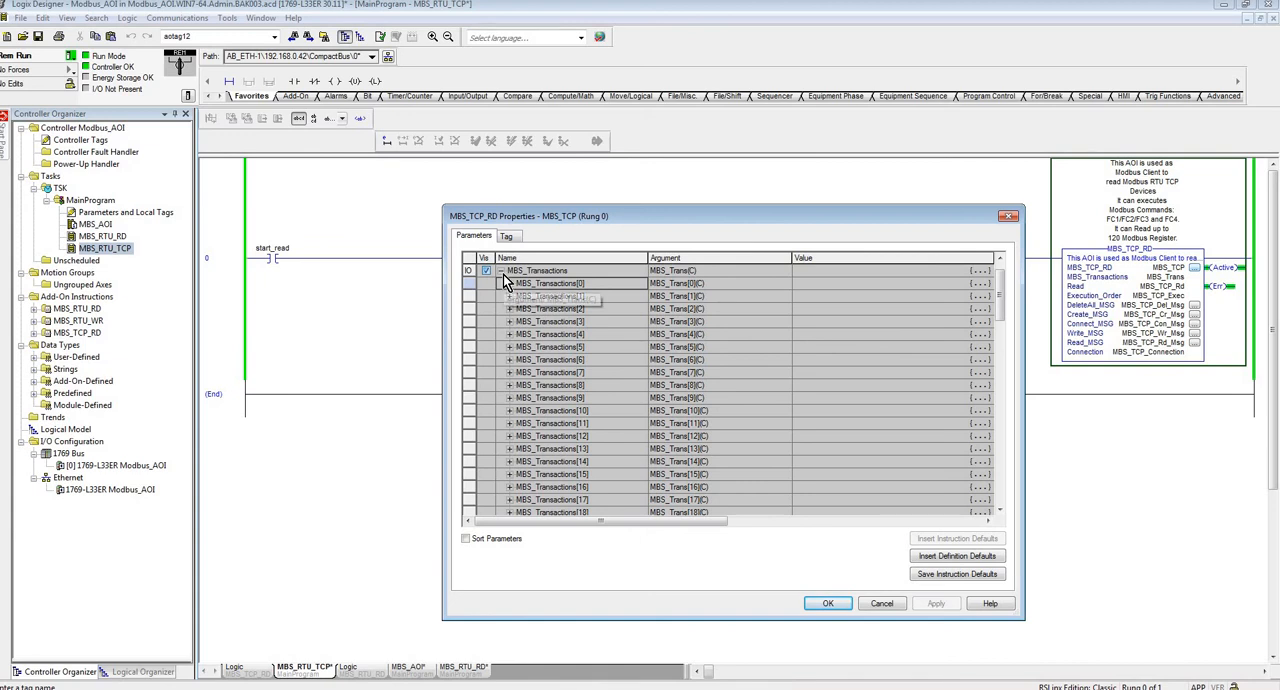
left_click(502, 284)
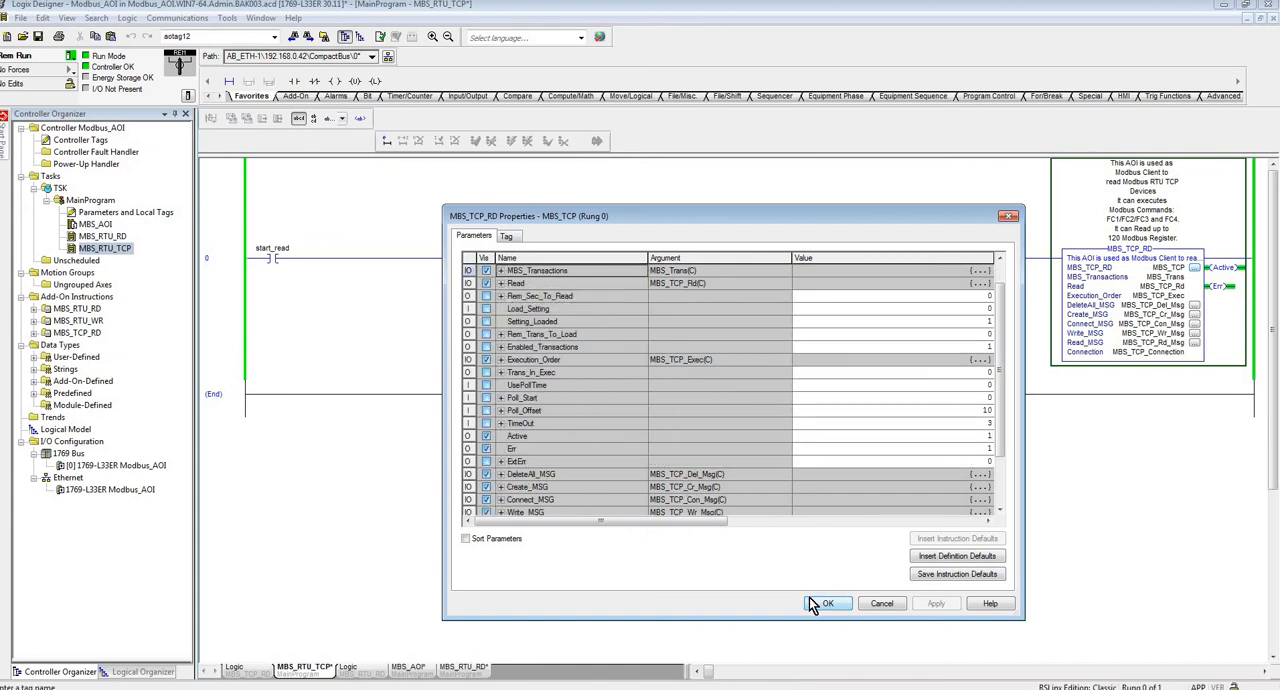
left_click(828, 604)
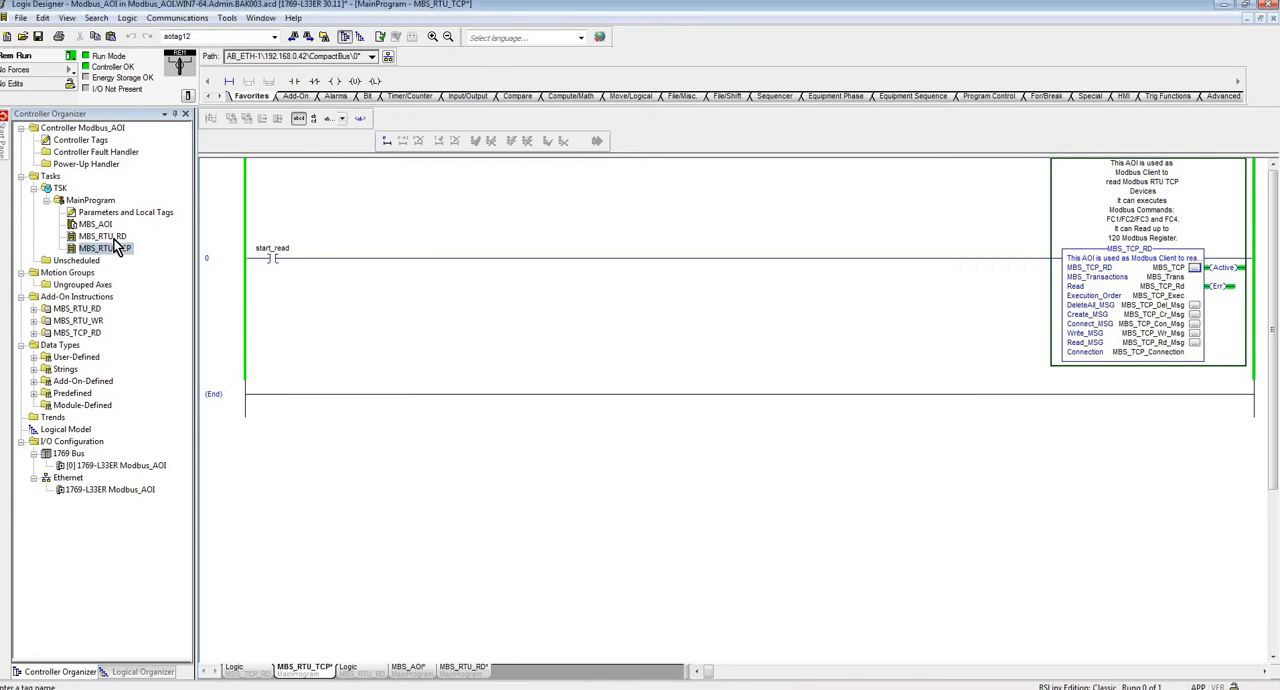
- Select the start_read contact on the MBS_RTU_TCP rung
left_click(100, 236)
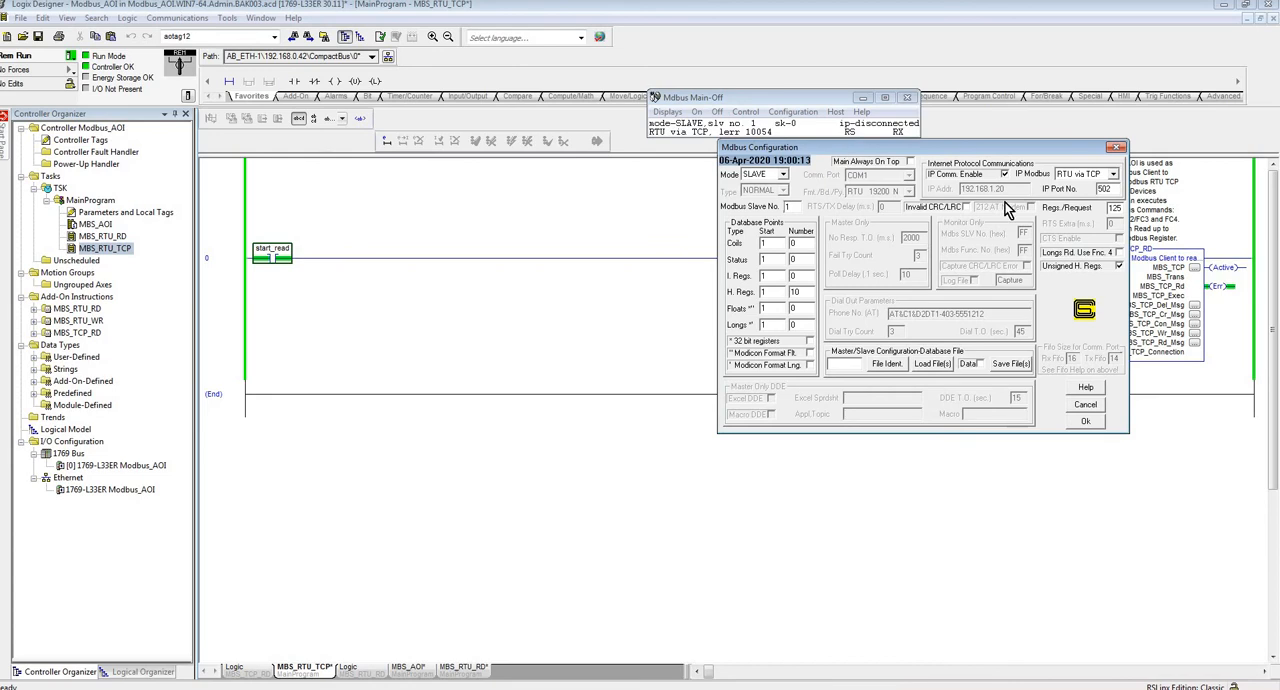
- Set IP Modbus to RTU via TCP and close the configuration, leaving the slave ip-listening
left_click(1112, 172)
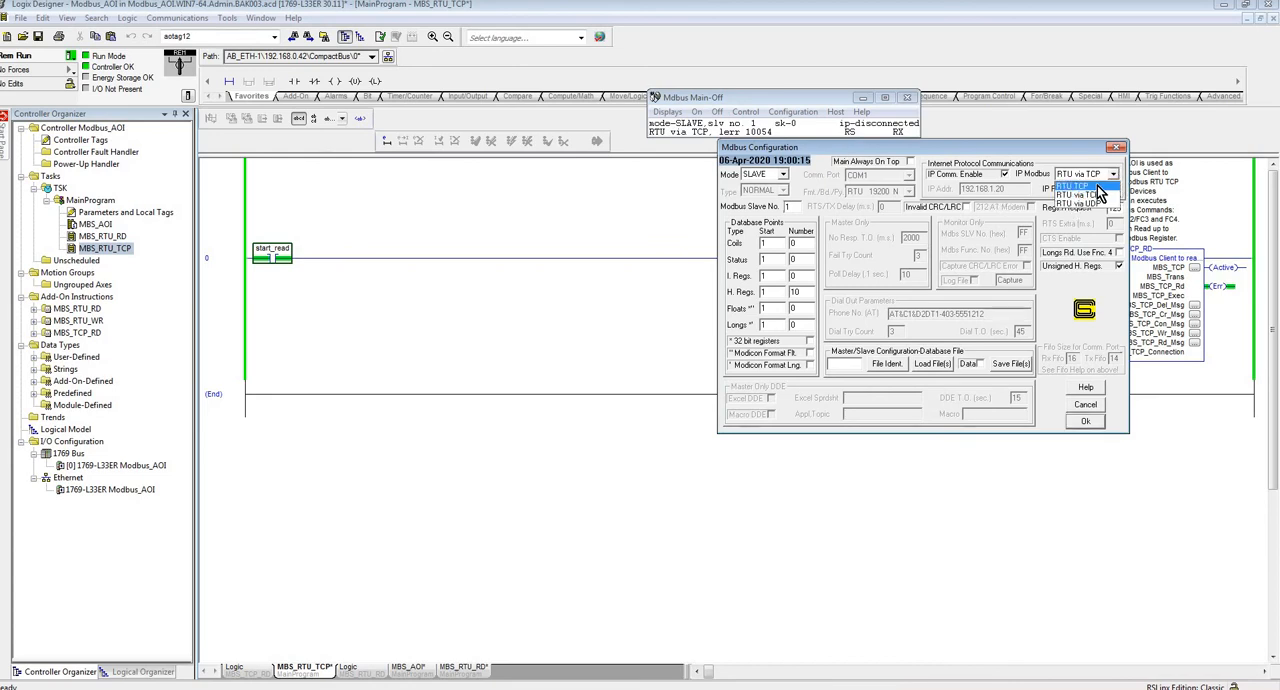
left_click(1076, 186)
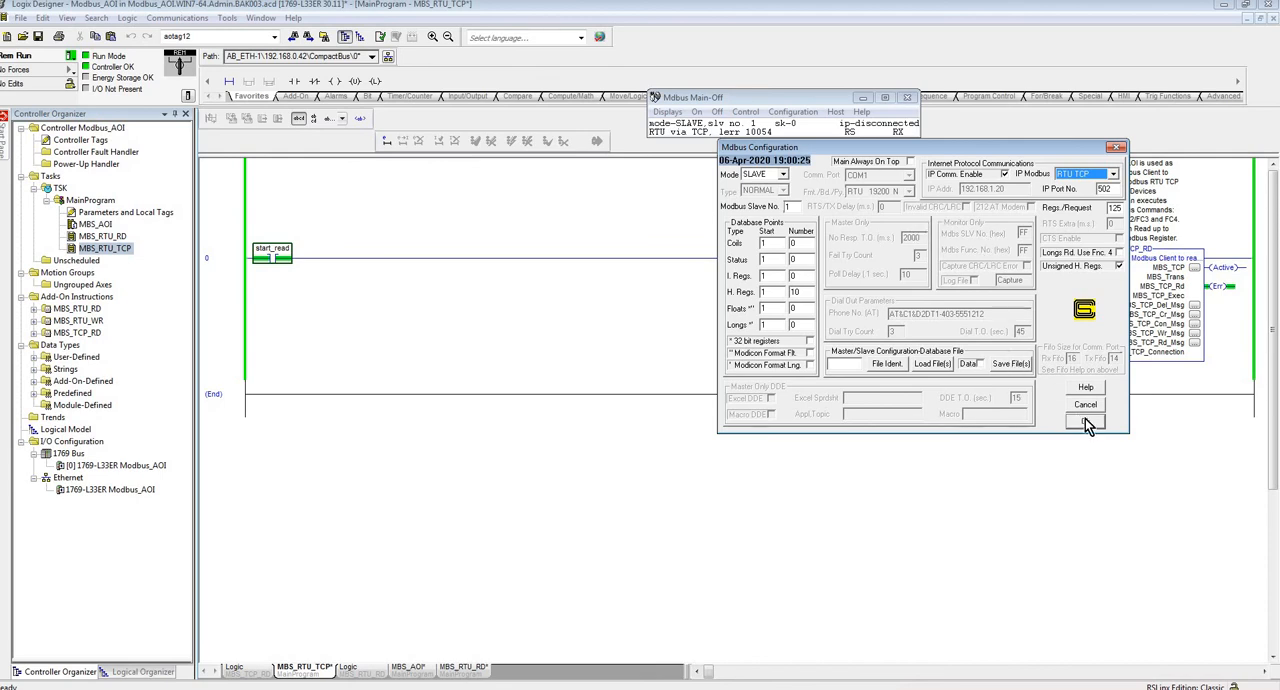
left_click(1086, 420)
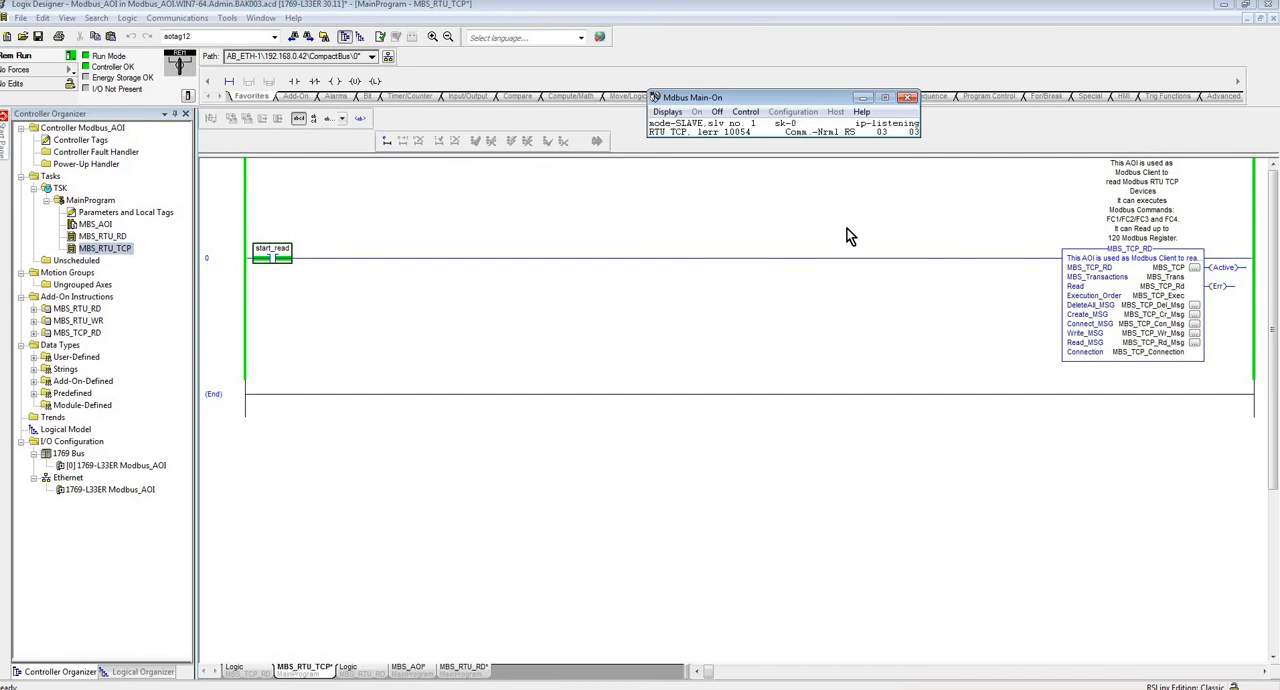
- Minimize Mdbus and show the context menu for MBS_TCP_Rd on the AOI block
left_click(908, 96)
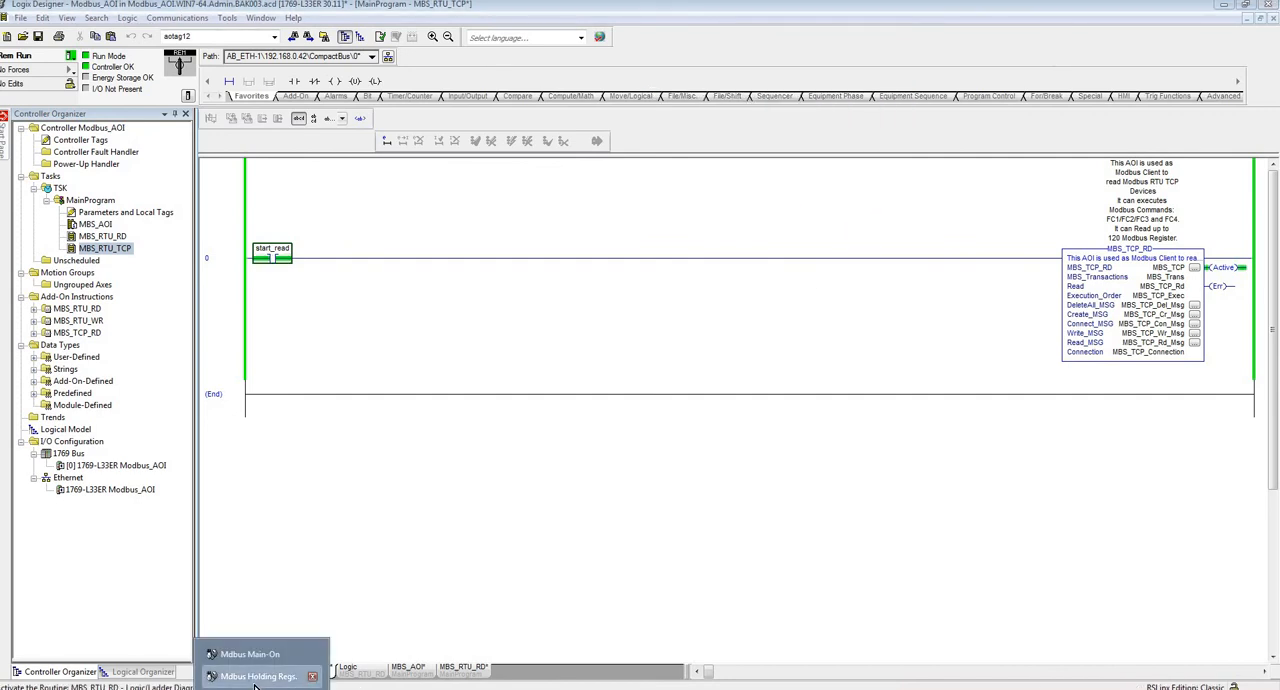
left_click(258, 676)
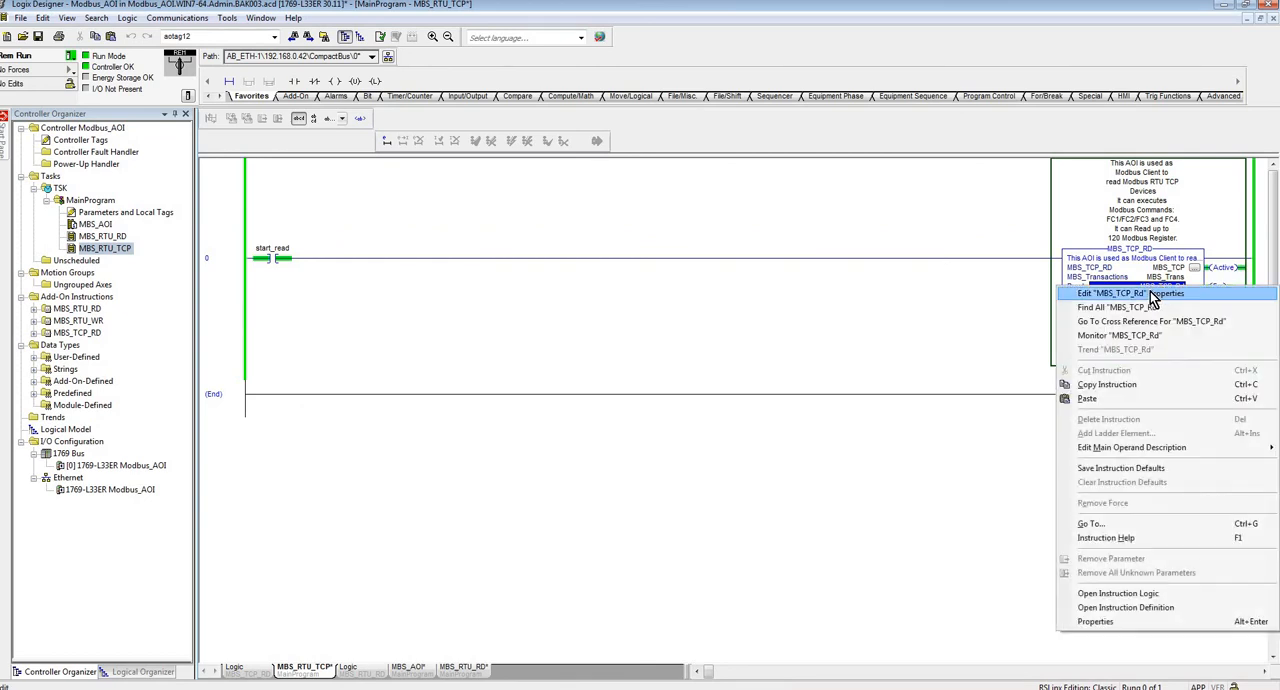
- Monitor the MBS_TCP_Rd array in Controller Tags, showing 10, 20, 30, 40 from the simulator
left_click(1128, 292)
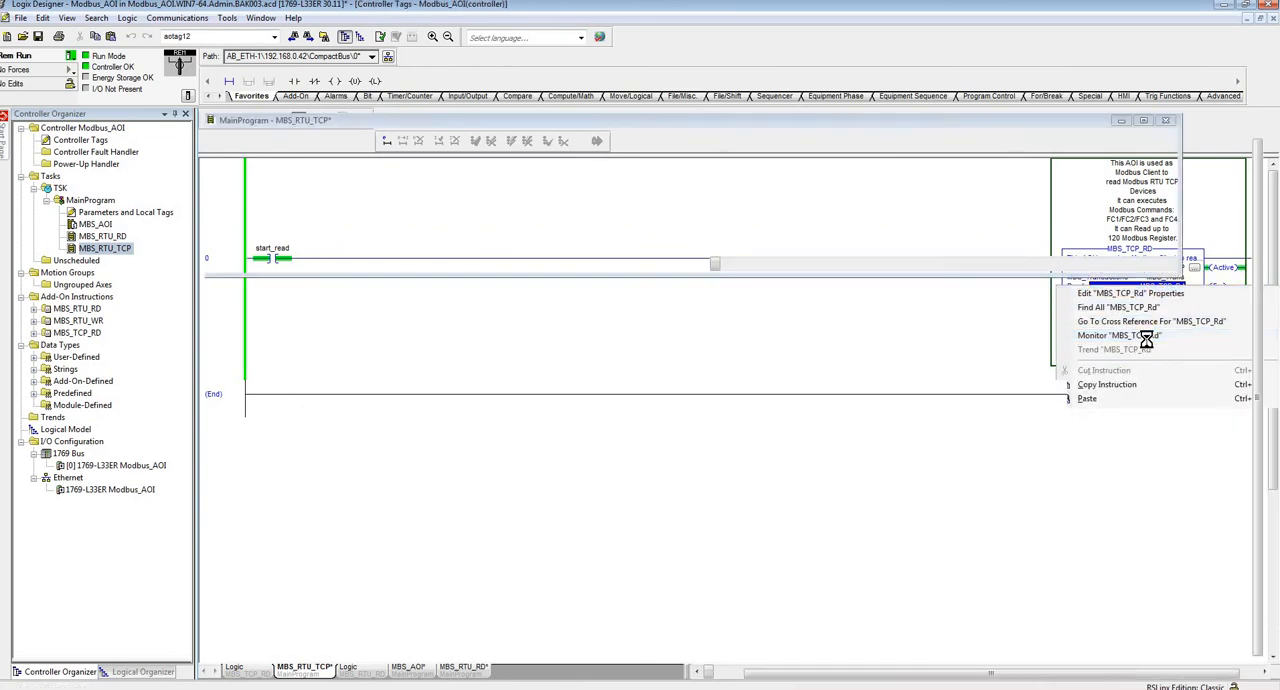
left_click(1116, 336)
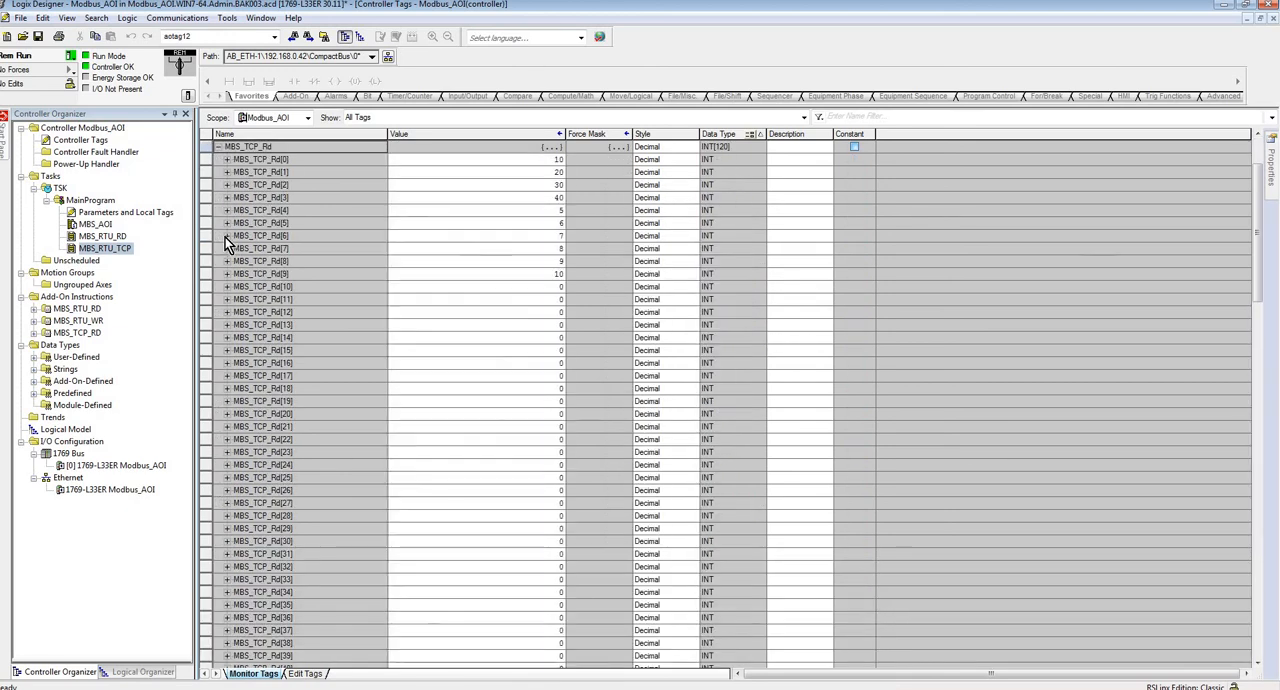
mouse_move(556, 240)
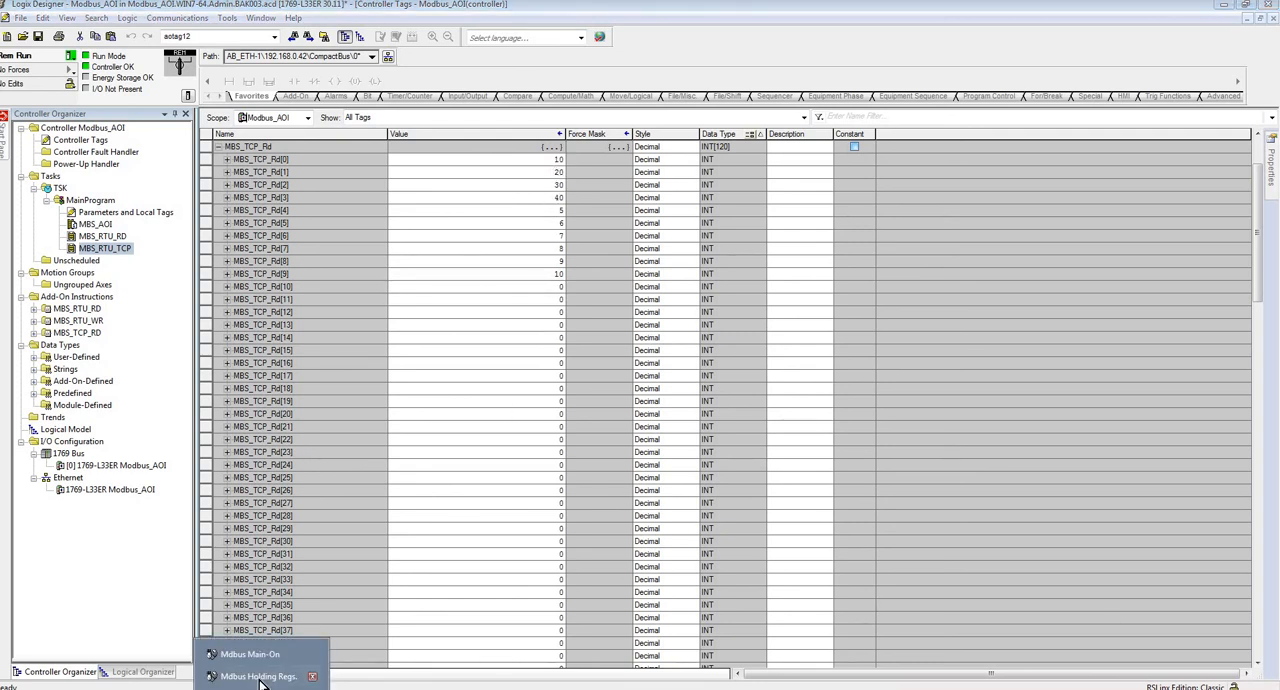
left_click(258, 676)
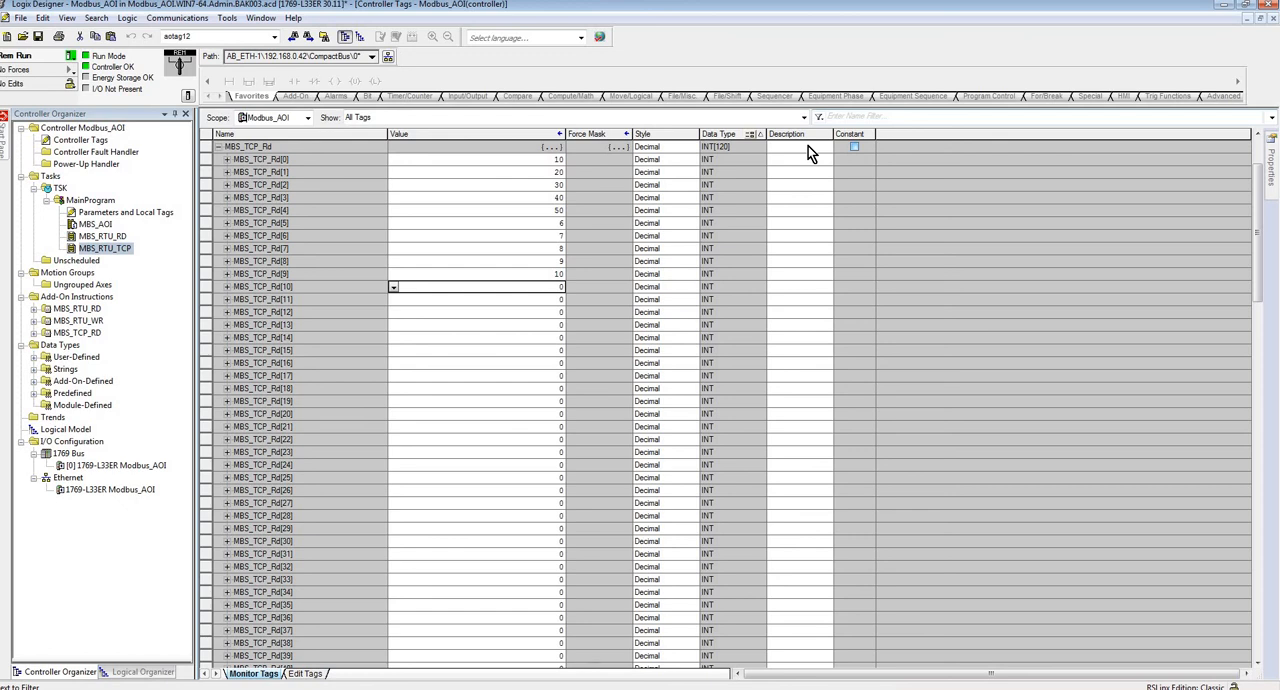
mouse_move(844, 224)
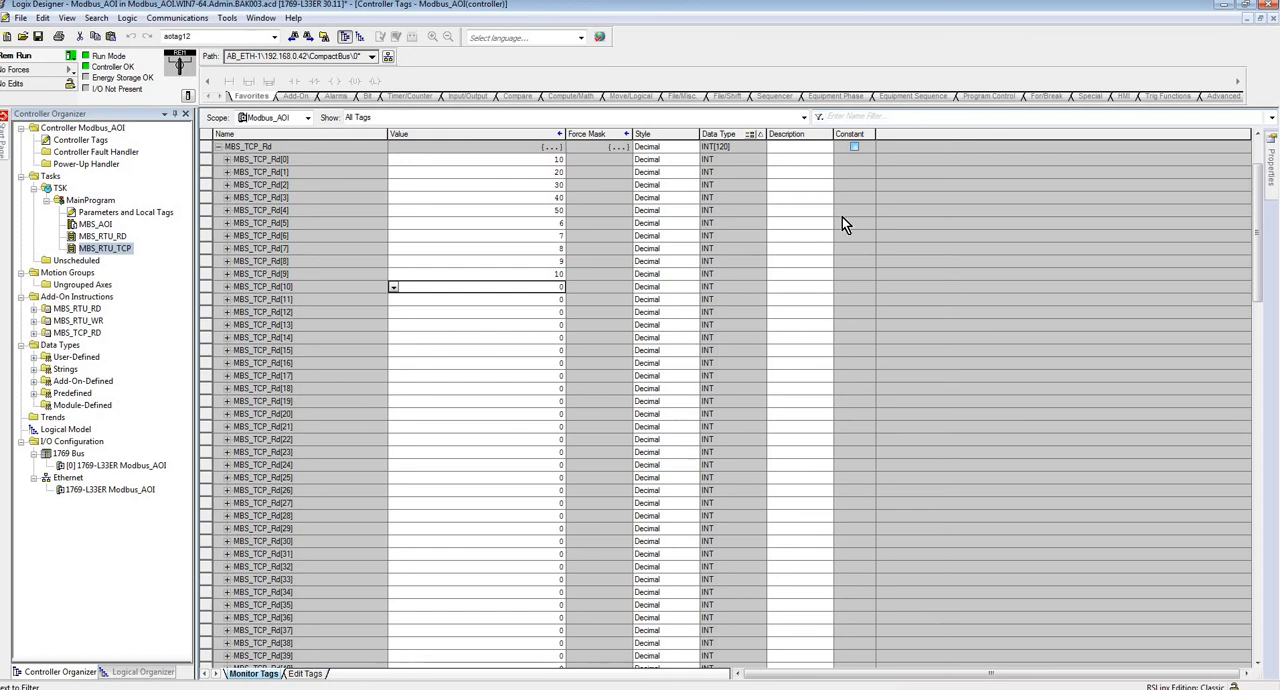